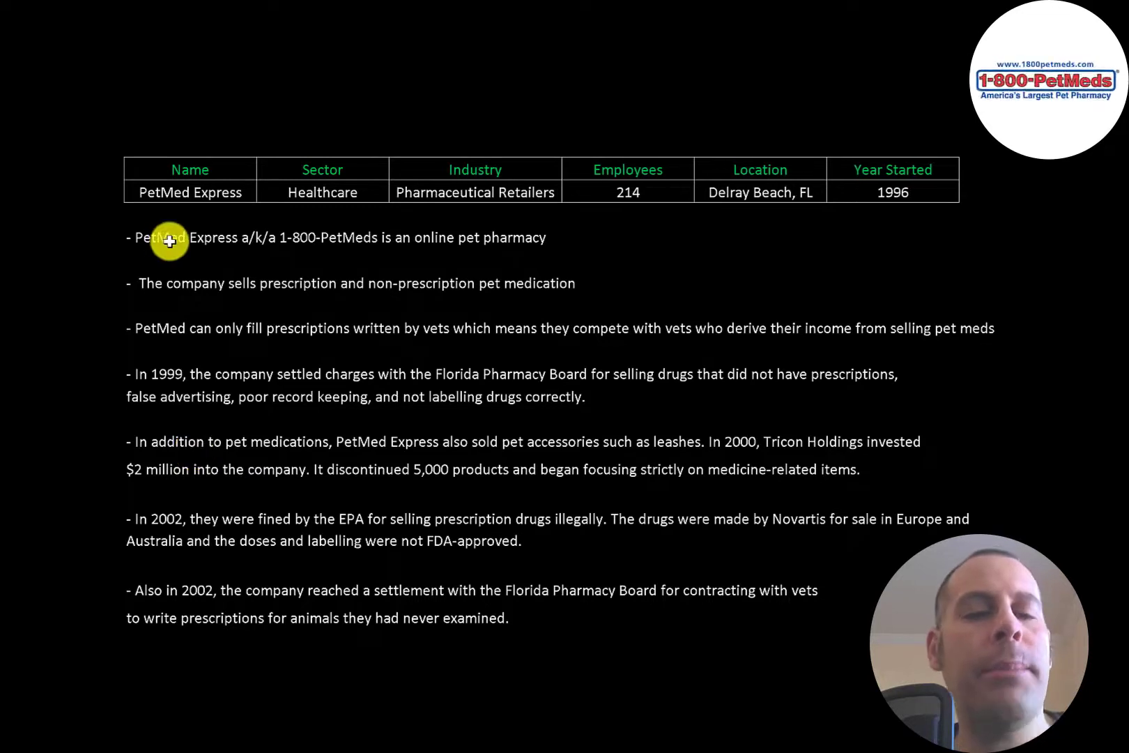
mouse_move(279, 251)
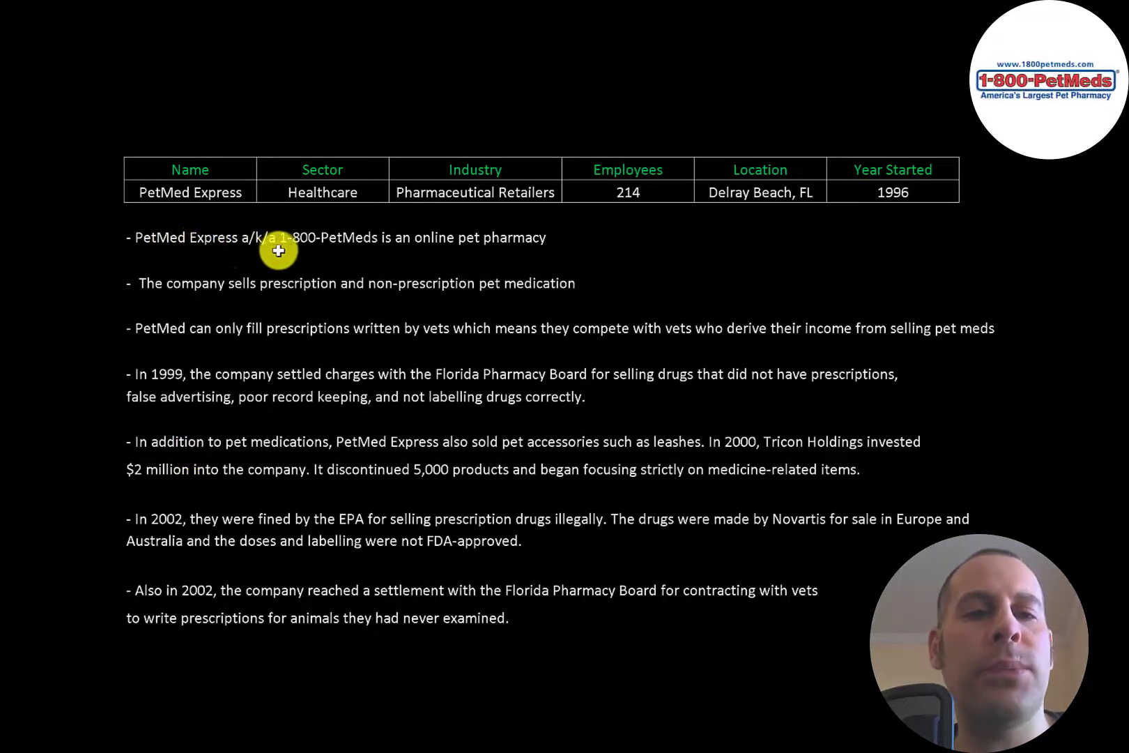
mouse_move(360, 247)
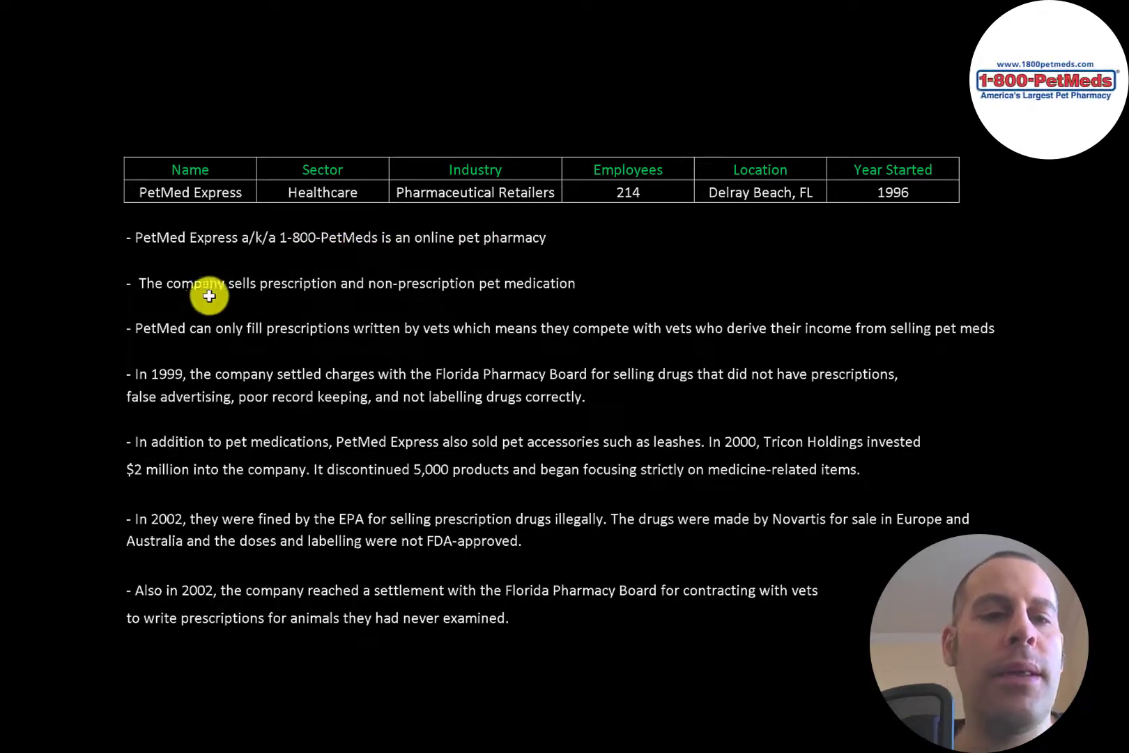
mouse_move(353, 299)
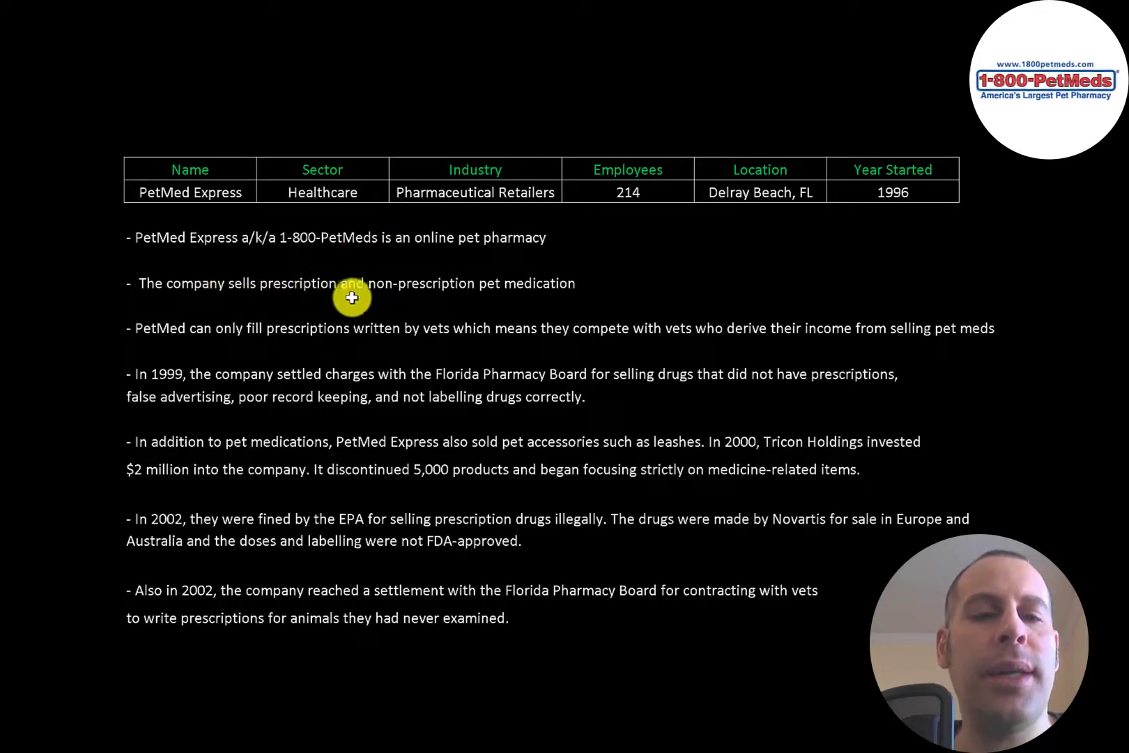
mouse_move(521, 287)
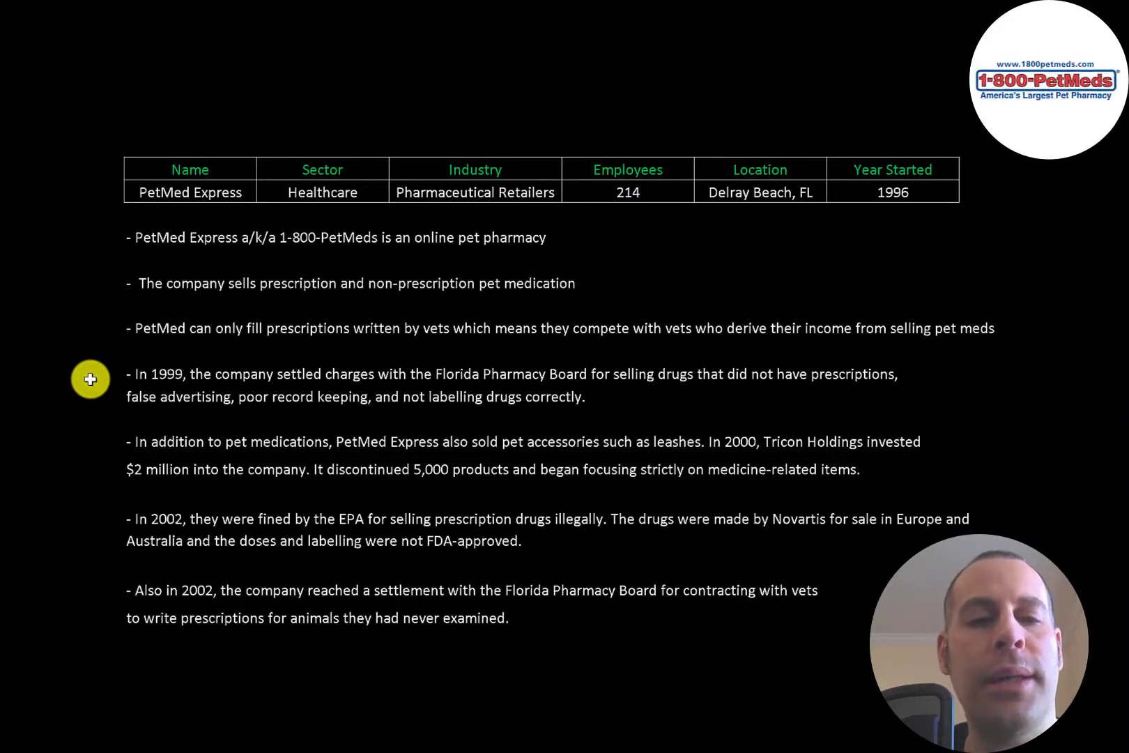
mouse_move(92, 456)
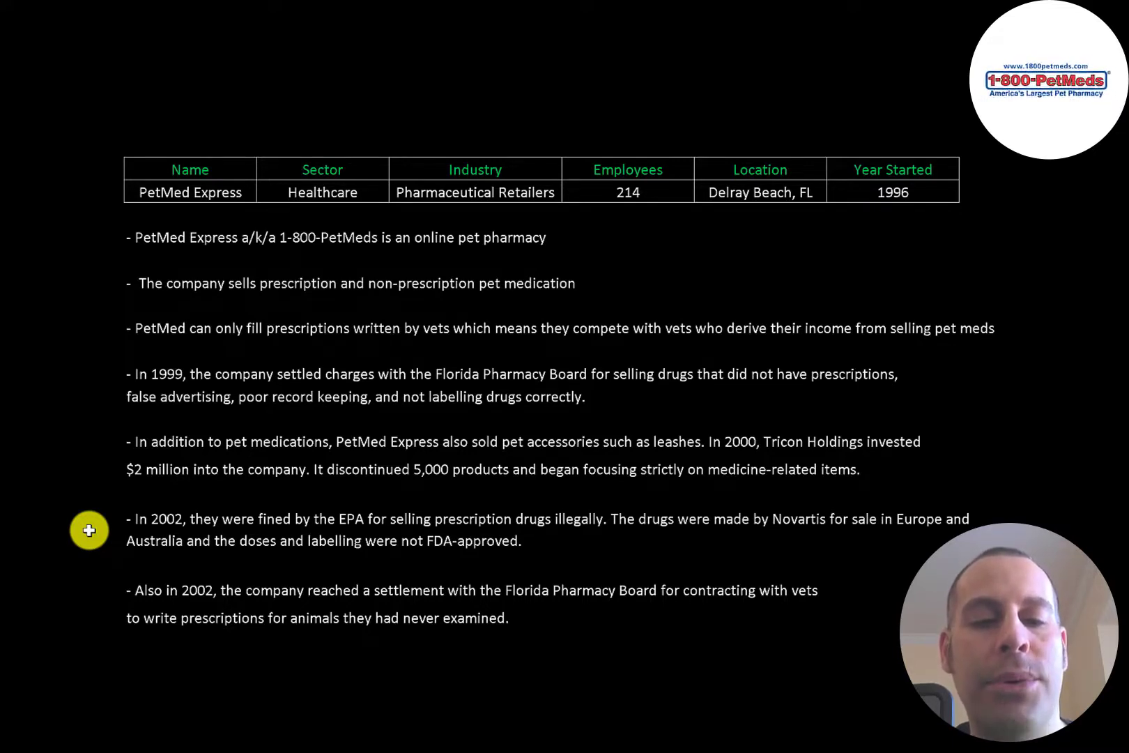
mouse_move(95, 605)
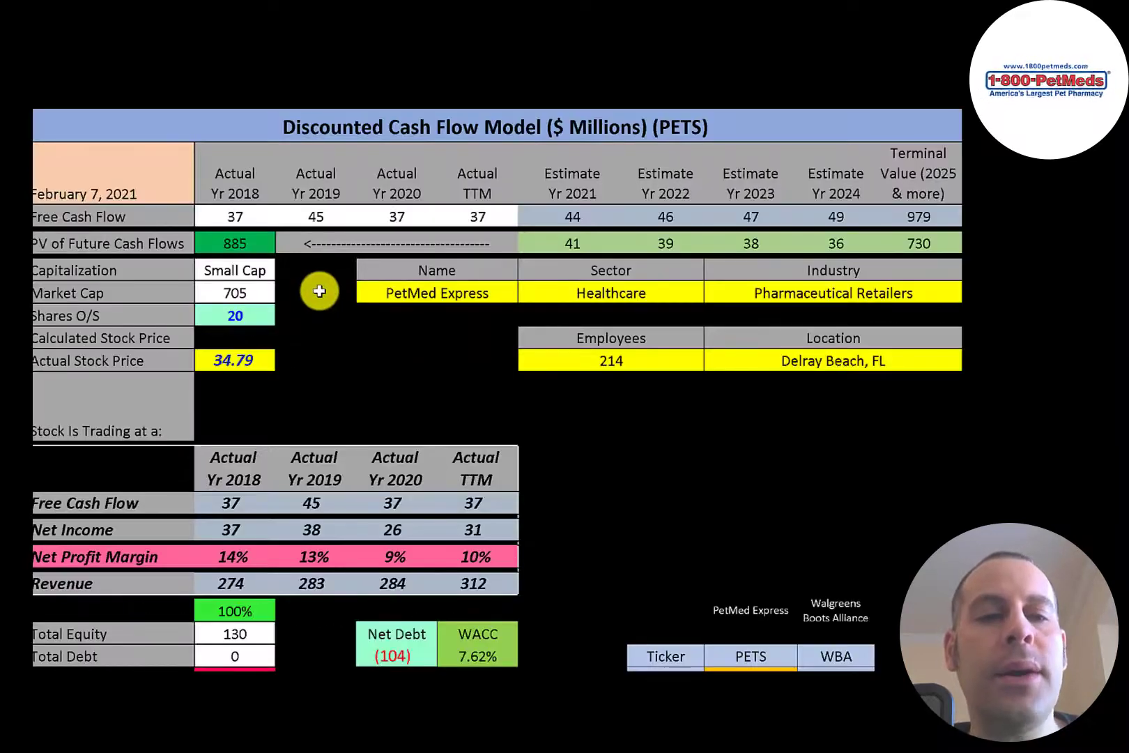
mouse_move(184, 266)
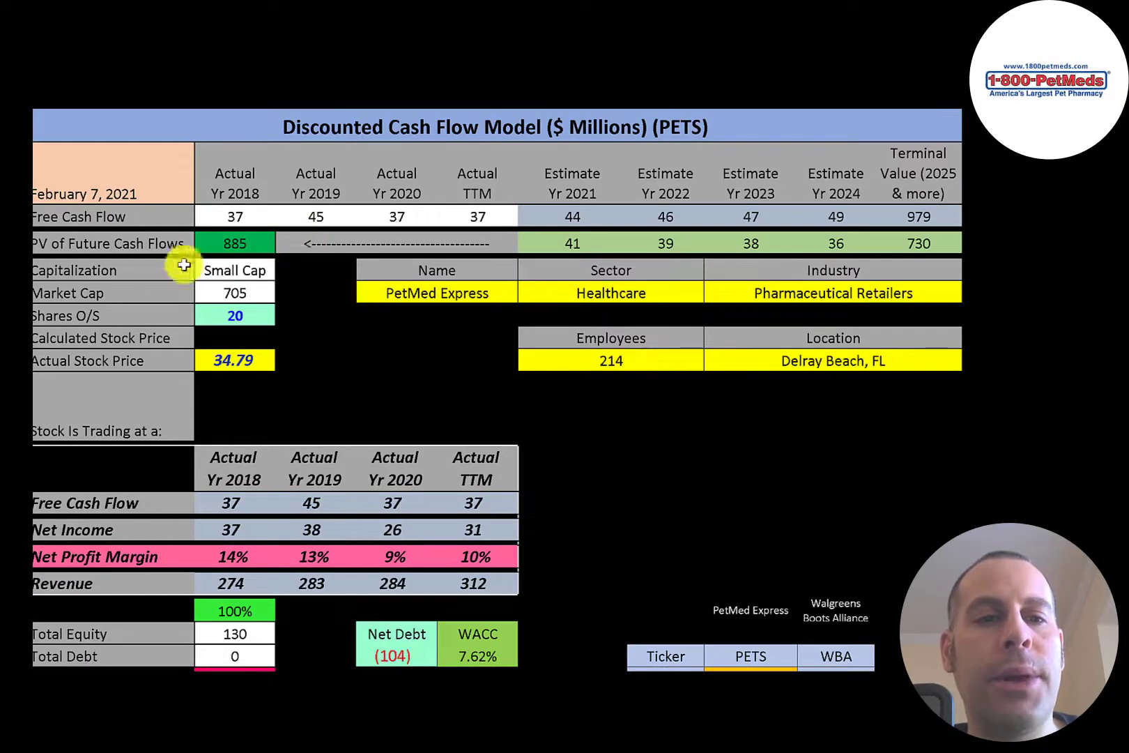
mouse_move(195, 293)
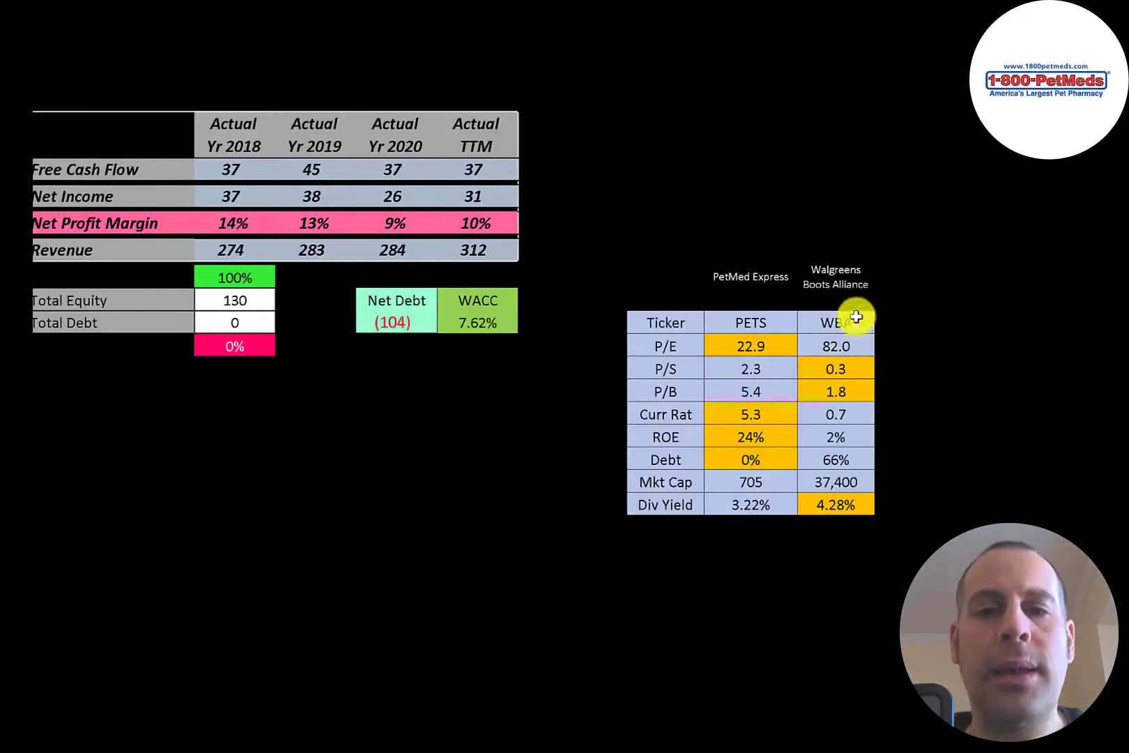
mouse_move(346, 201)
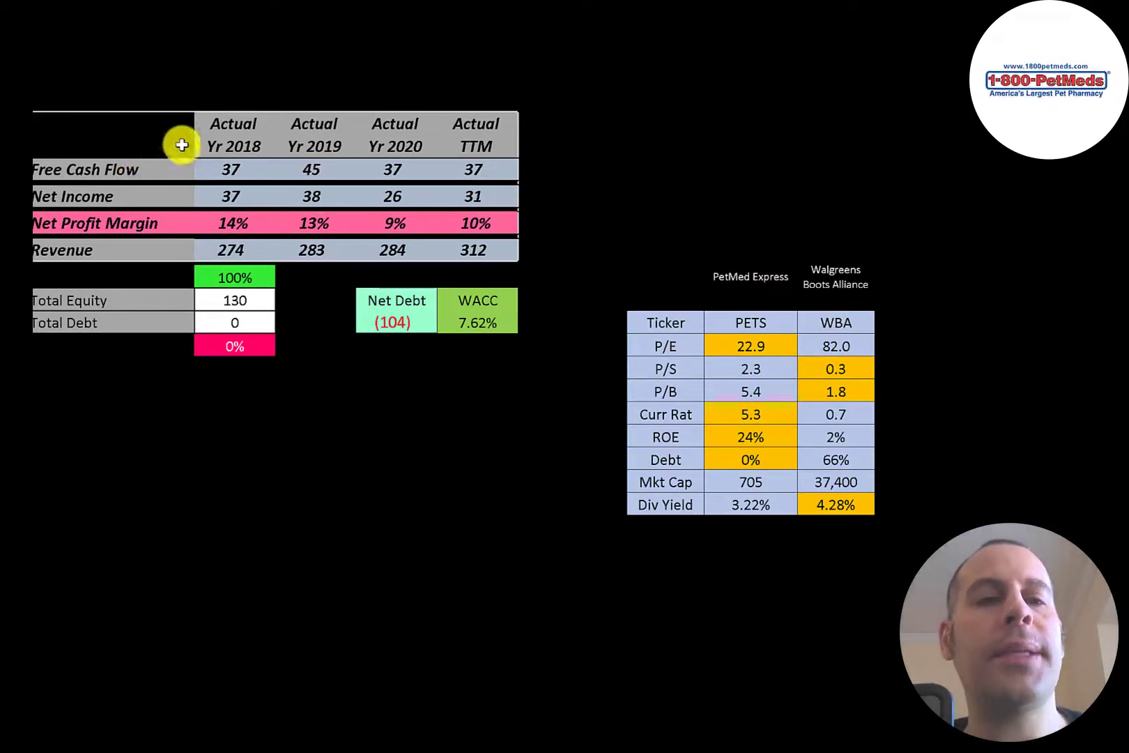
mouse_move(470, 199)
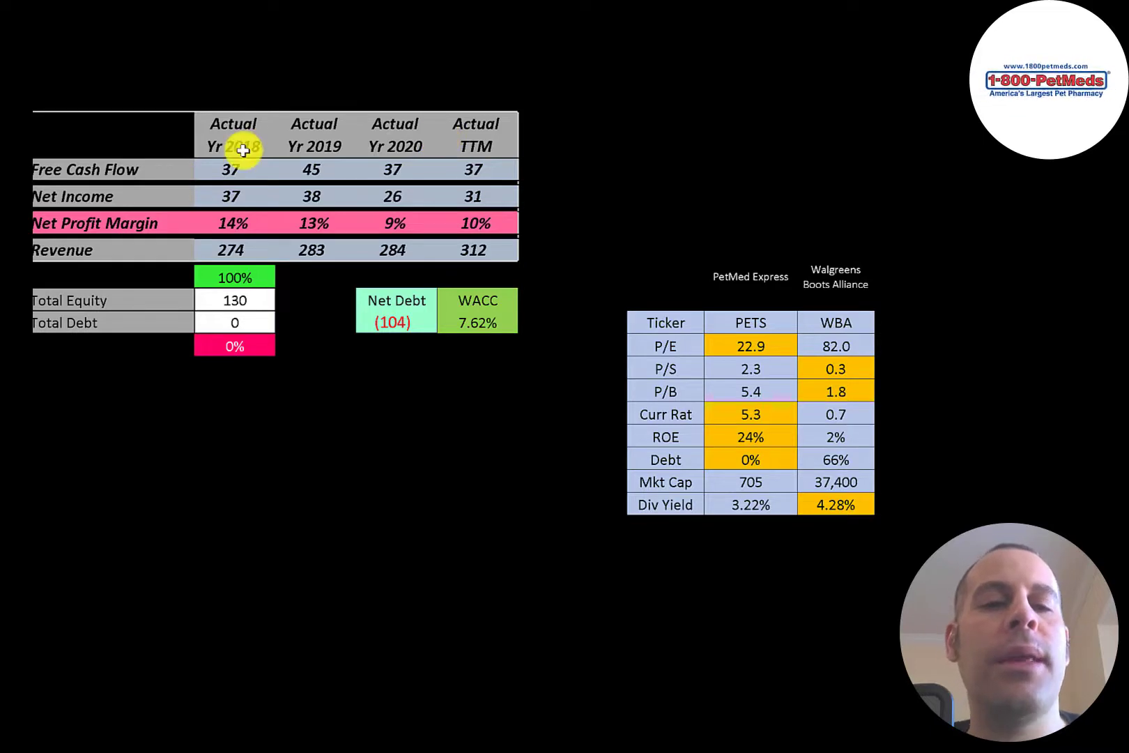
mouse_move(372, 158)
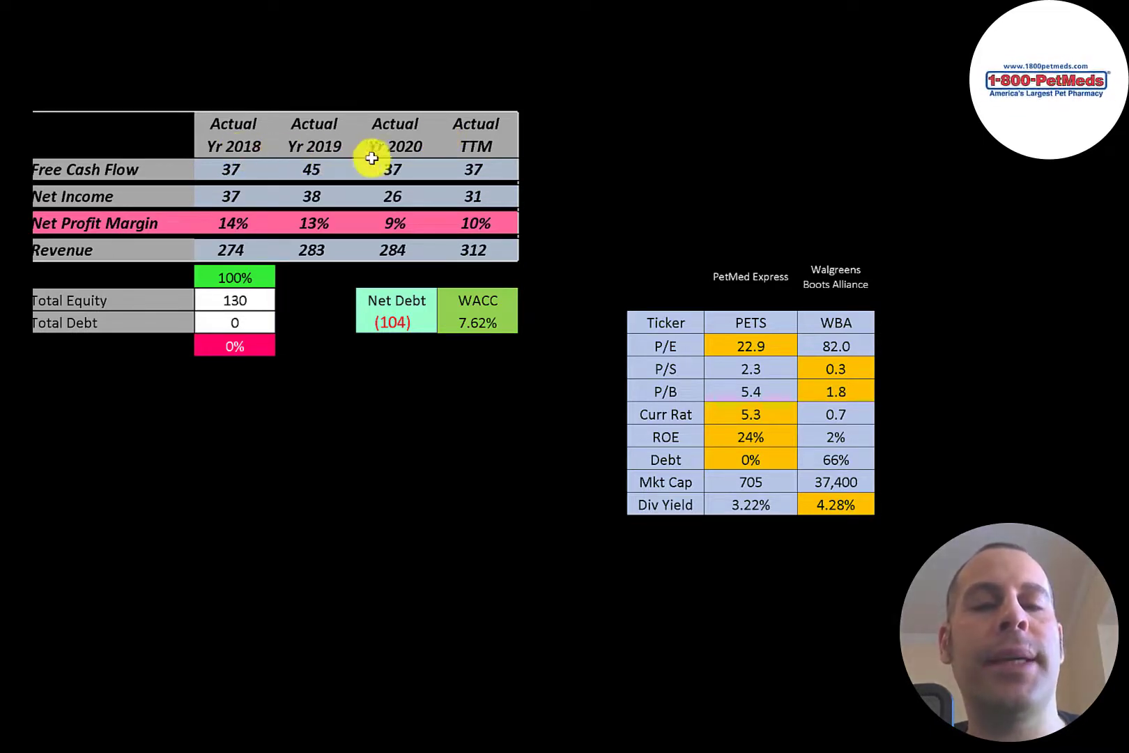
mouse_move(427, 170)
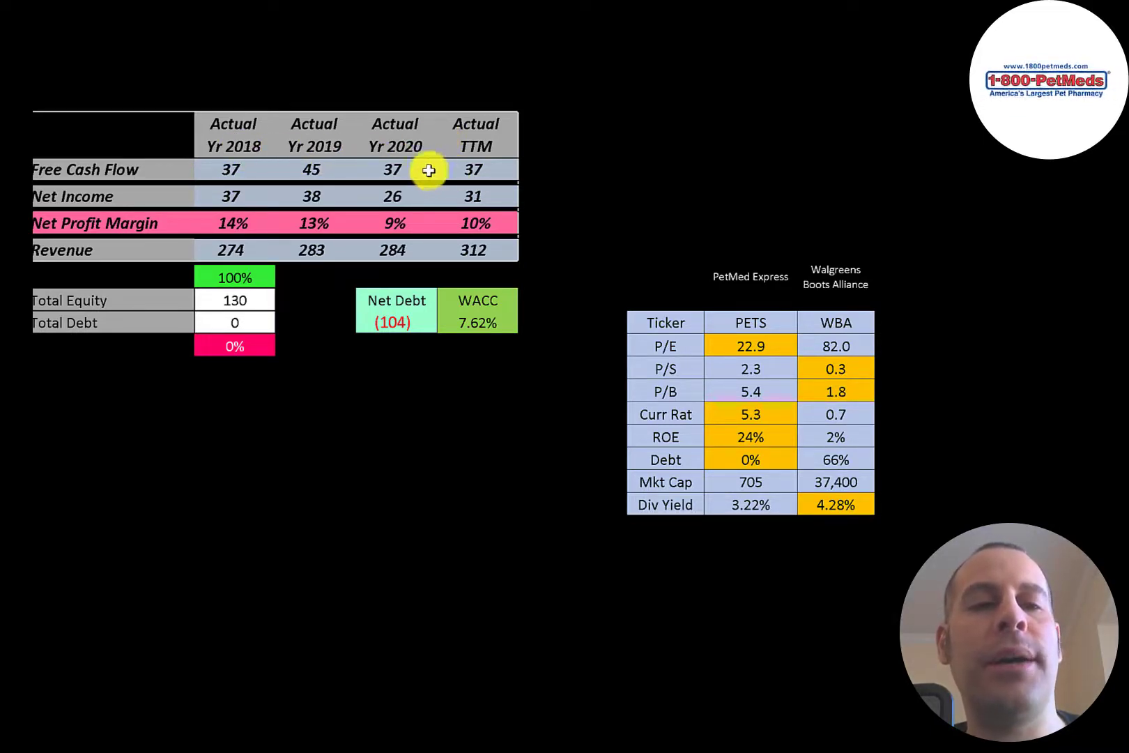
mouse_move(48, 169)
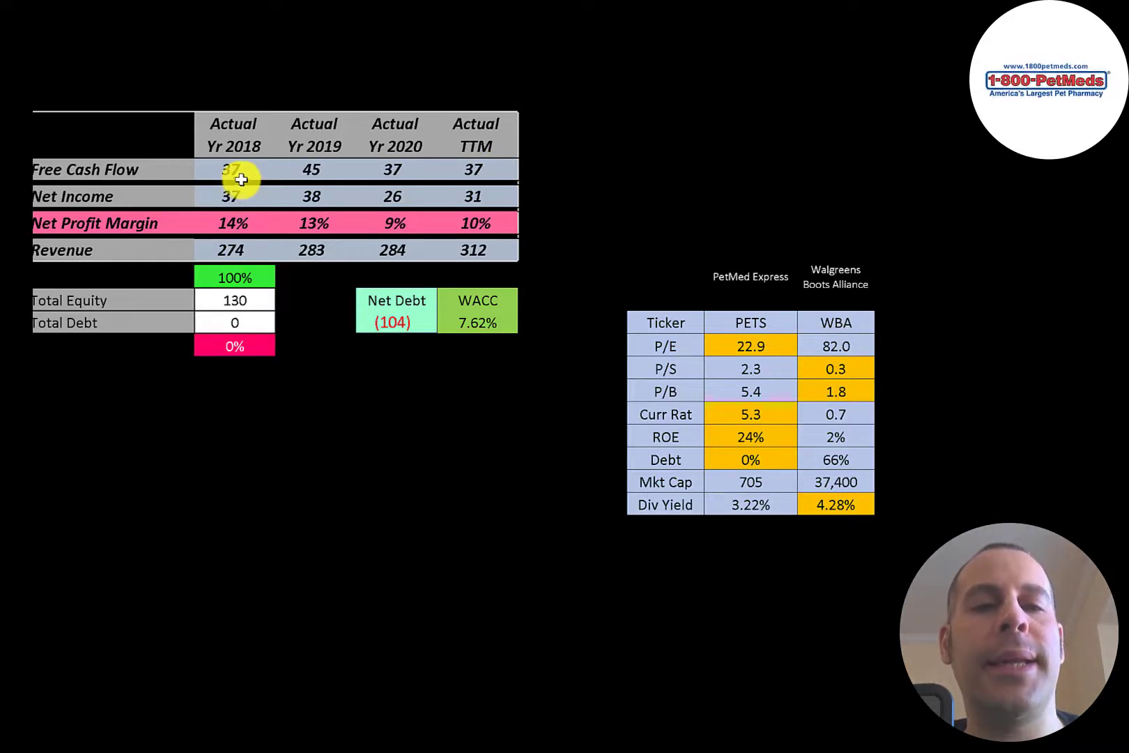
mouse_move(142, 223)
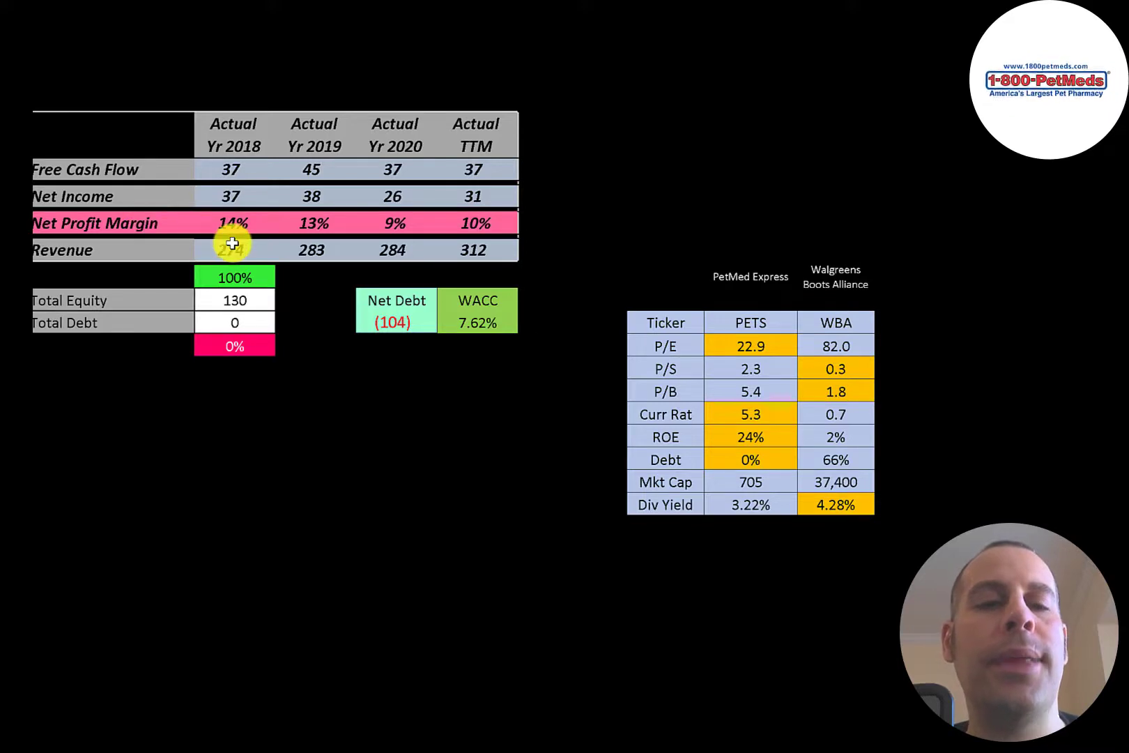
mouse_move(460, 244)
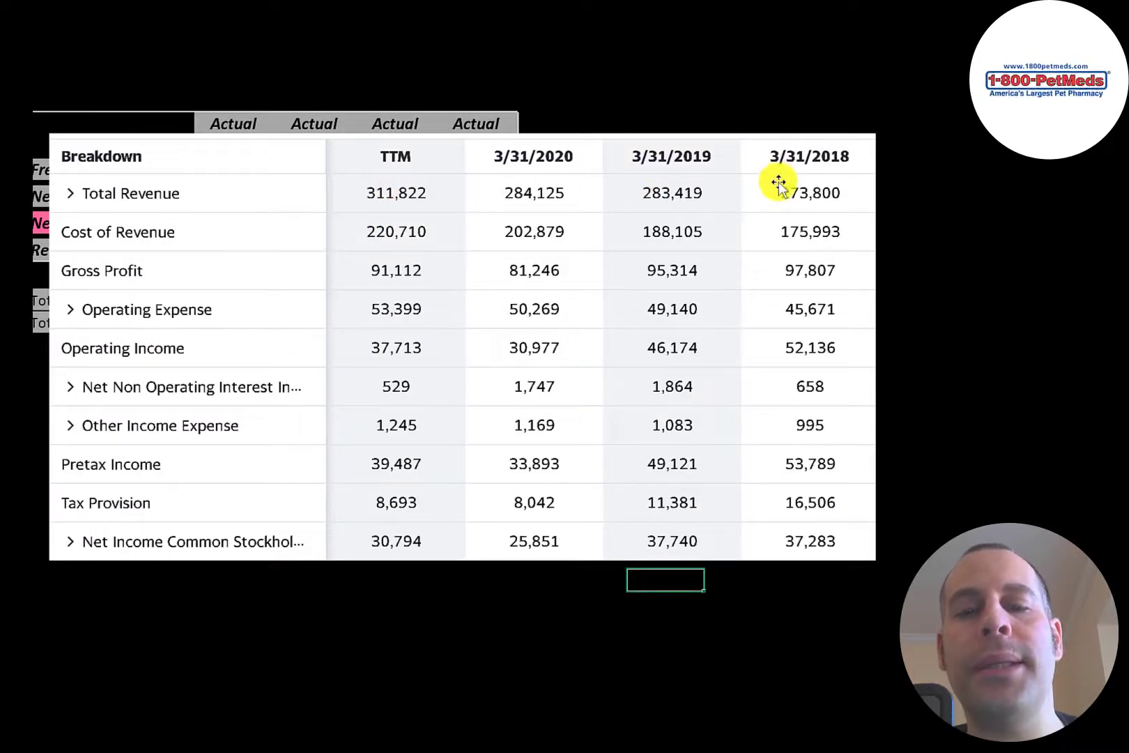
mouse_move(527, 233)
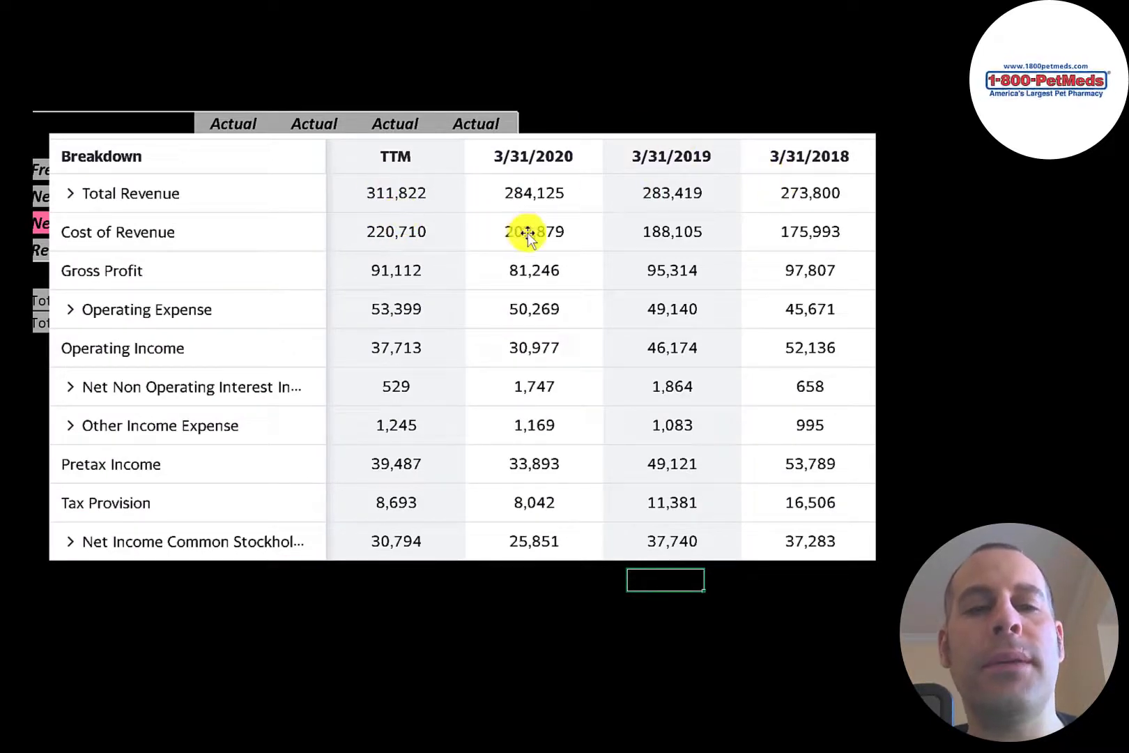
mouse_move(532, 231)
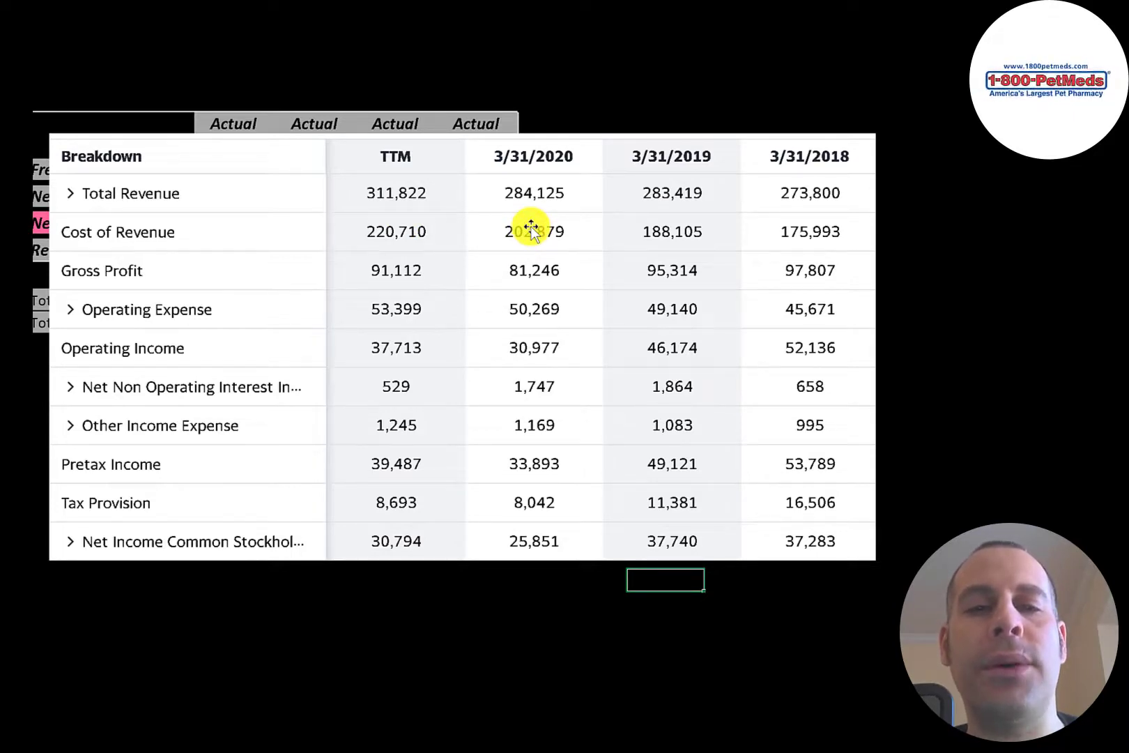
mouse_move(386, 213)
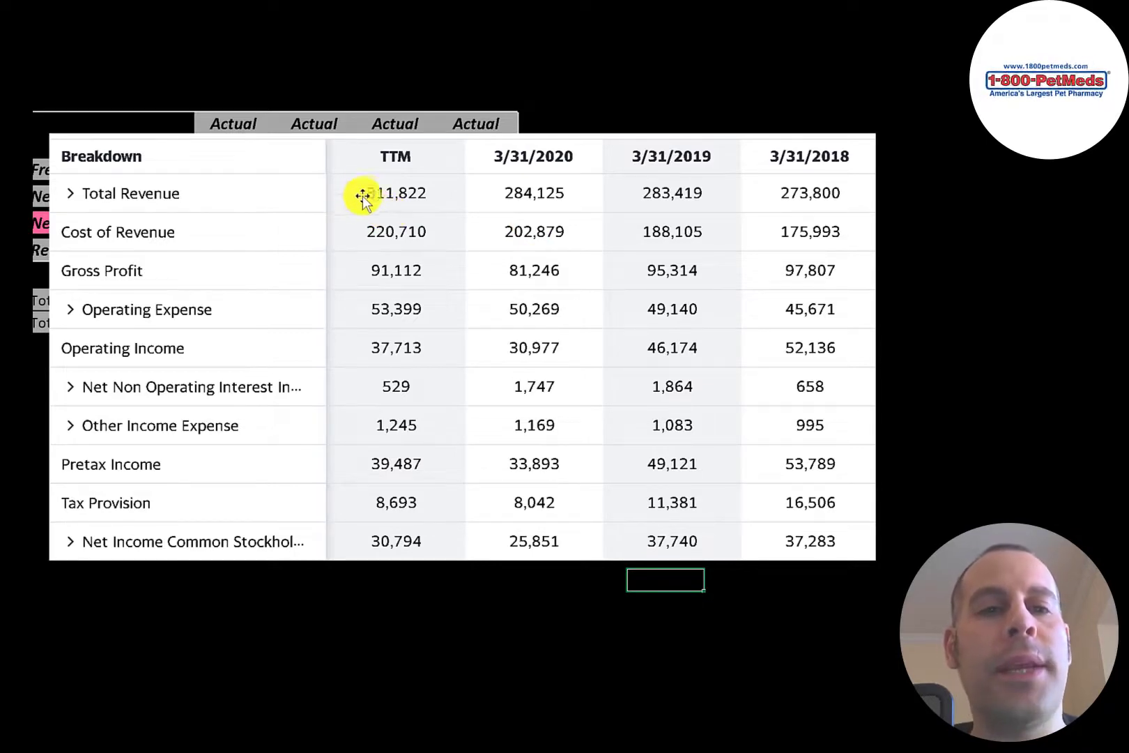
mouse_move(451, 253)
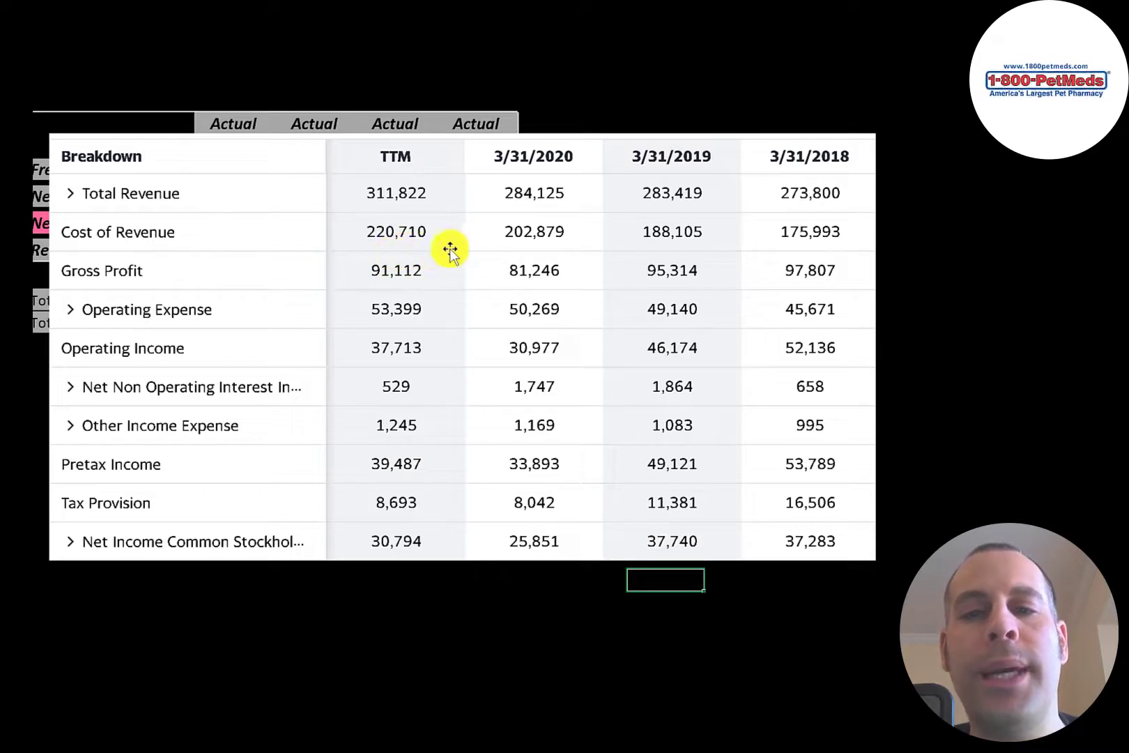
mouse_move(530, 270)
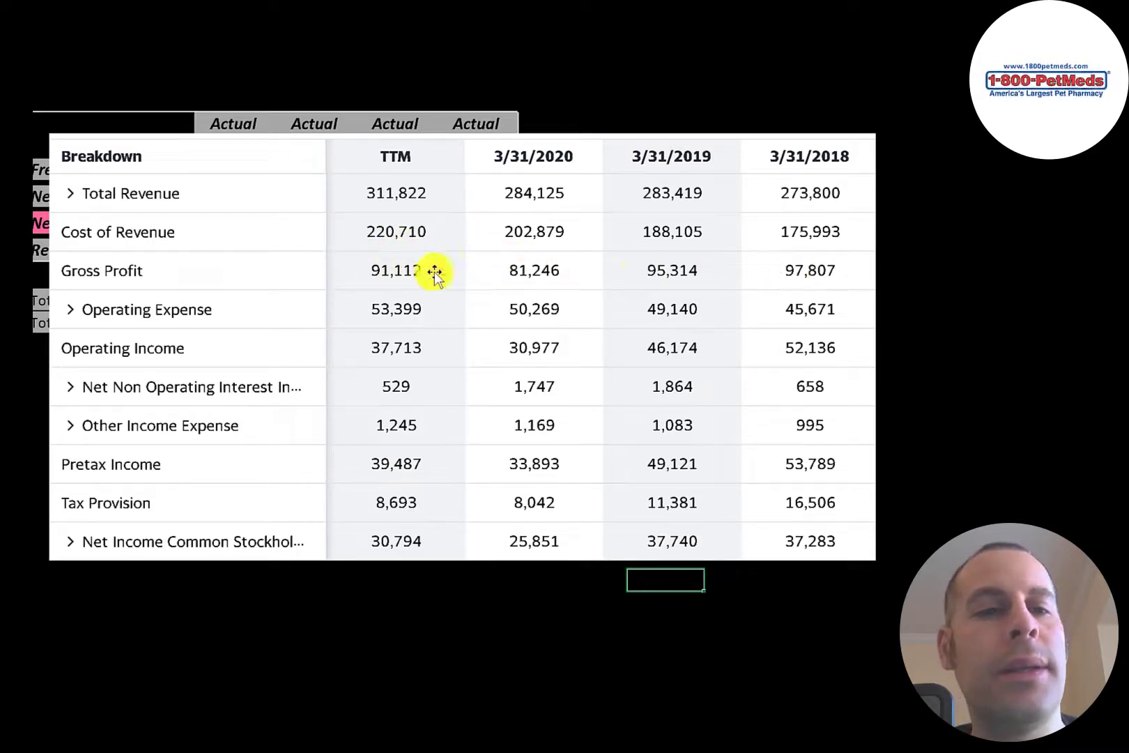
mouse_move(376, 307)
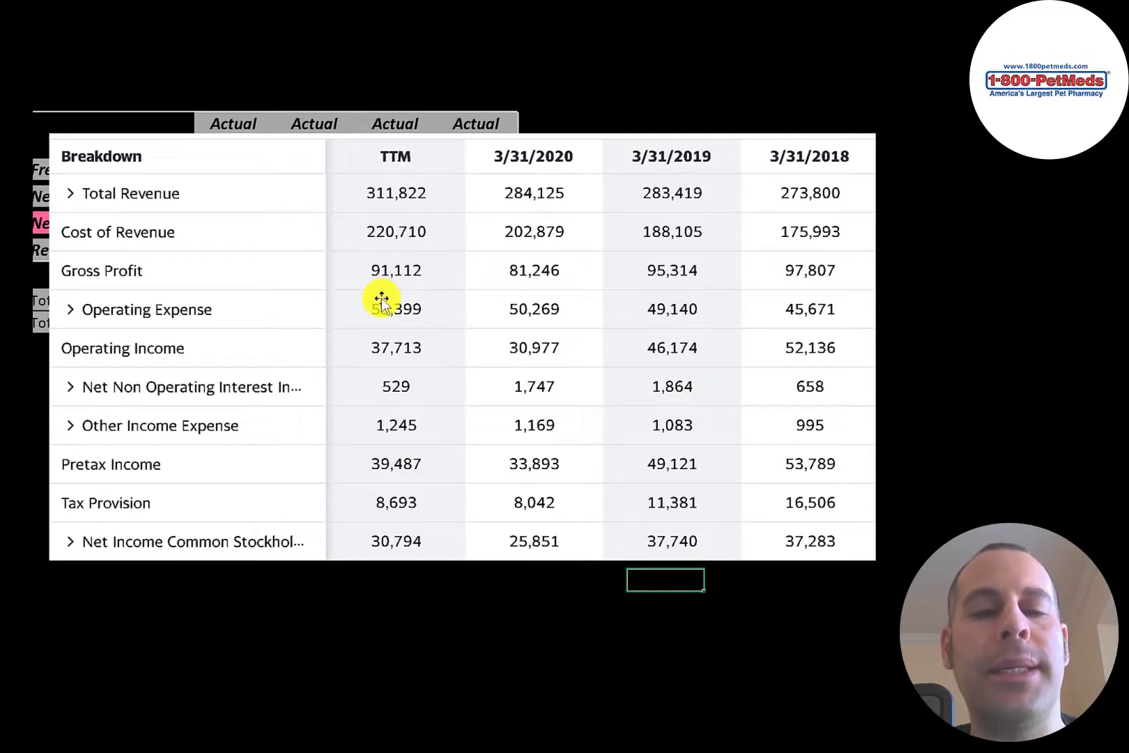
mouse_move(362, 279)
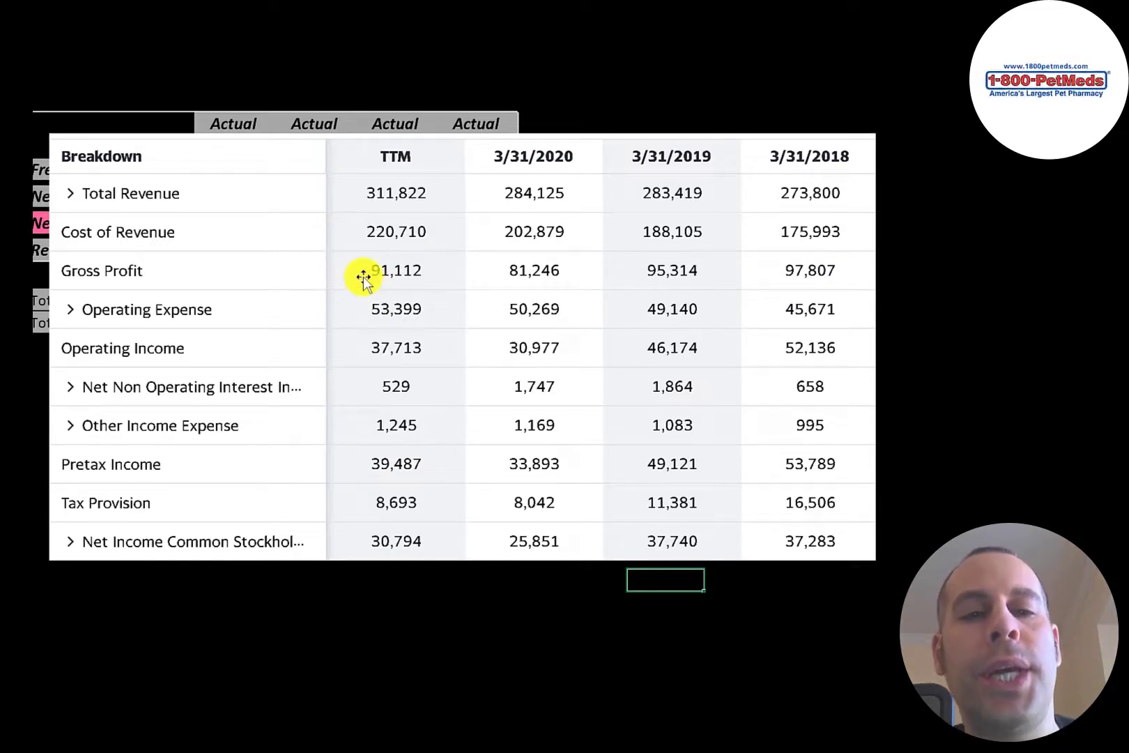
mouse_move(382, 349)
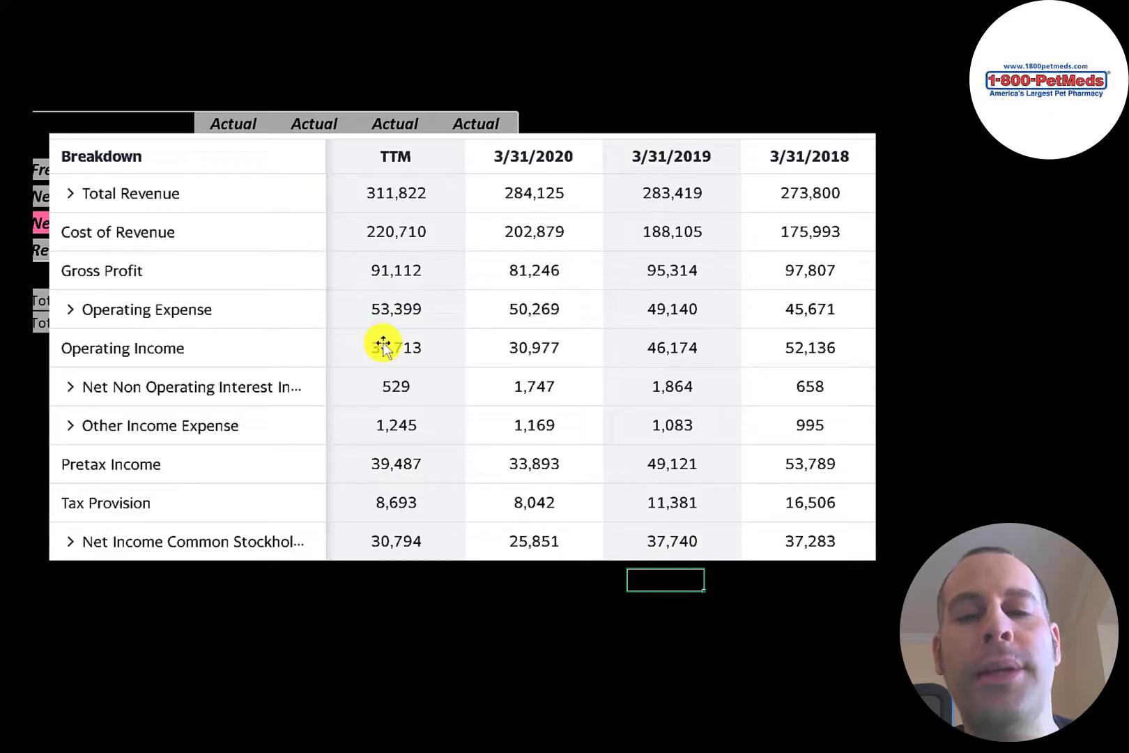
mouse_move(711, 300)
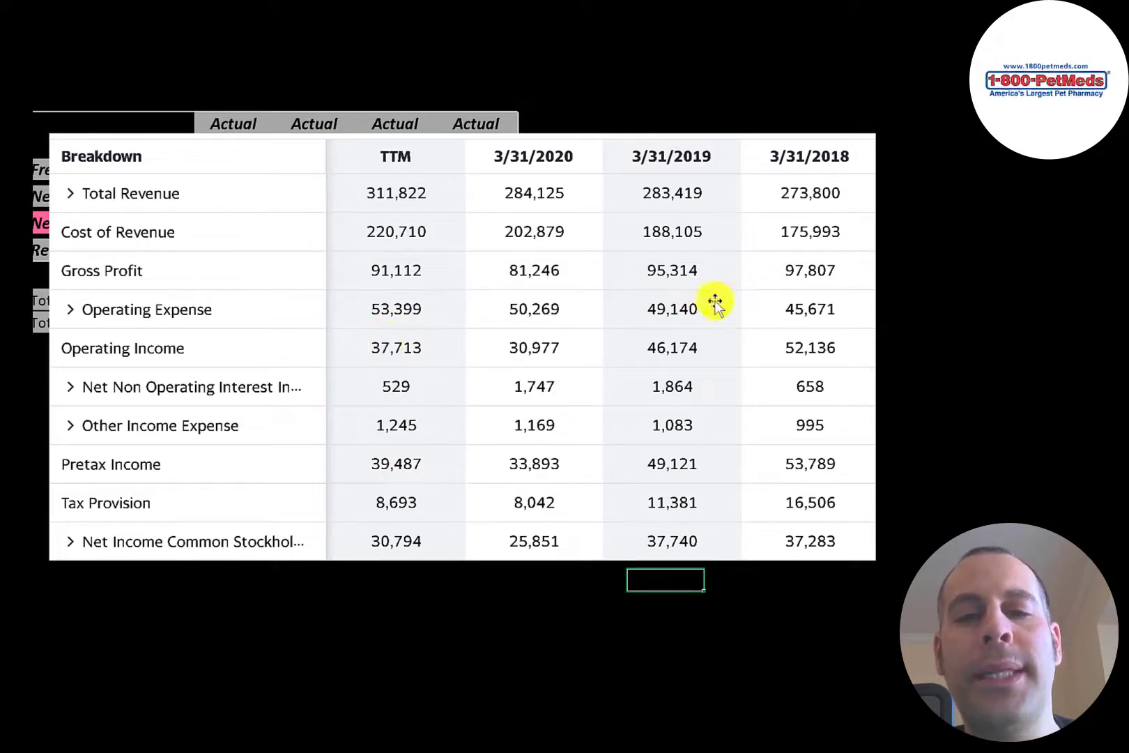
mouse_move(768, 357)
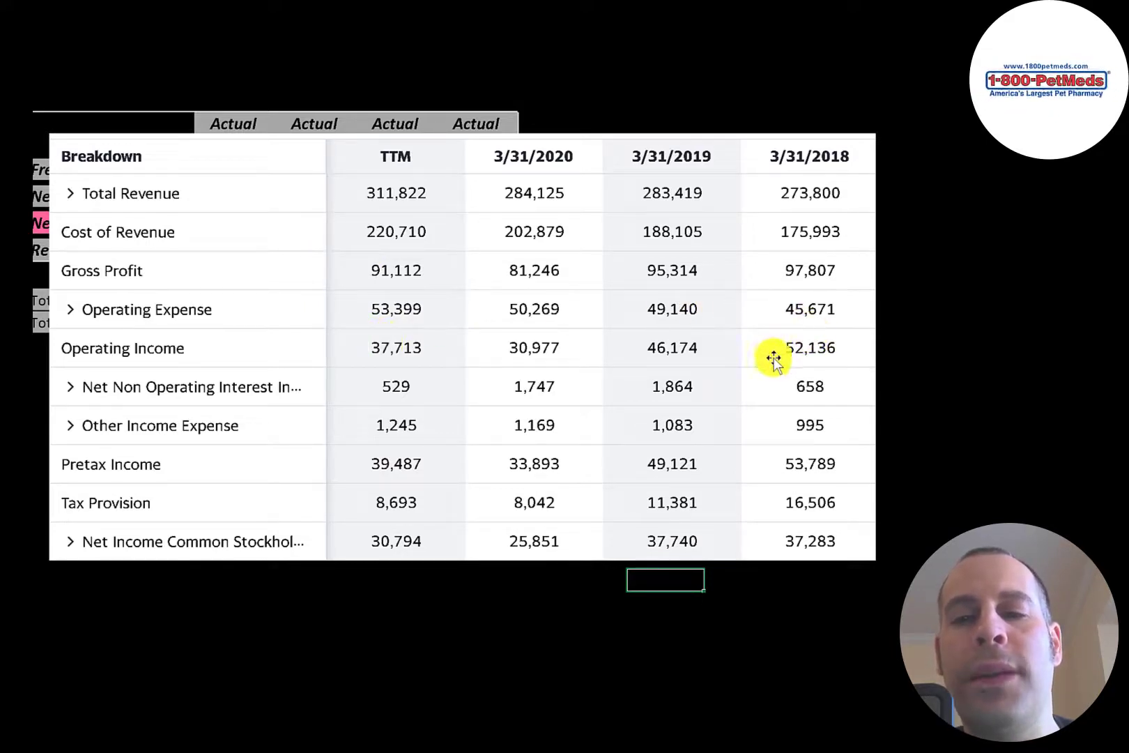
mouse_move(320, 349)
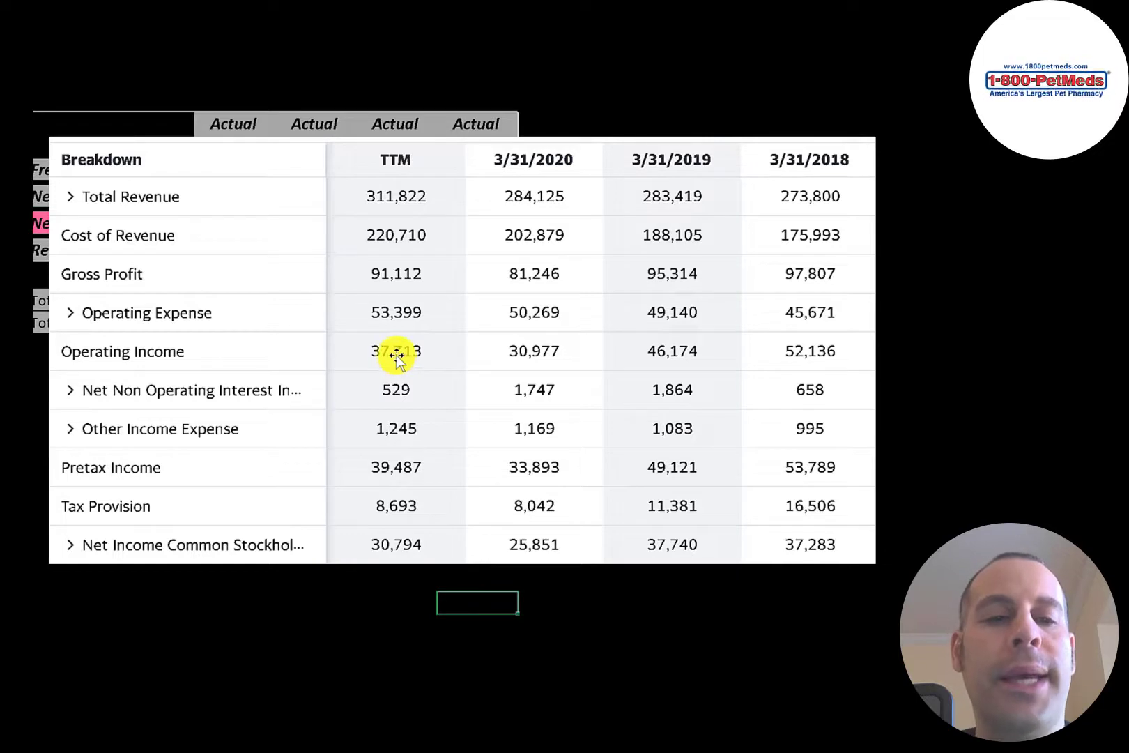
mouse_move(364, 407)
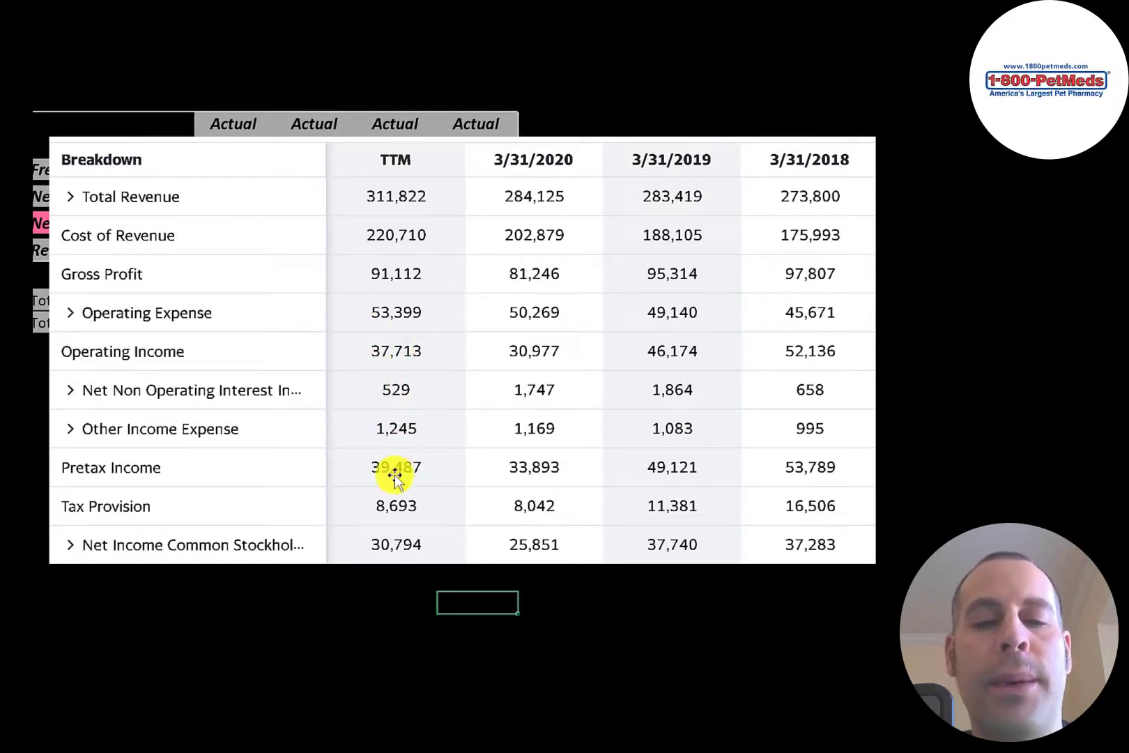
mouse_move(374, 523)
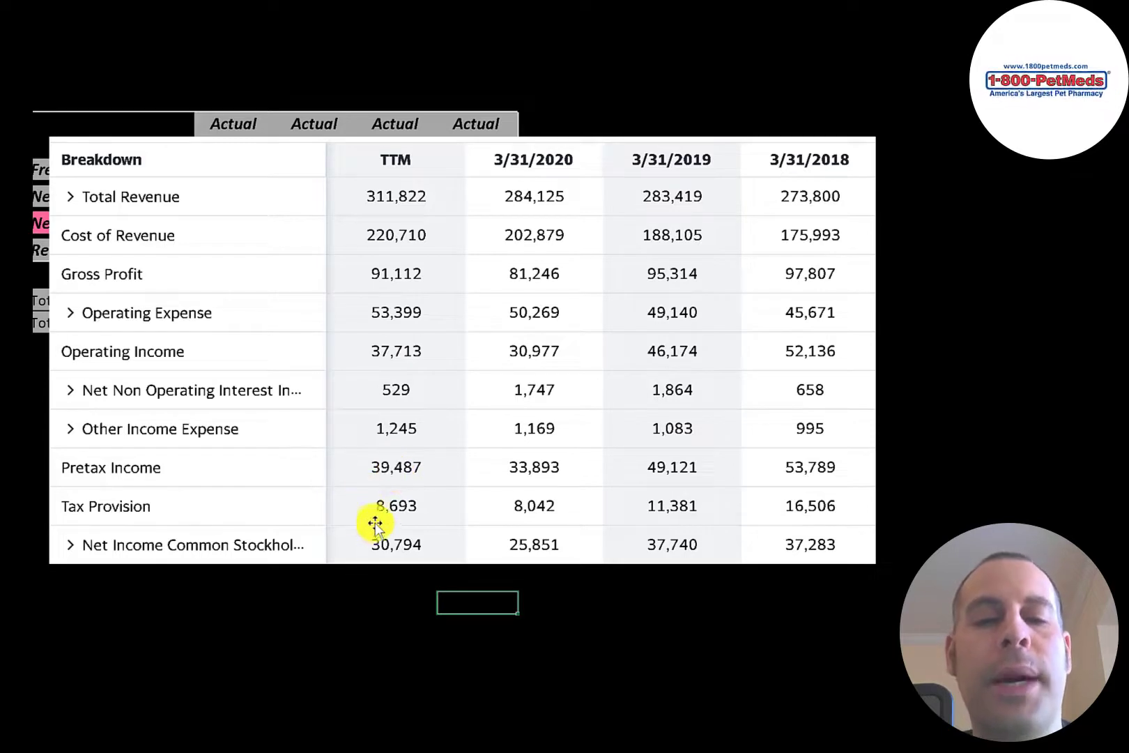
mouse_move(416, 539)
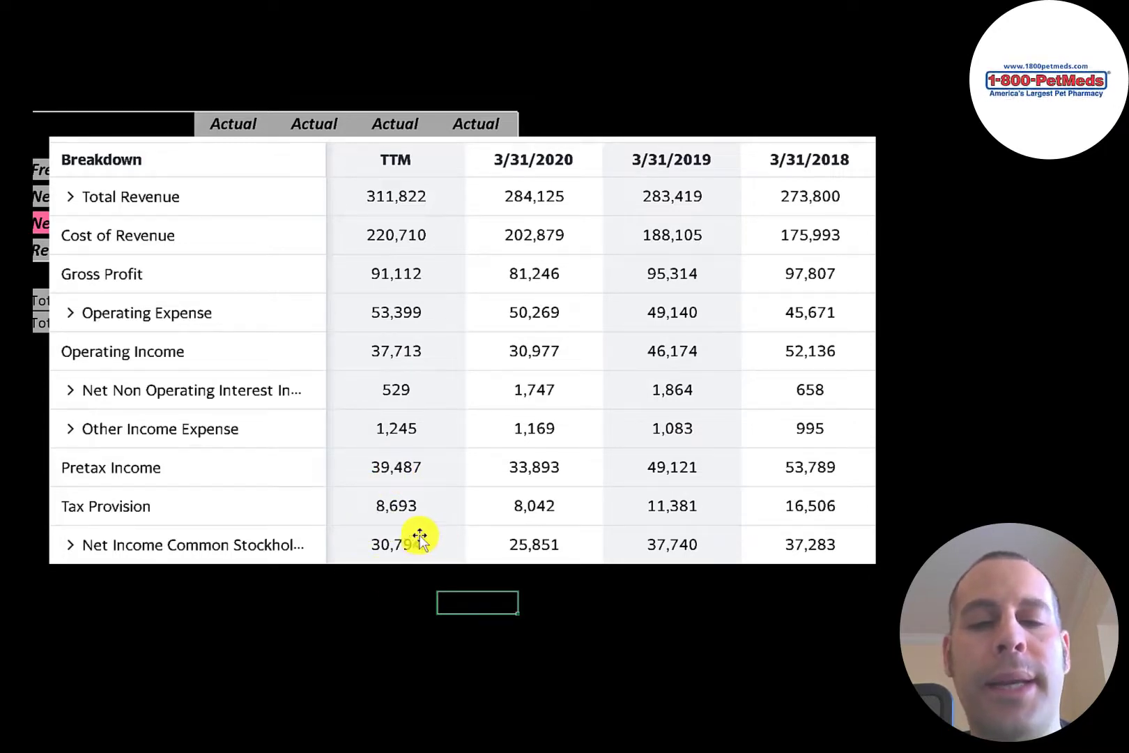
mouse_move(775, 486)
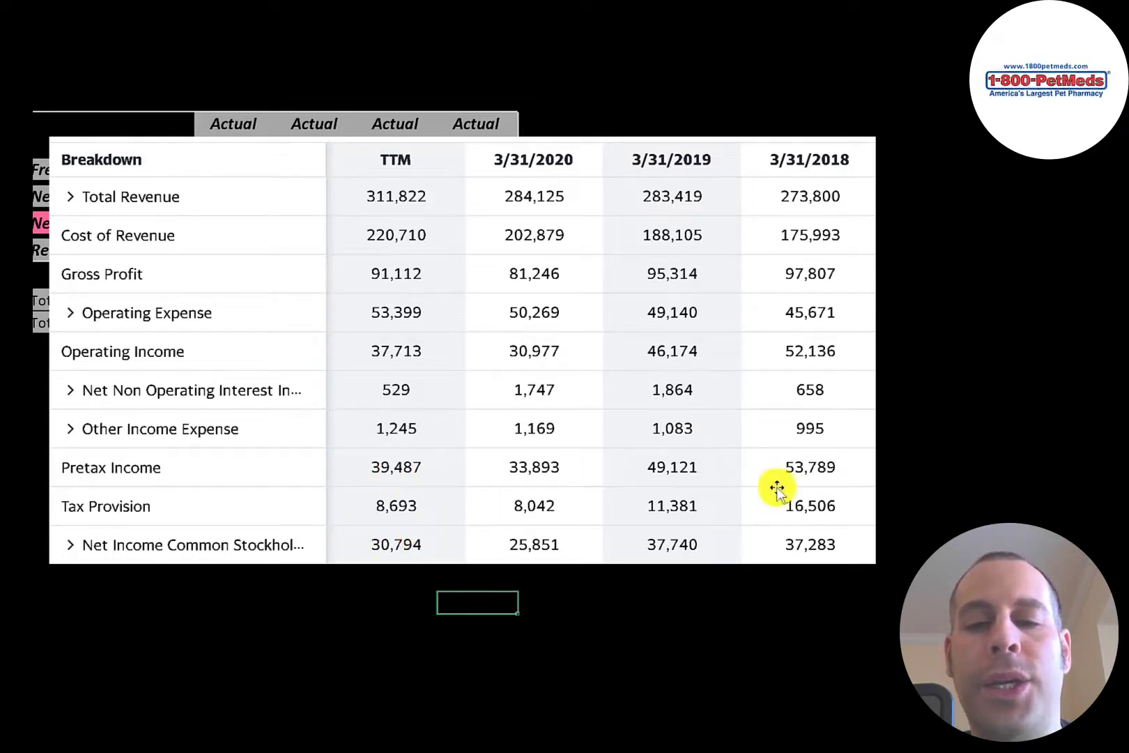
mouse_move(444, 495)
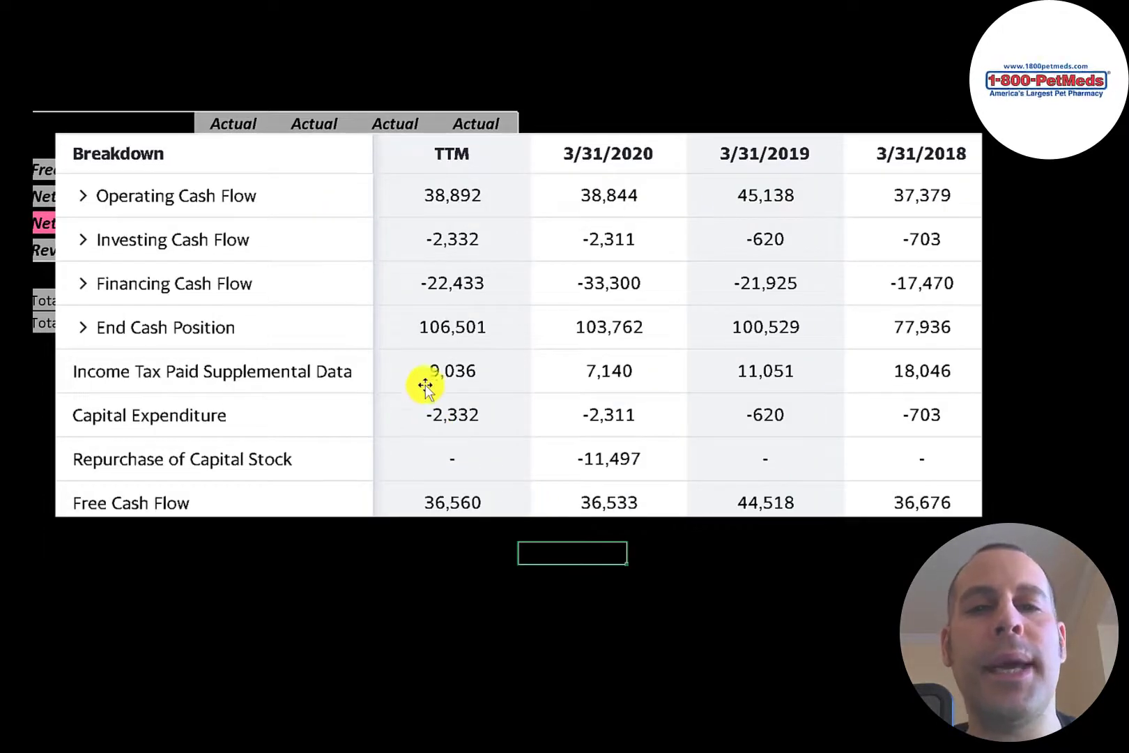
mouse_move(542, 195)
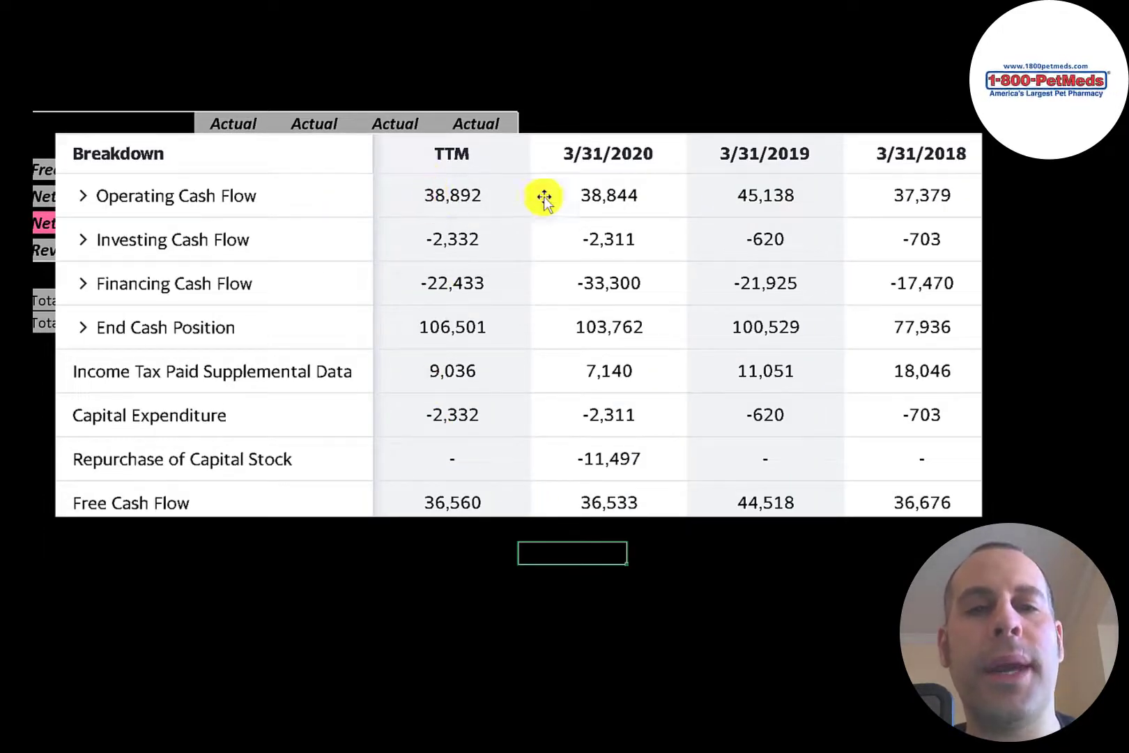
mouse_move(456, 201)
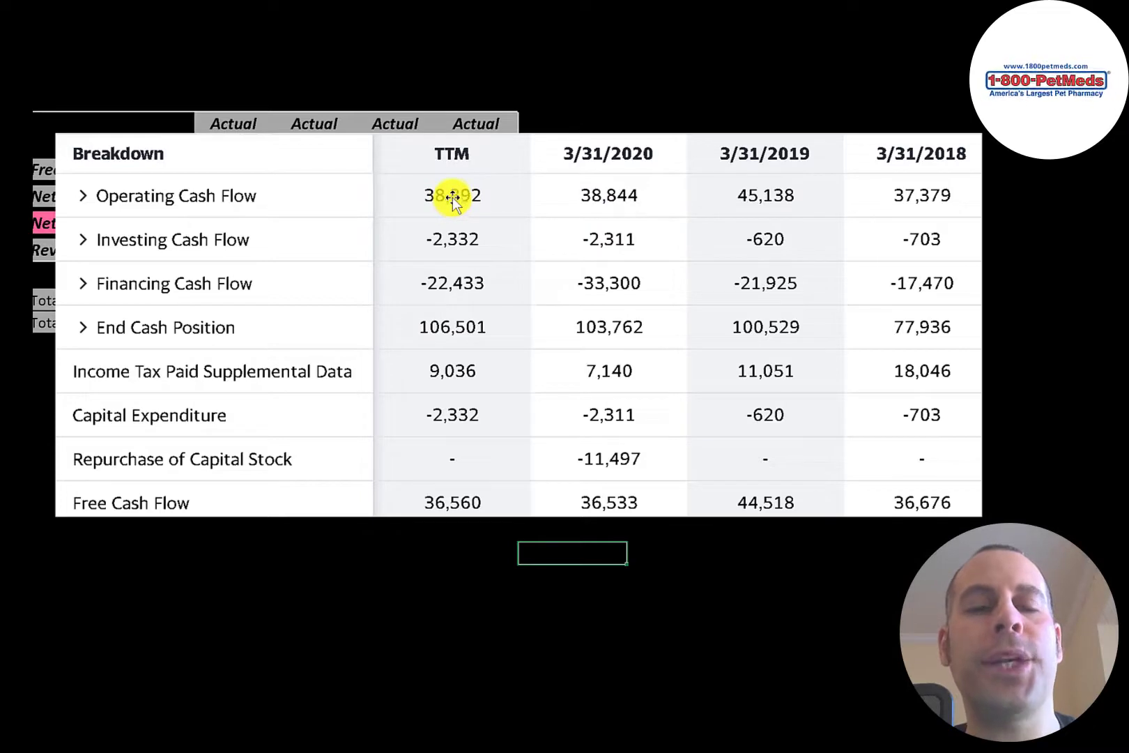
mouse_move(926, 189)
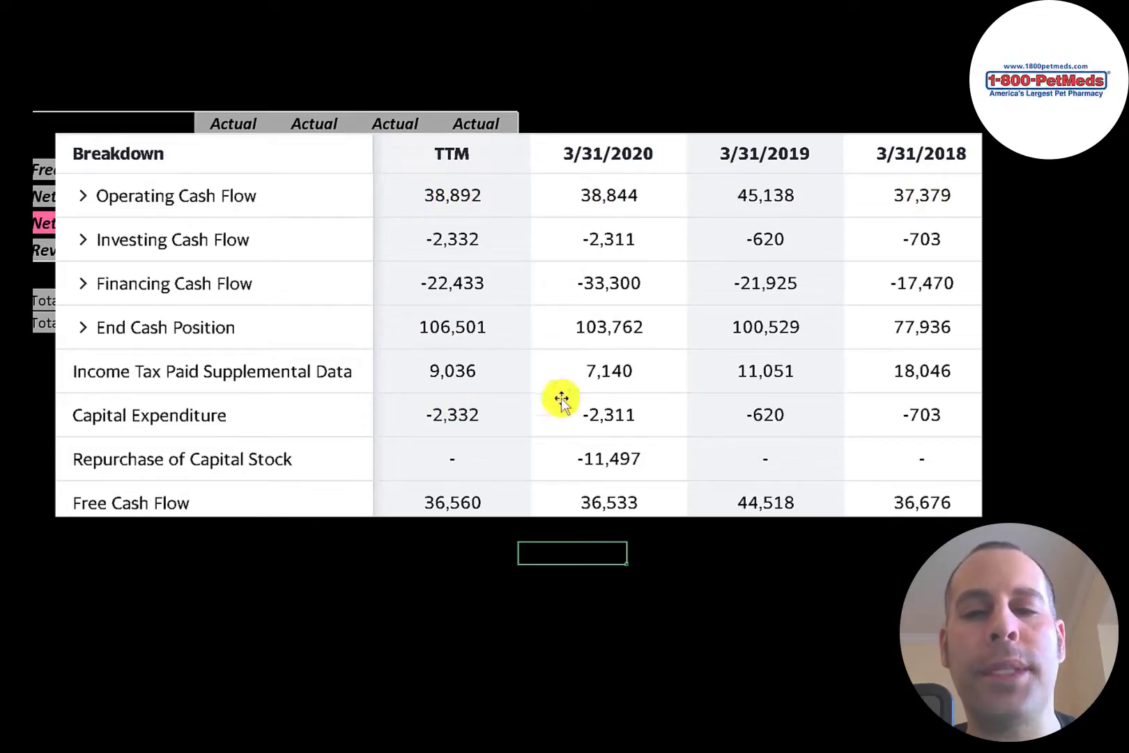
mouse_move(829, 386)
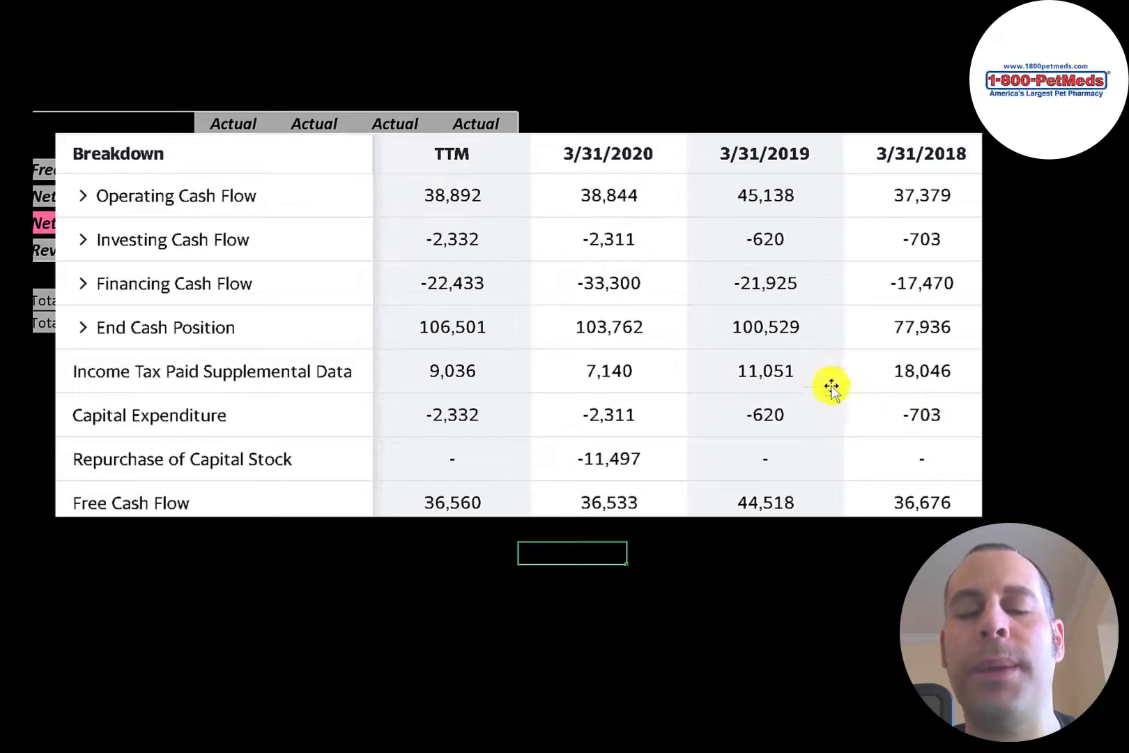
mouse_move(452, 404)
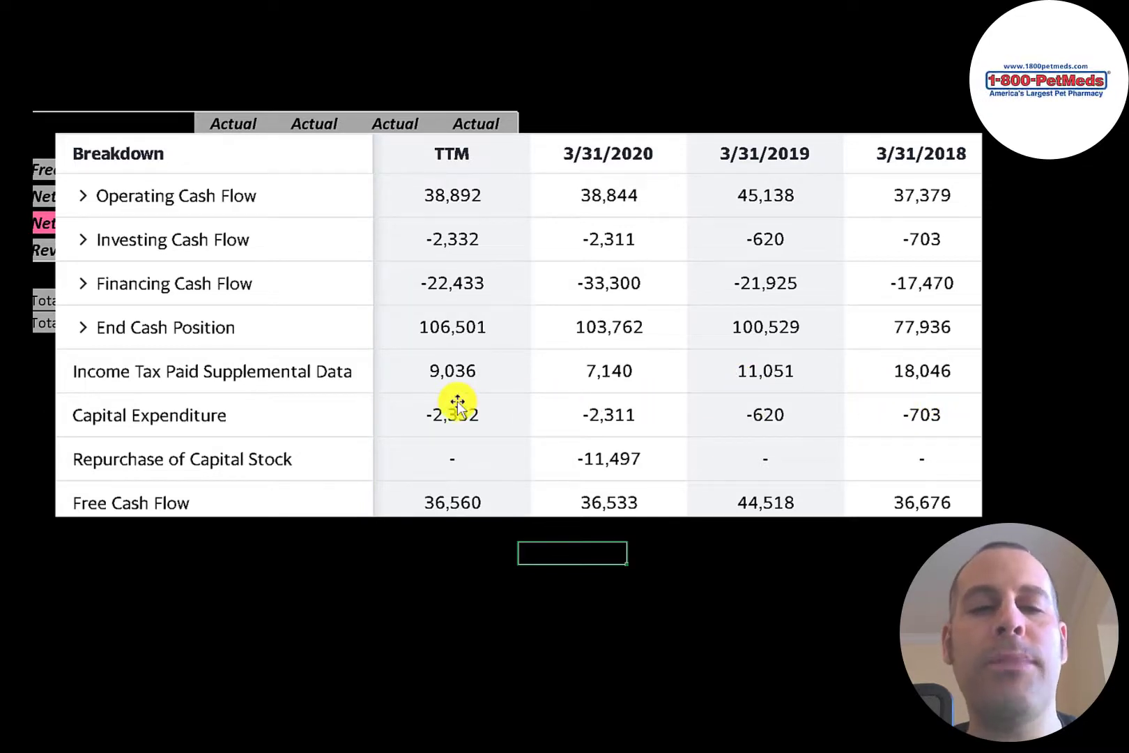
mouse_move(431, 202)
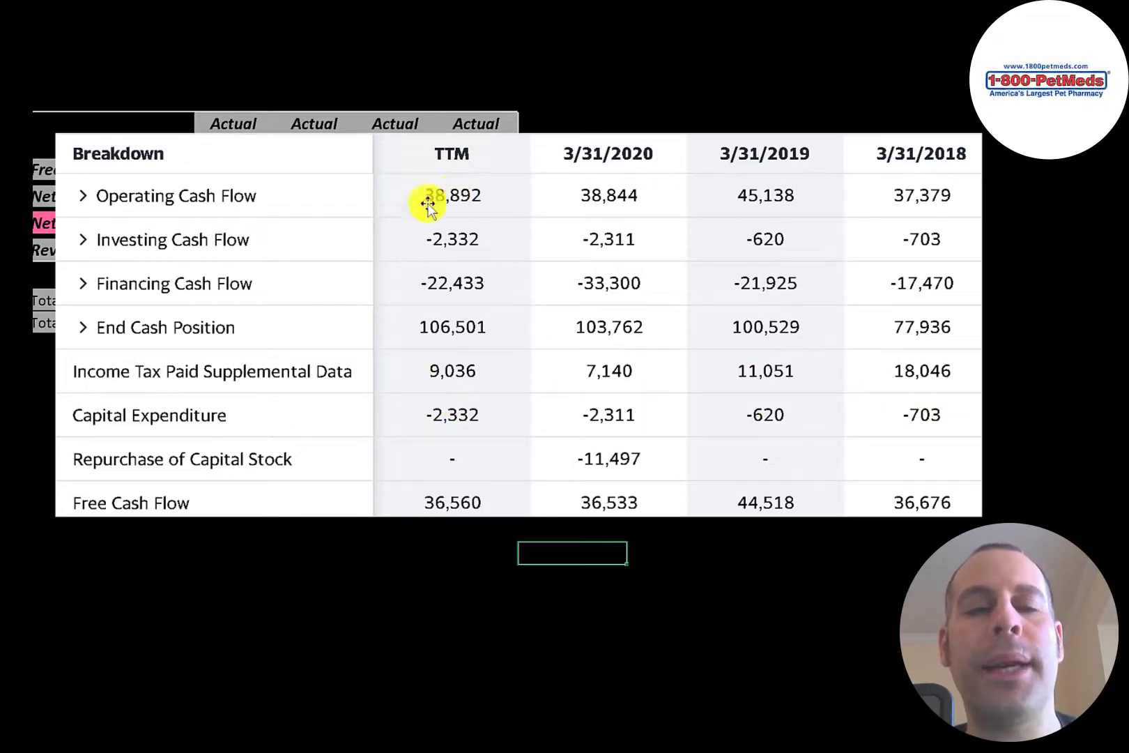
mouse_move(496, 463)
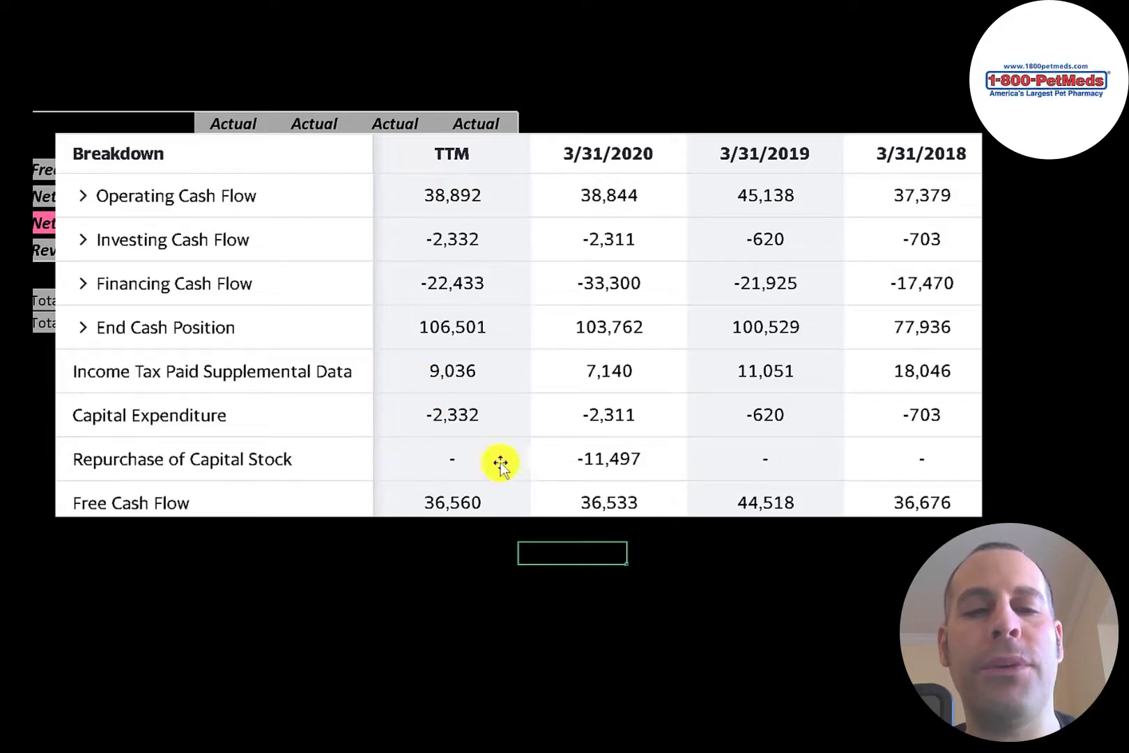
mouse_move(446, 444)
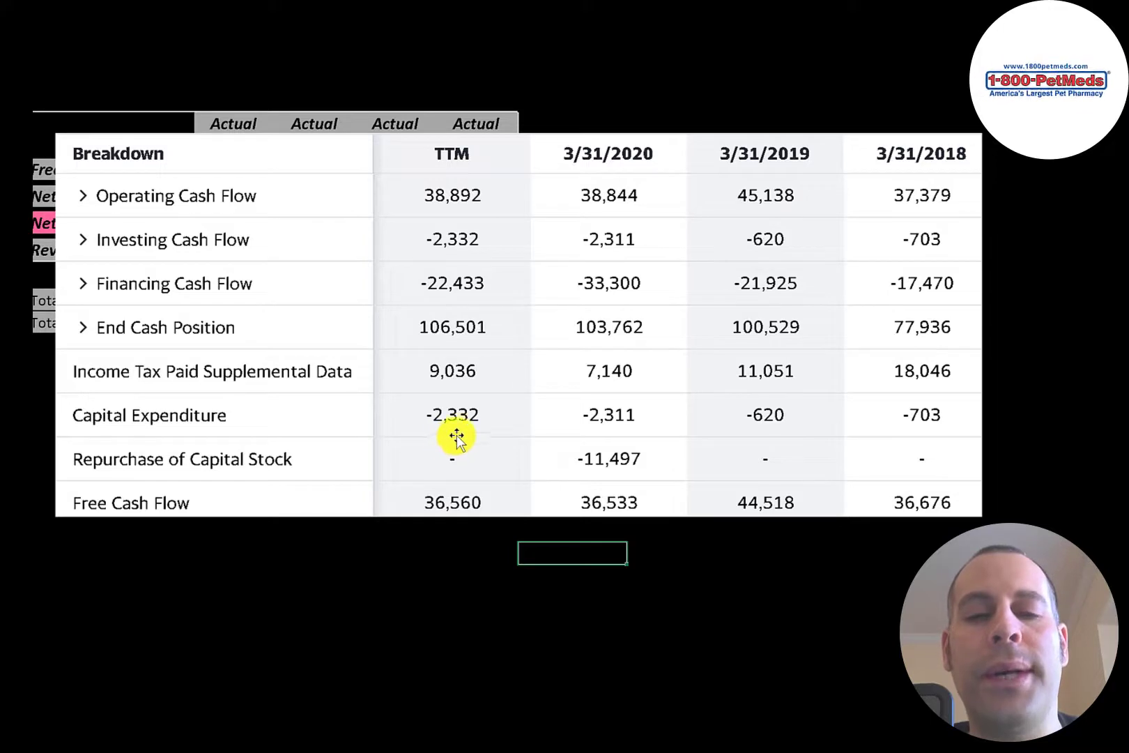
mouse_move(452, 322)
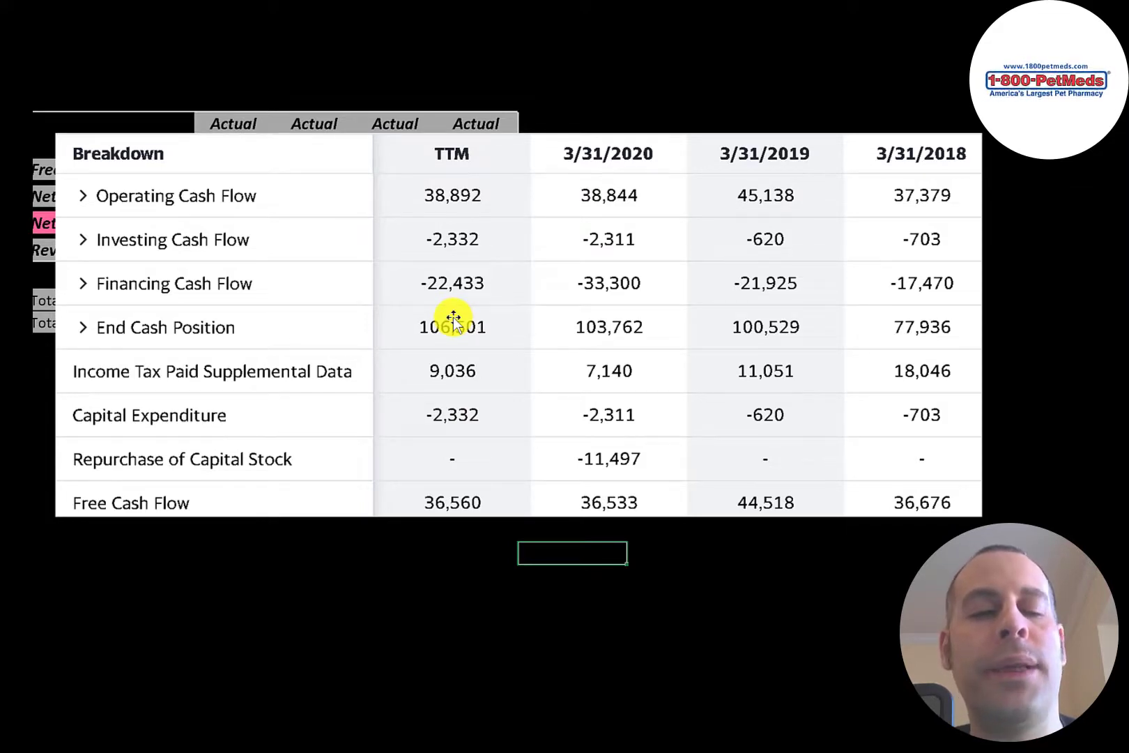
mouse_move(610, 441)
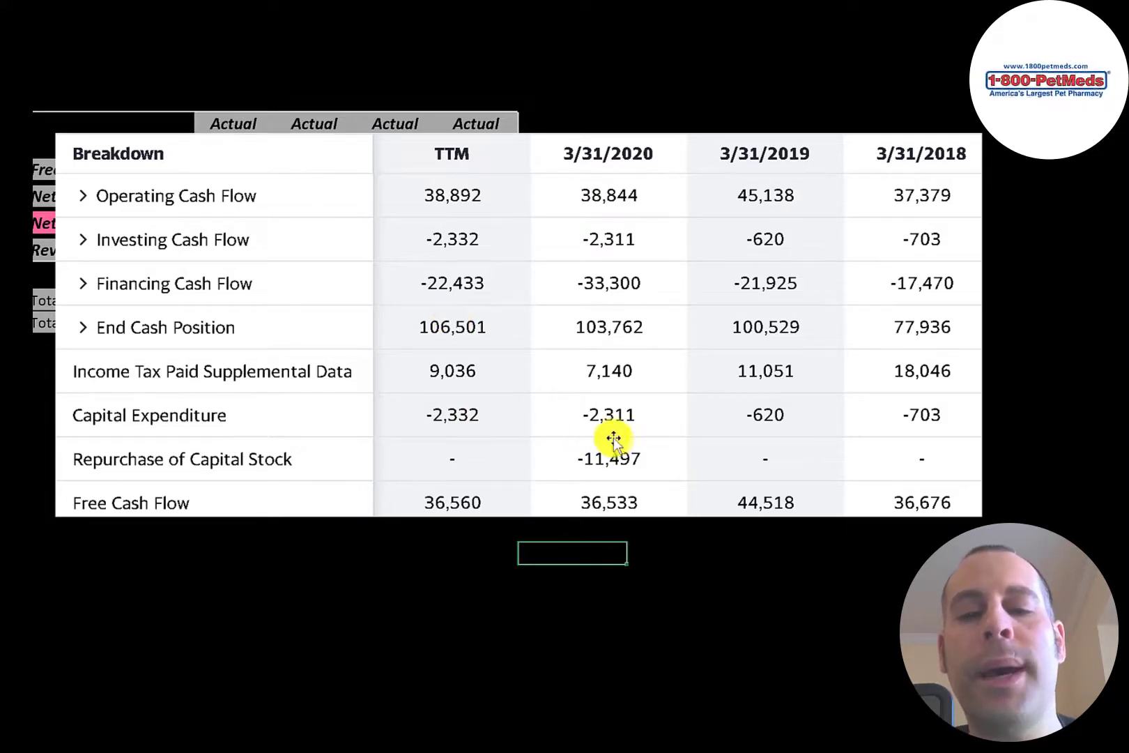
mouse_move(568, 428)
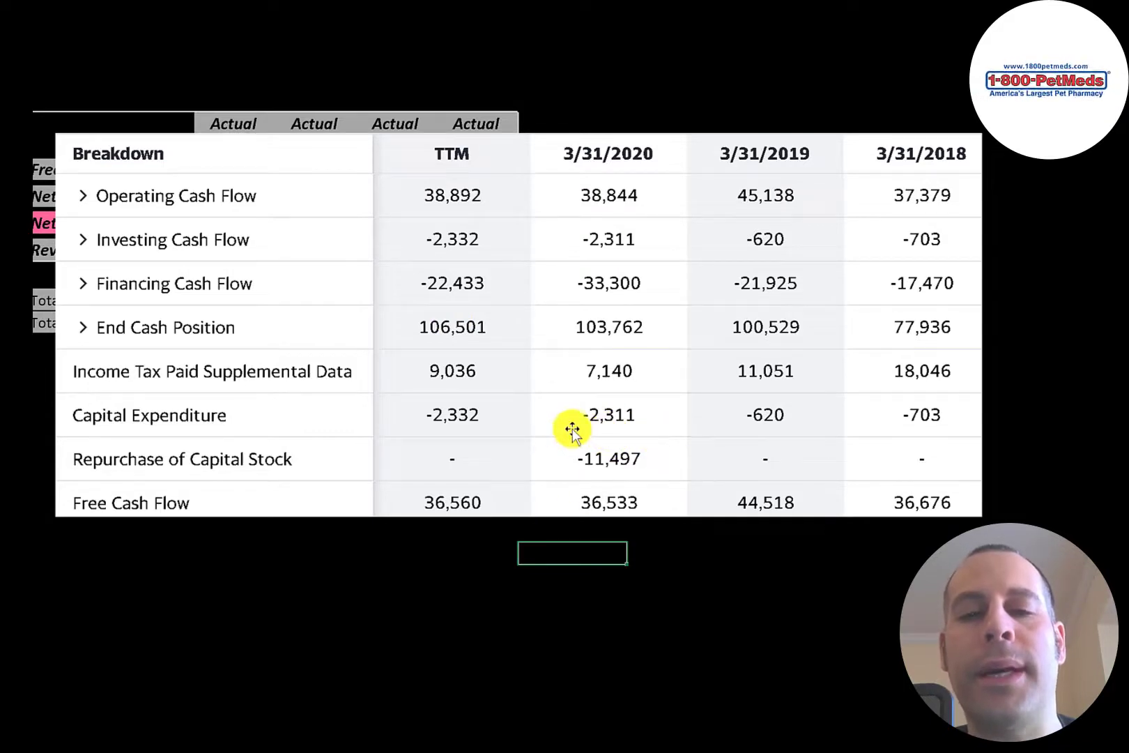
click(82, 195)
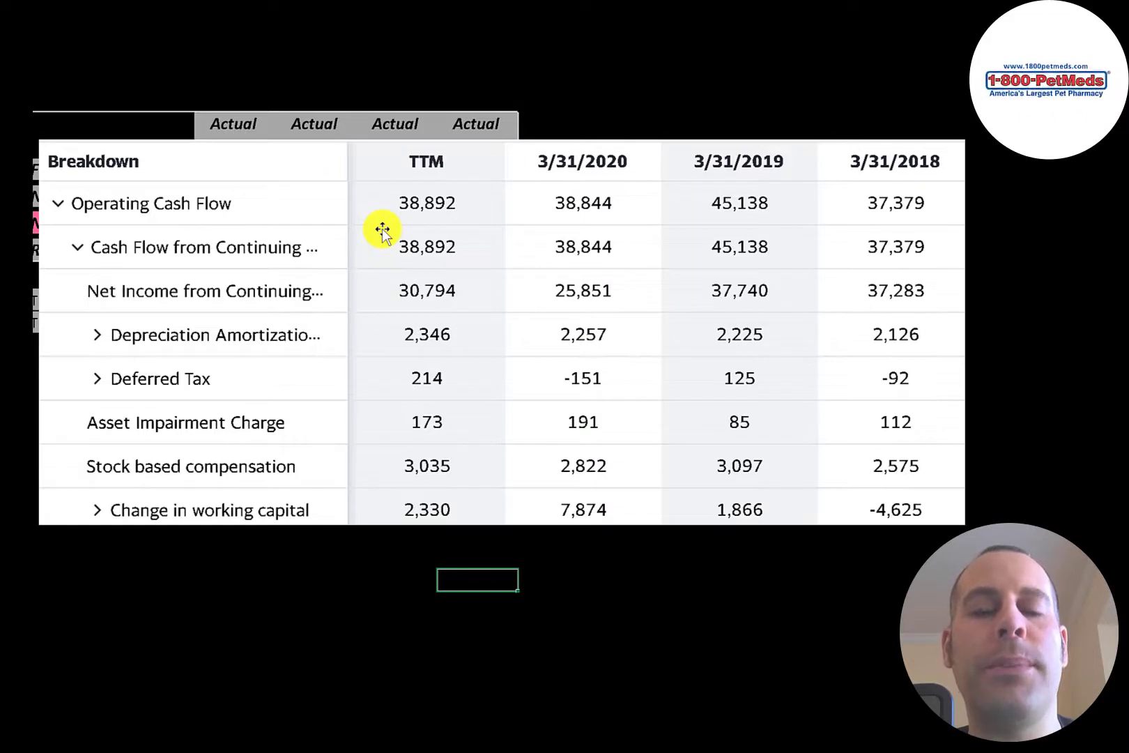
mouse_move(397, 201)
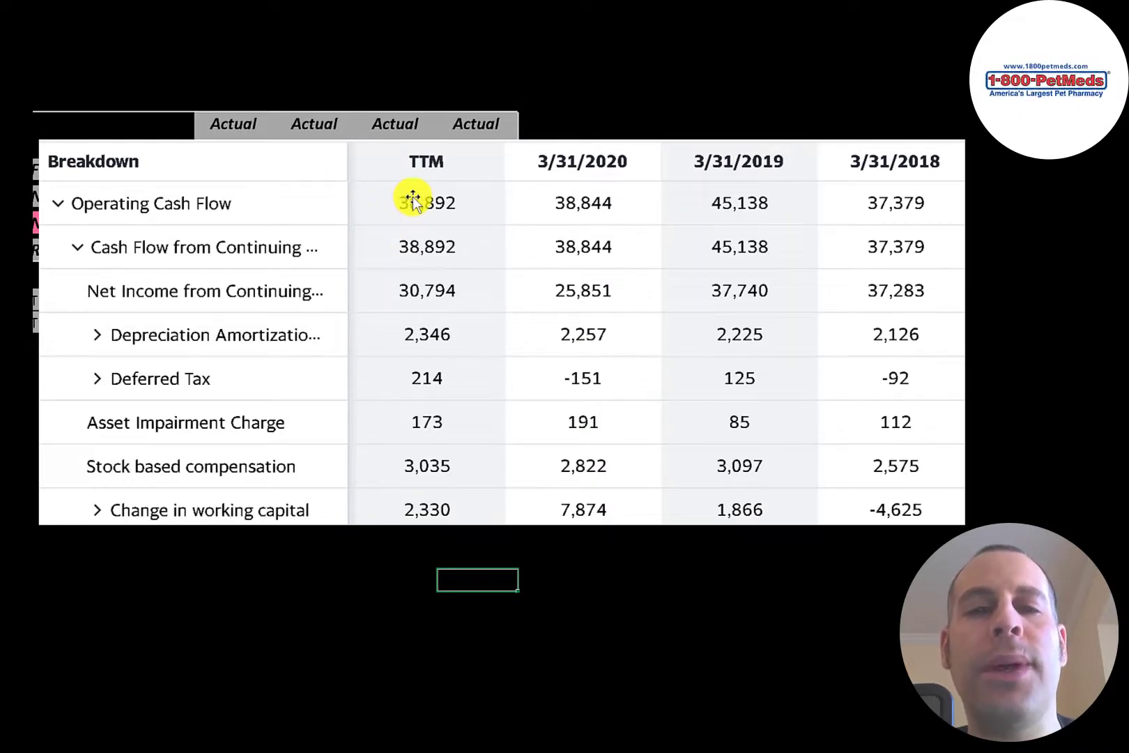
mouse_move(716, 199)
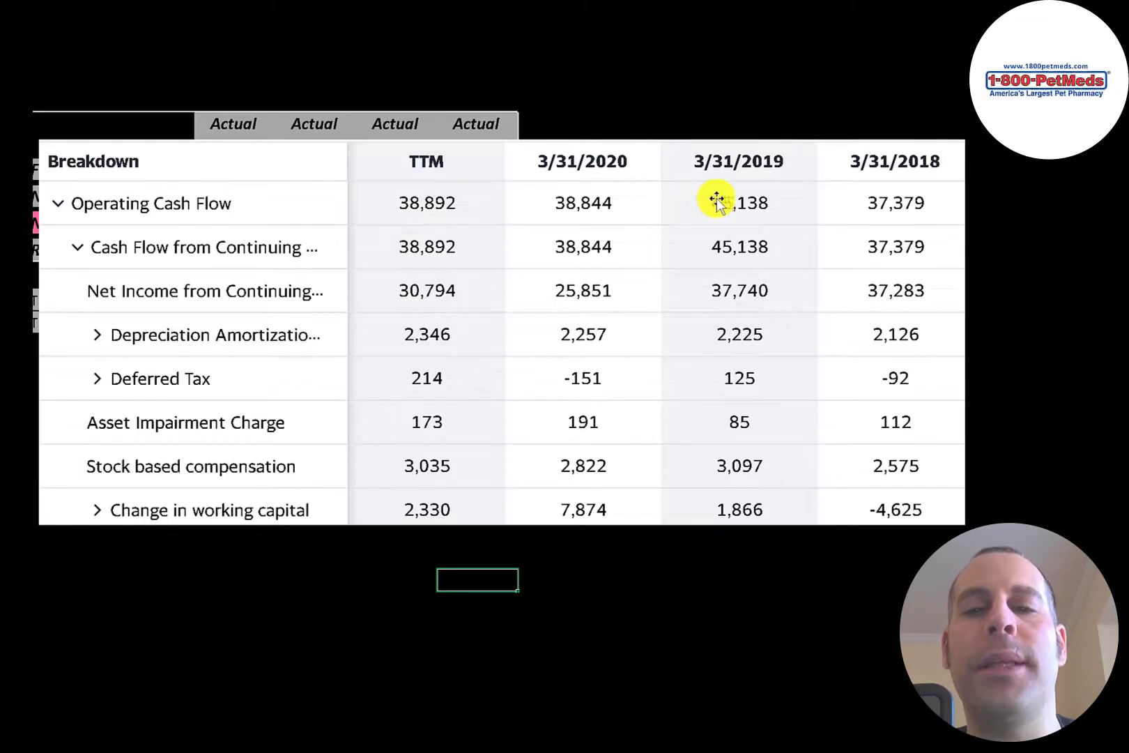
mouse_move(584, 199)
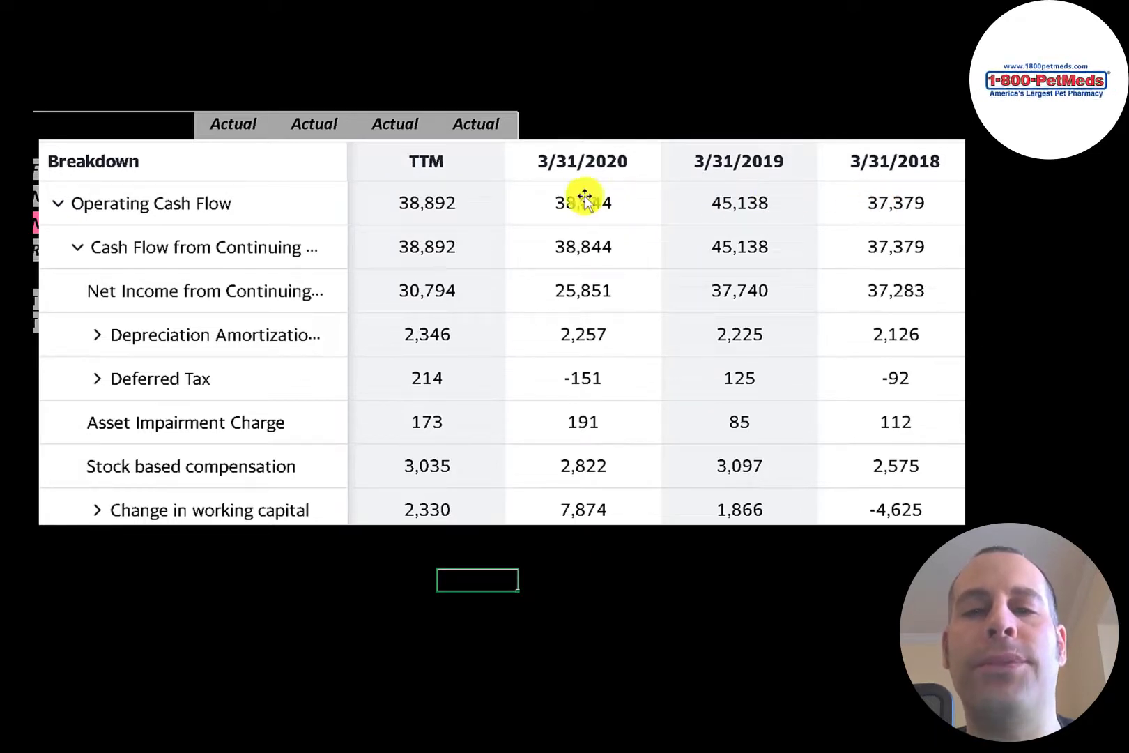
mouse_move(420, 223)
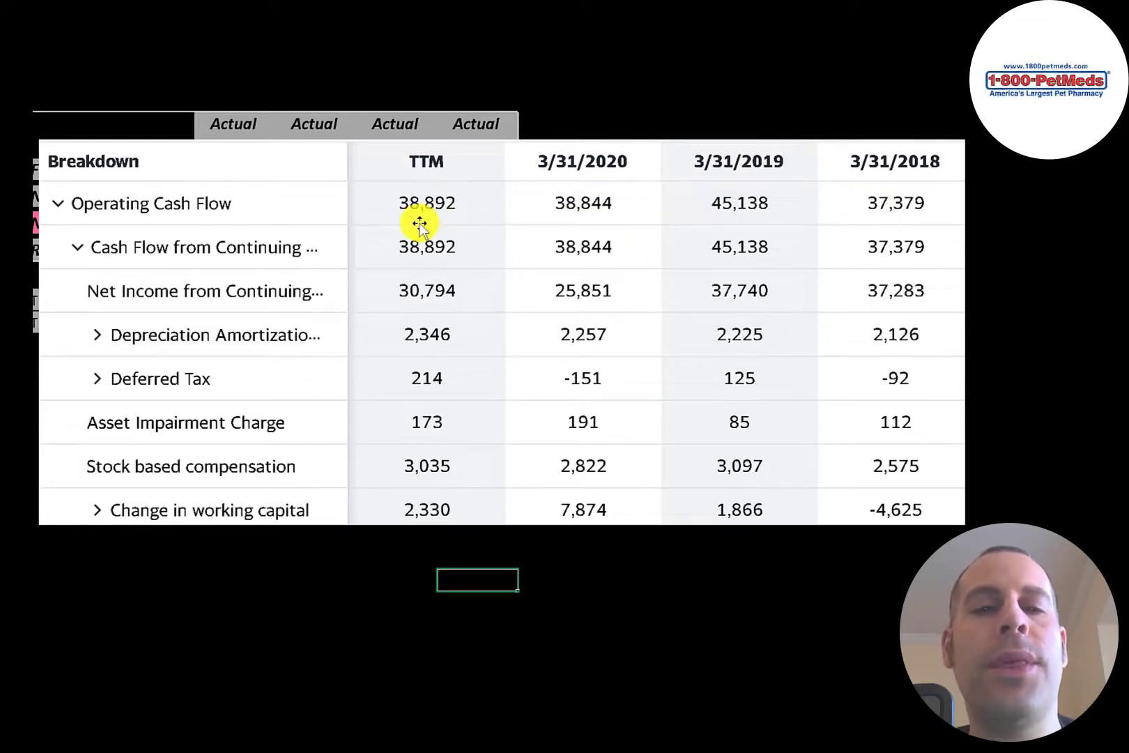
mouse_move(428, 302)
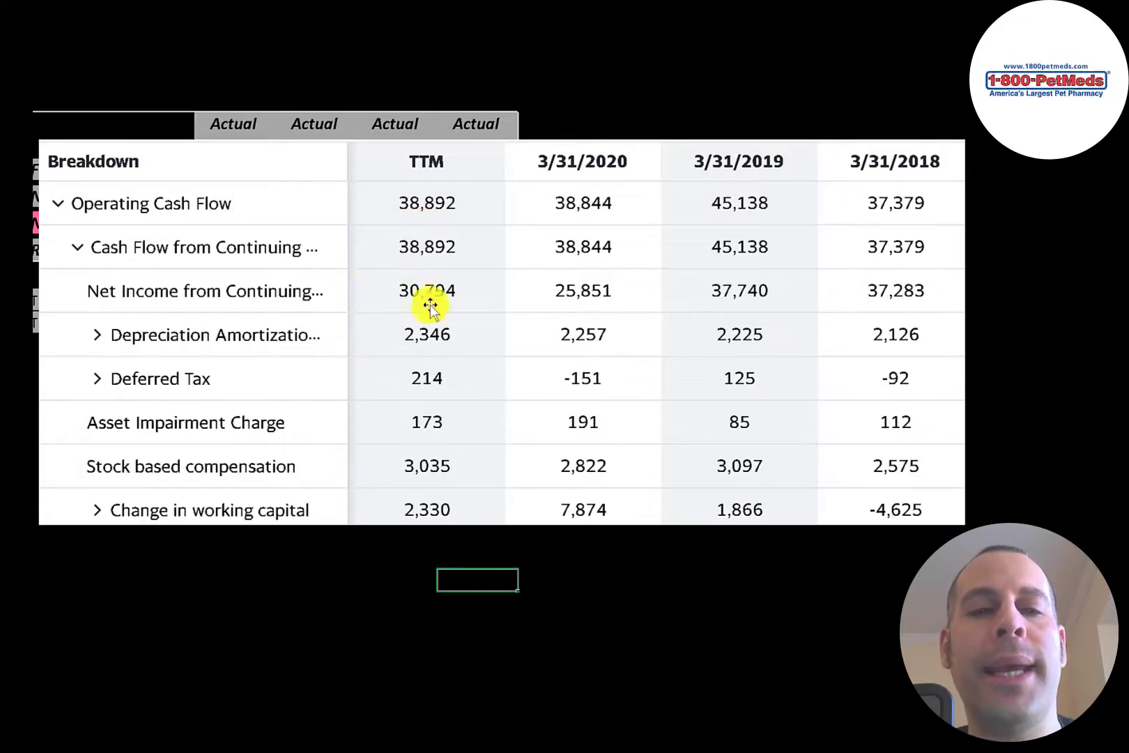
mouse_move(421, 268)
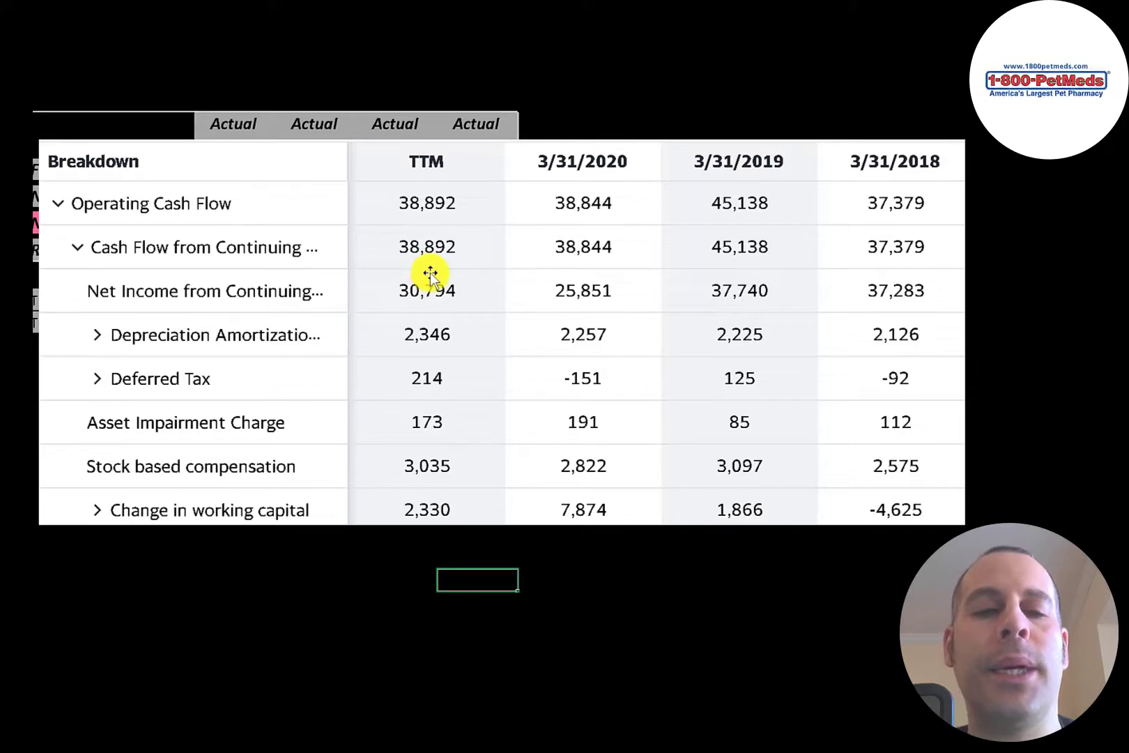
mouse_move(427, 258)
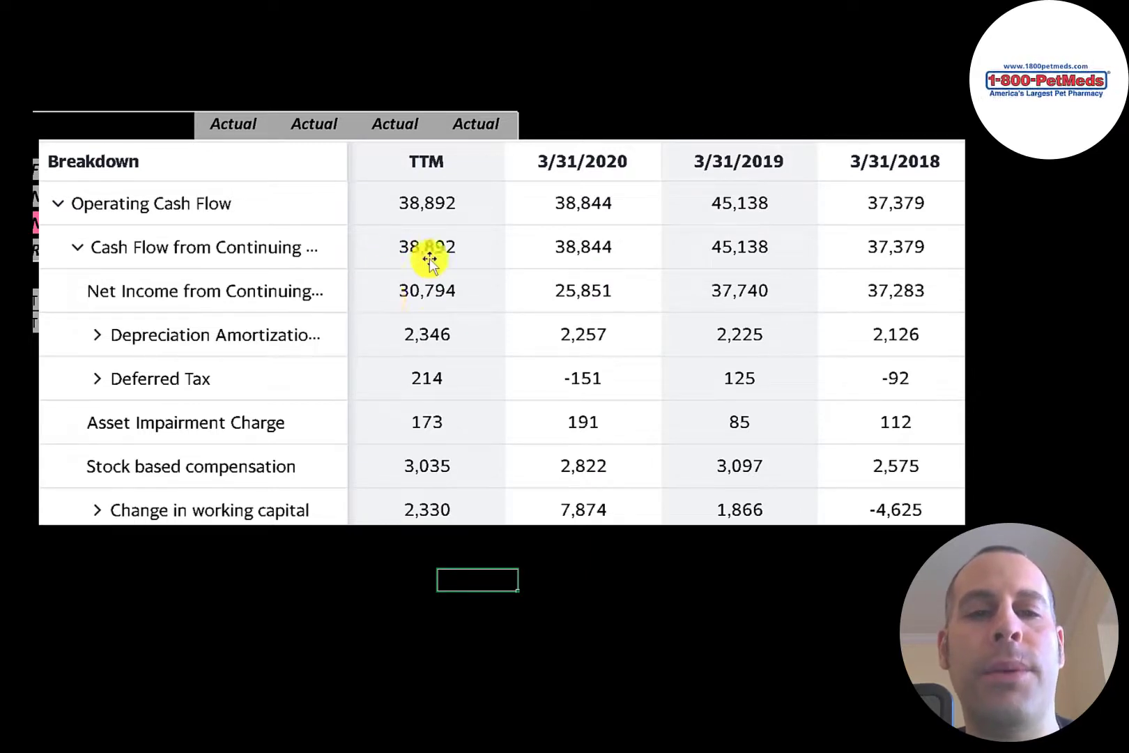
mouse_move(482, 353)
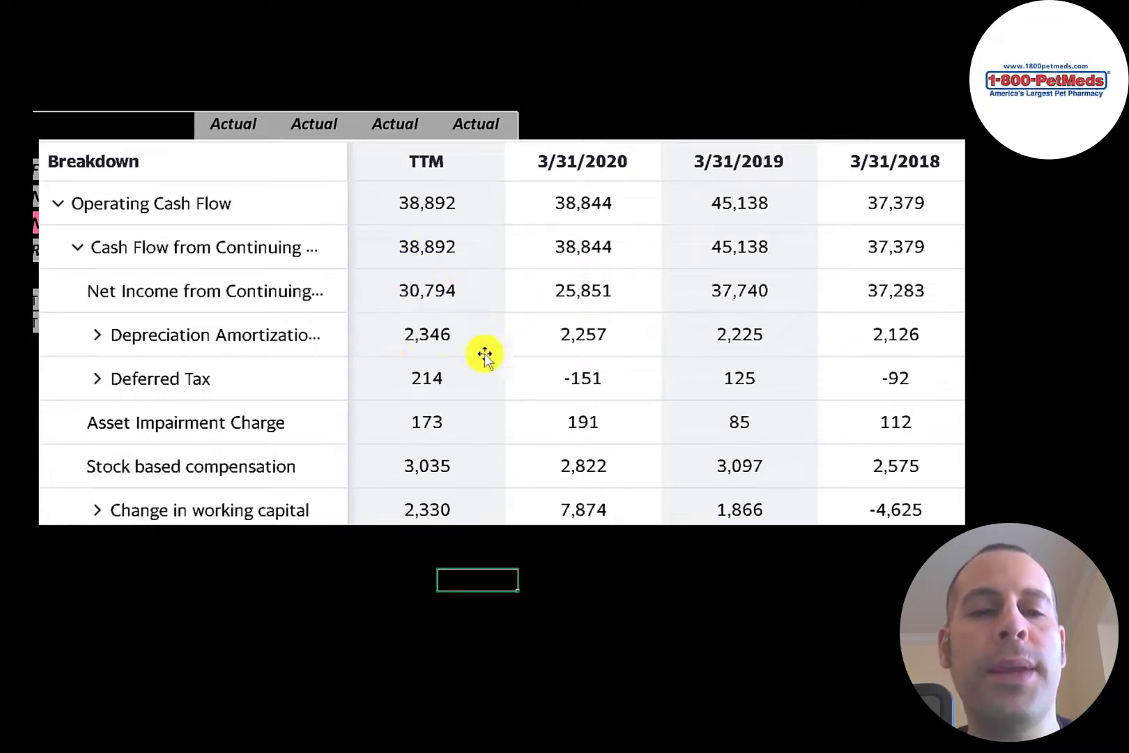
mouse_move(403, 308)
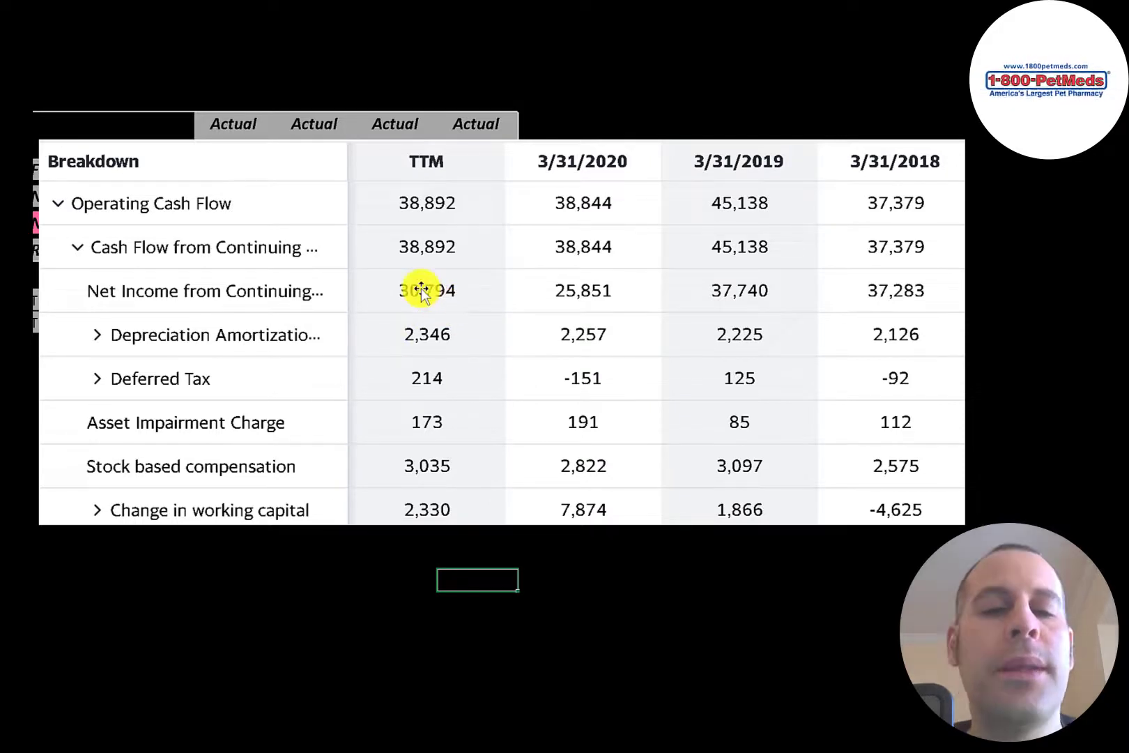
mouse_move(426, 321)
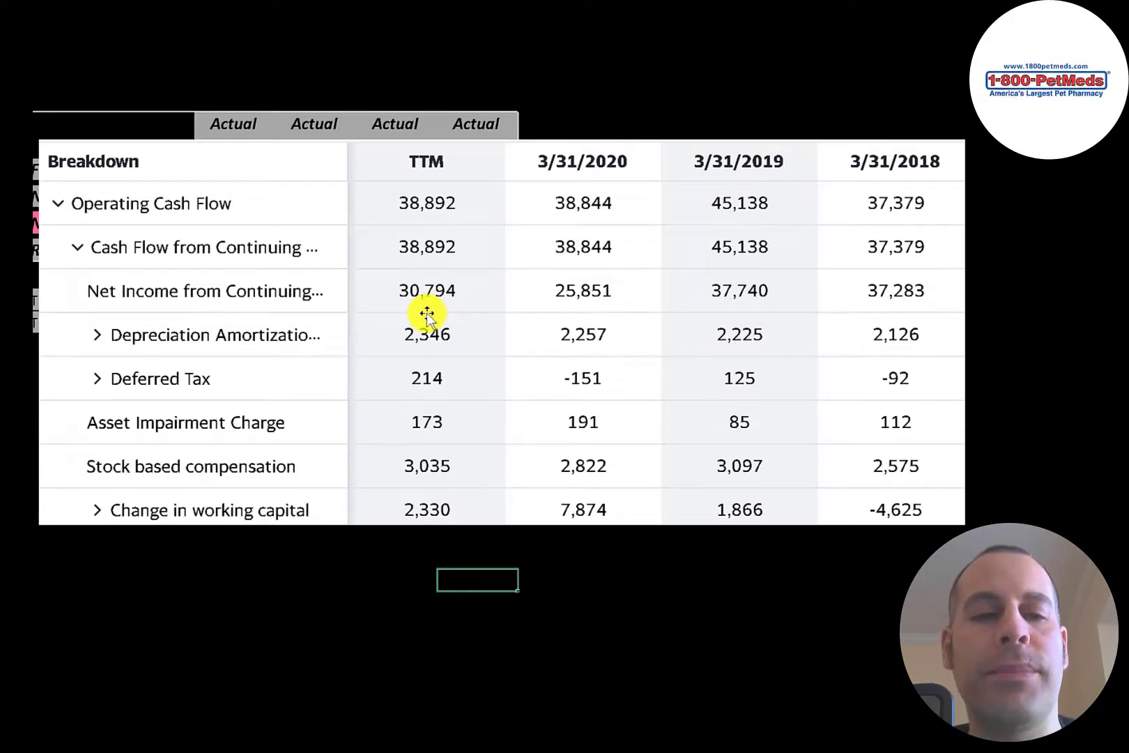
mouse_move(456, 426)
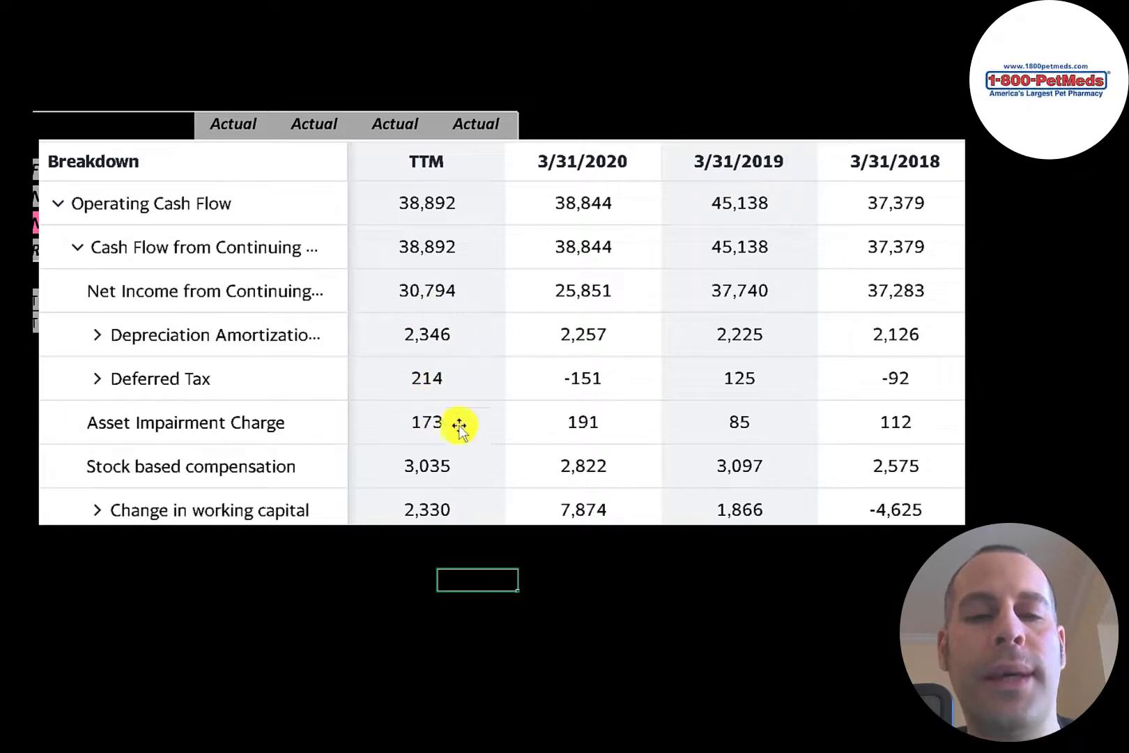
mouse_move(429, 402)
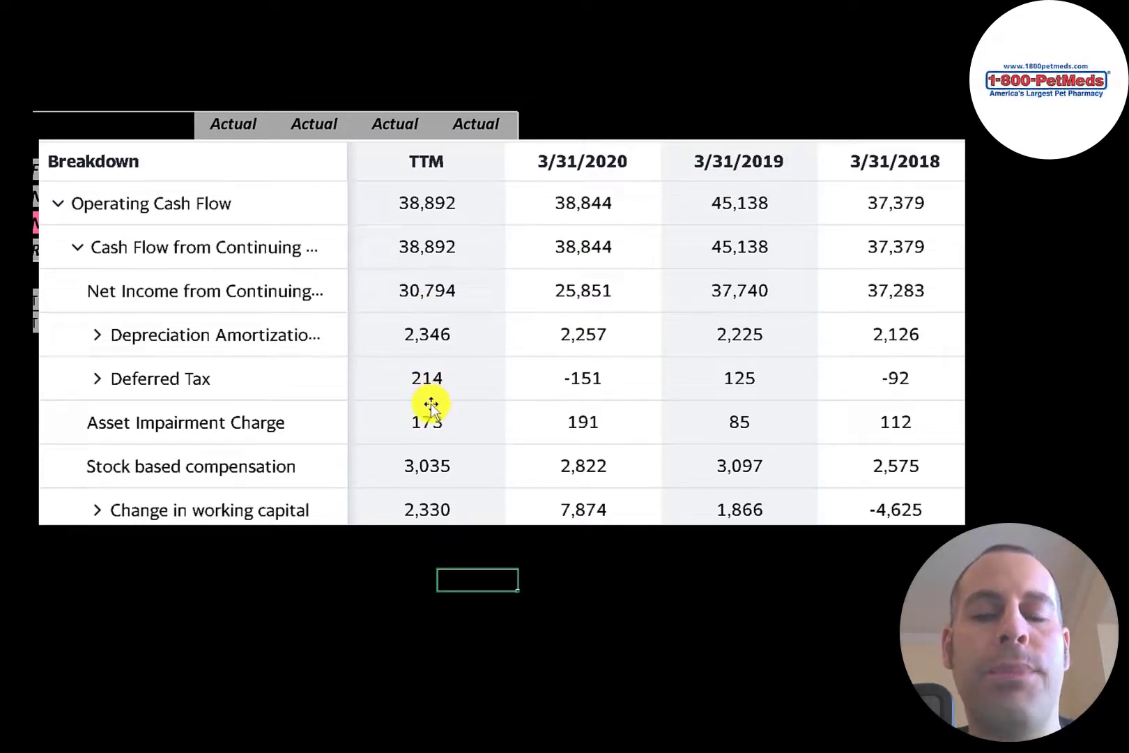
mouse_move(421, 447)
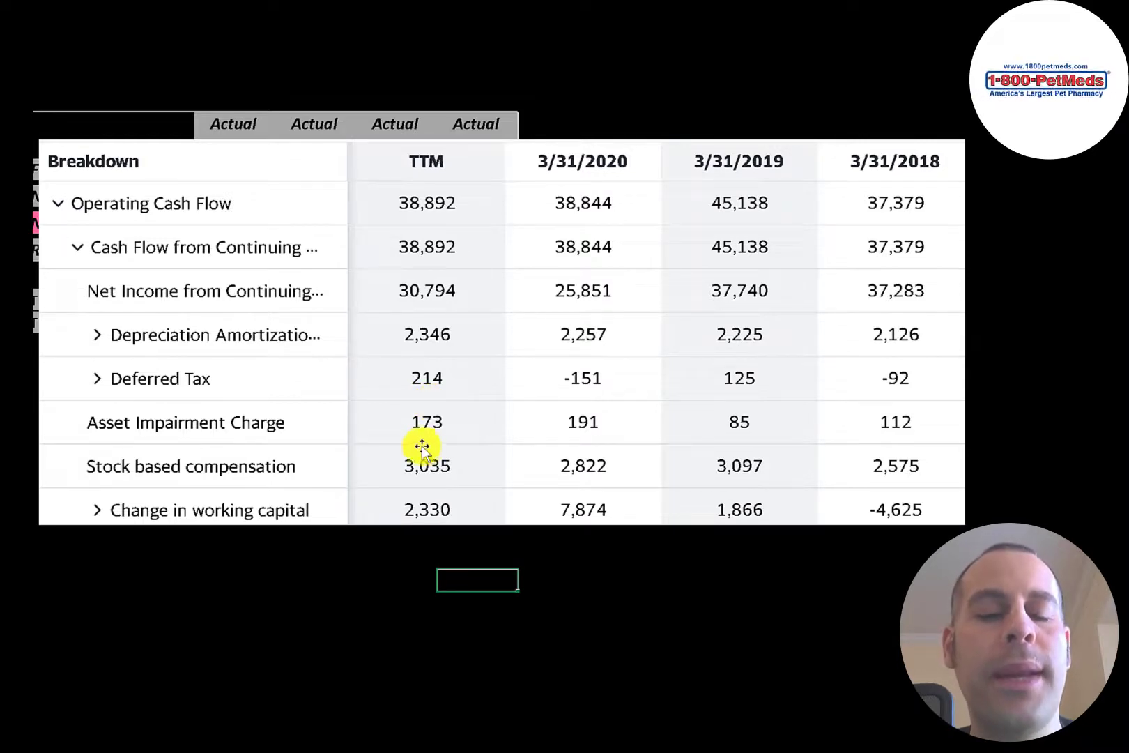
mouse_move(391, 447)
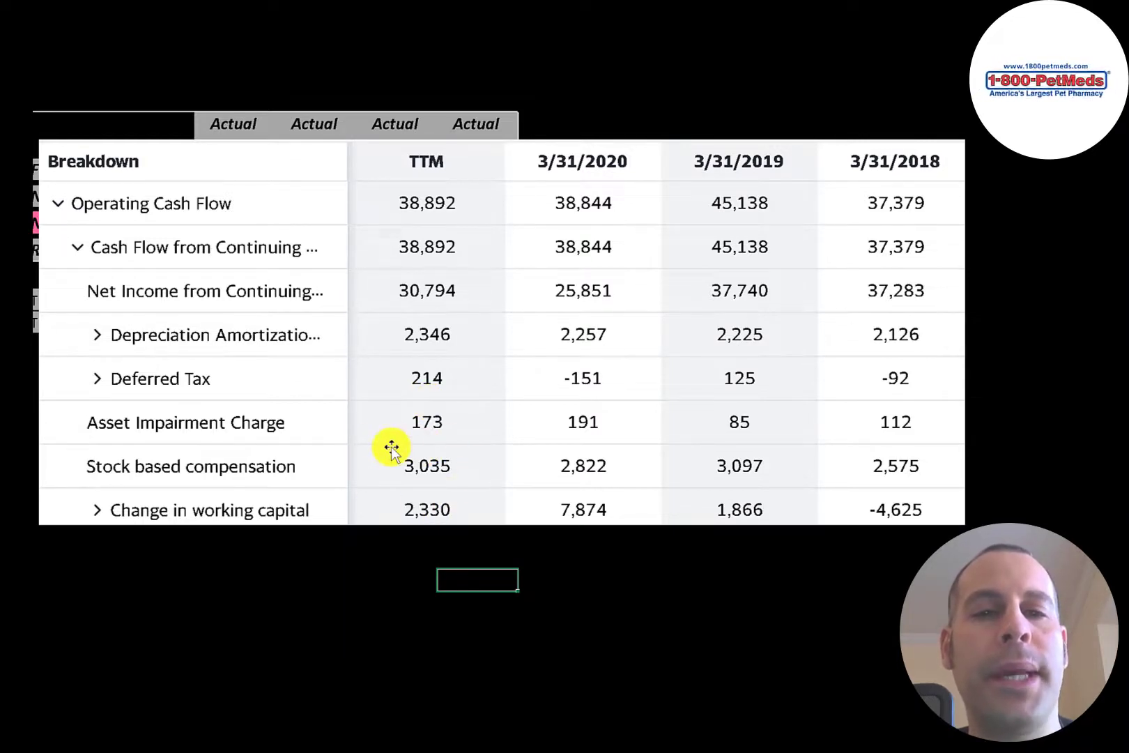
mouse_move(455, 322)
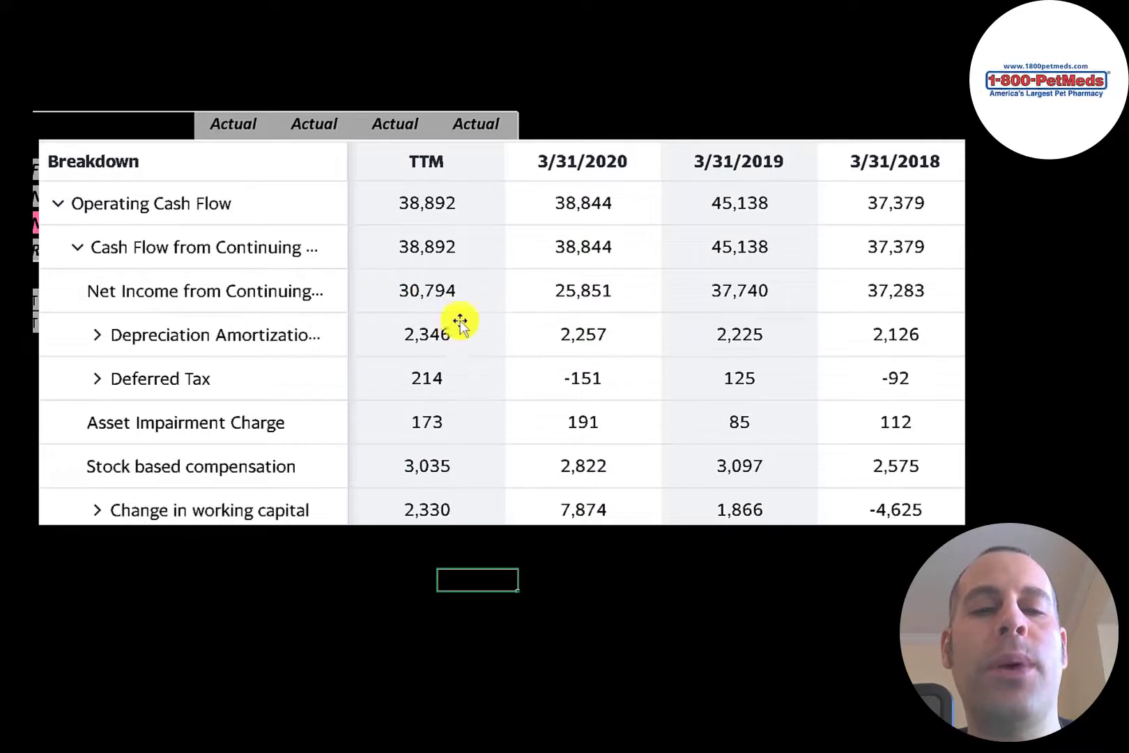
mouse_move(384, 290)
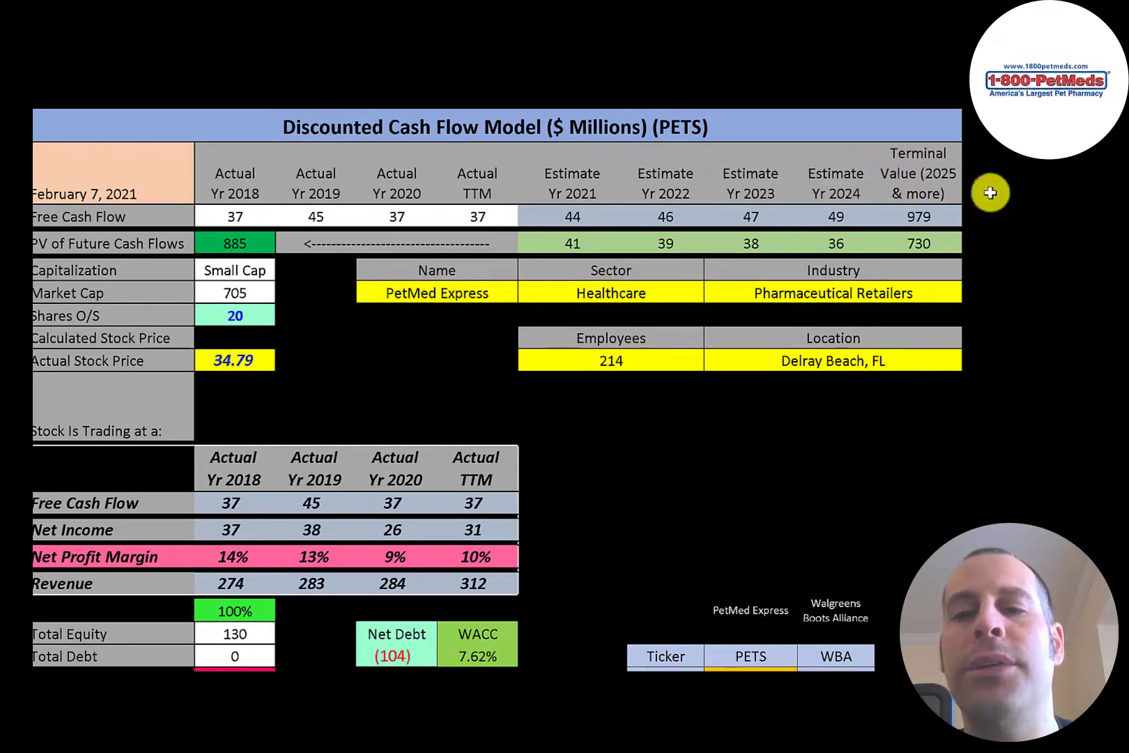
mouse_move(962, 245)
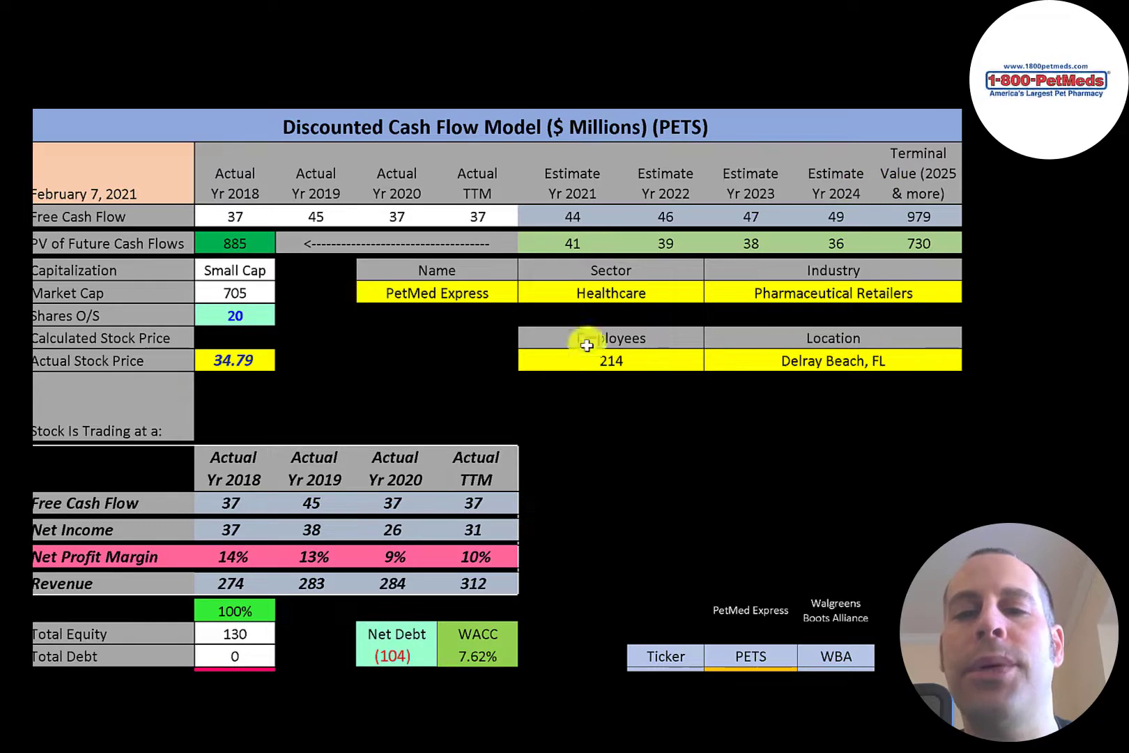
mouse_move(297, 173)
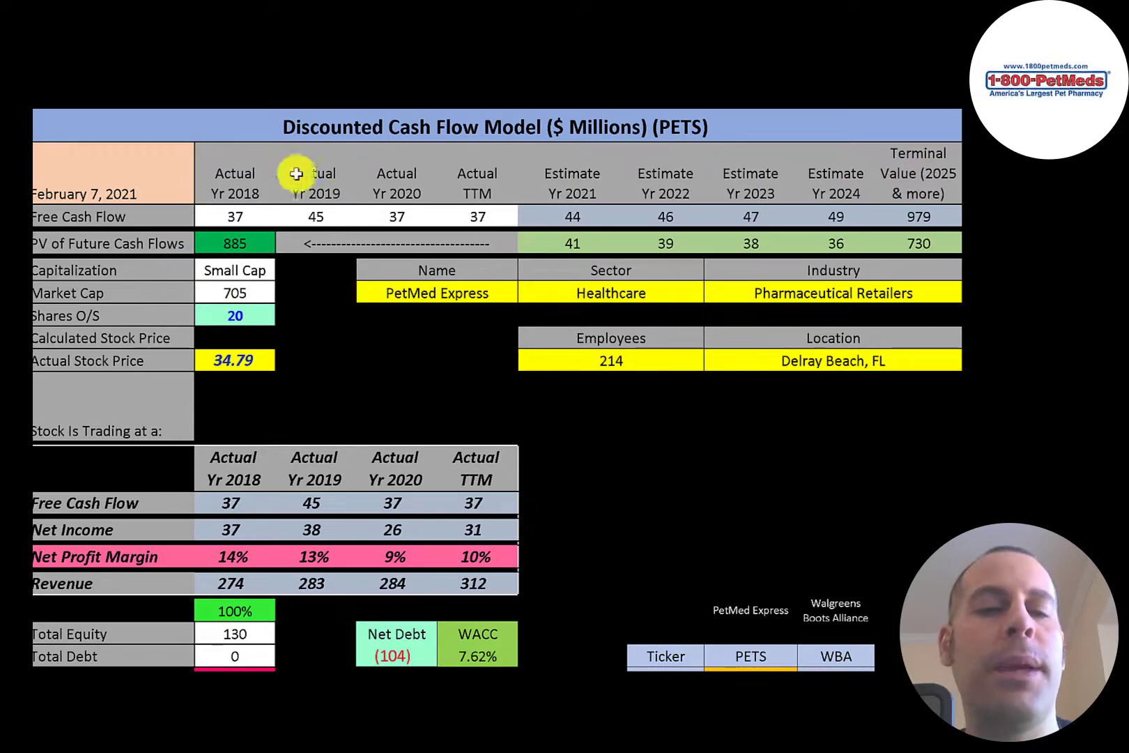
mouse_move(179, 319)
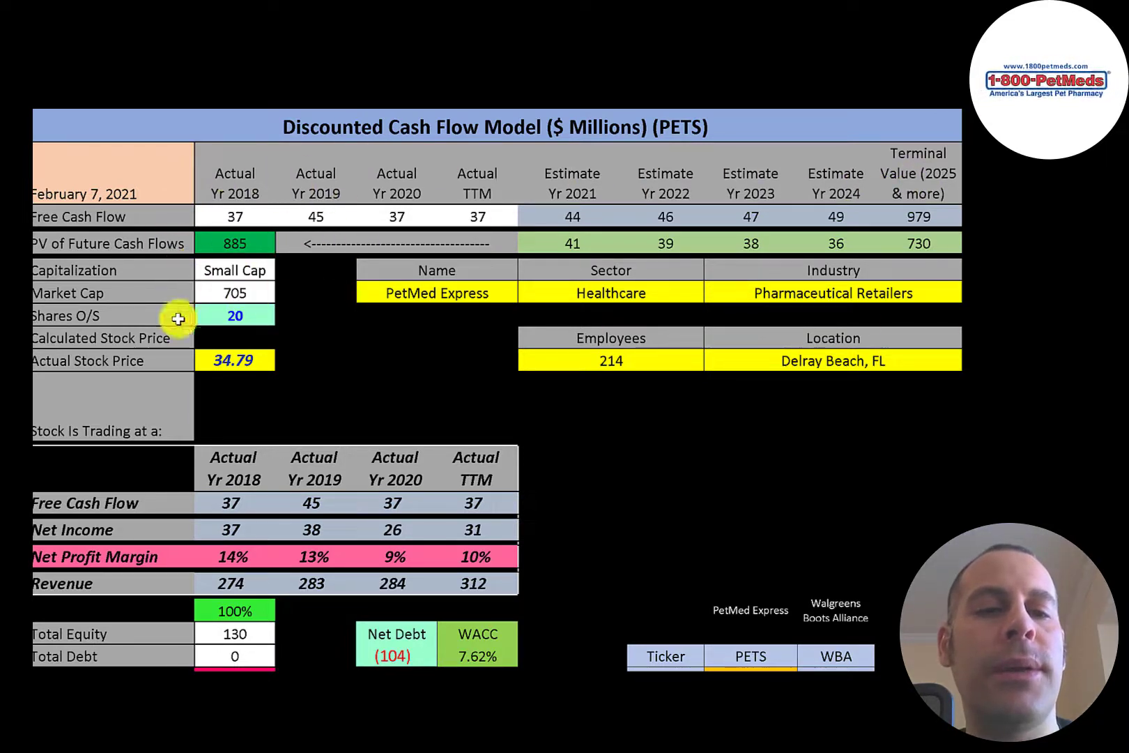
mouse_move(730, 489)
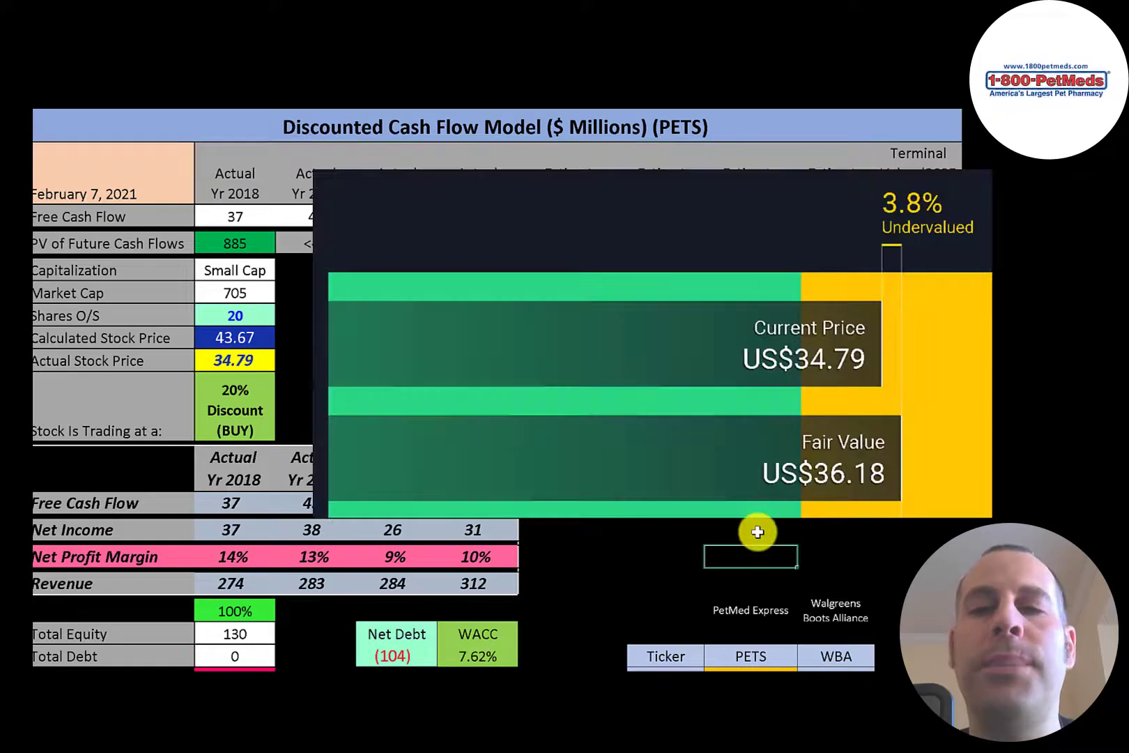
mouse_move(892, 398)
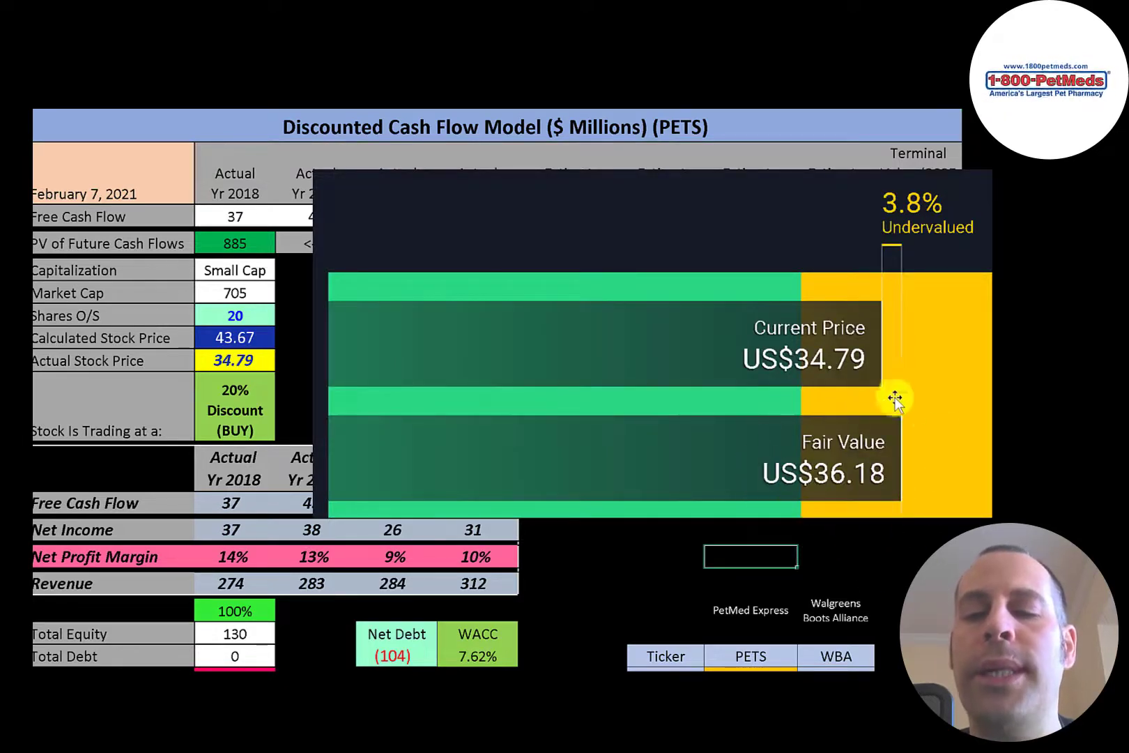
mouse_move(773, 396)
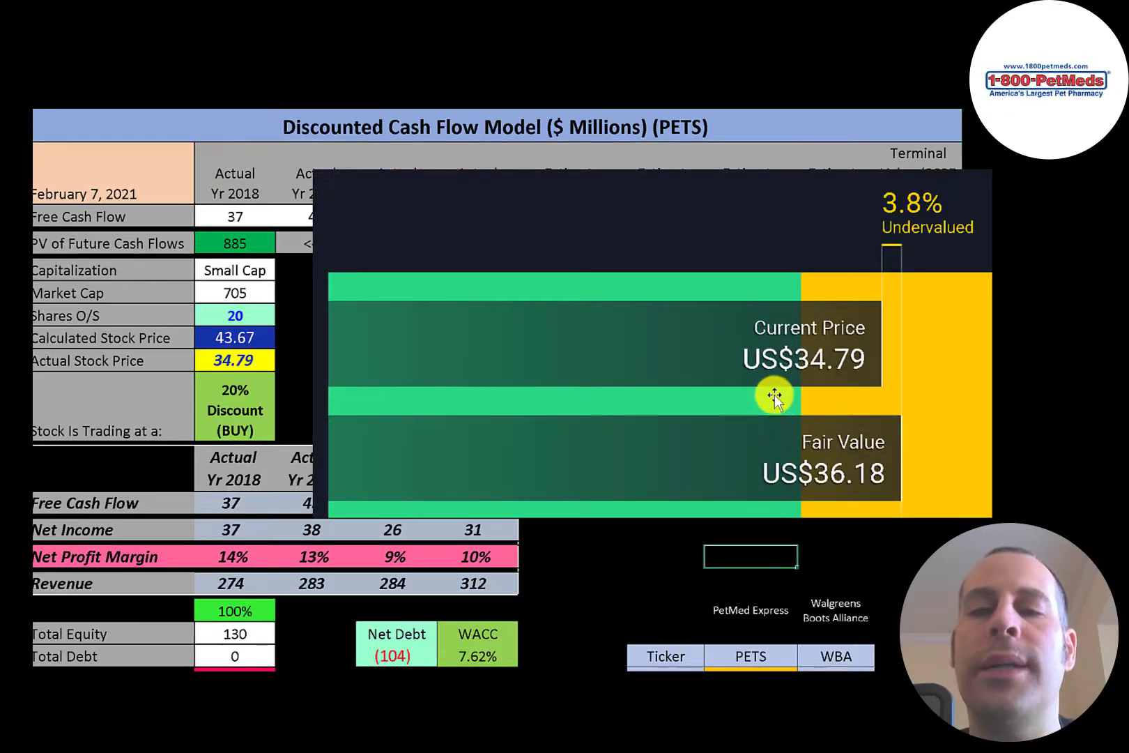
mouse_move(316, 330)
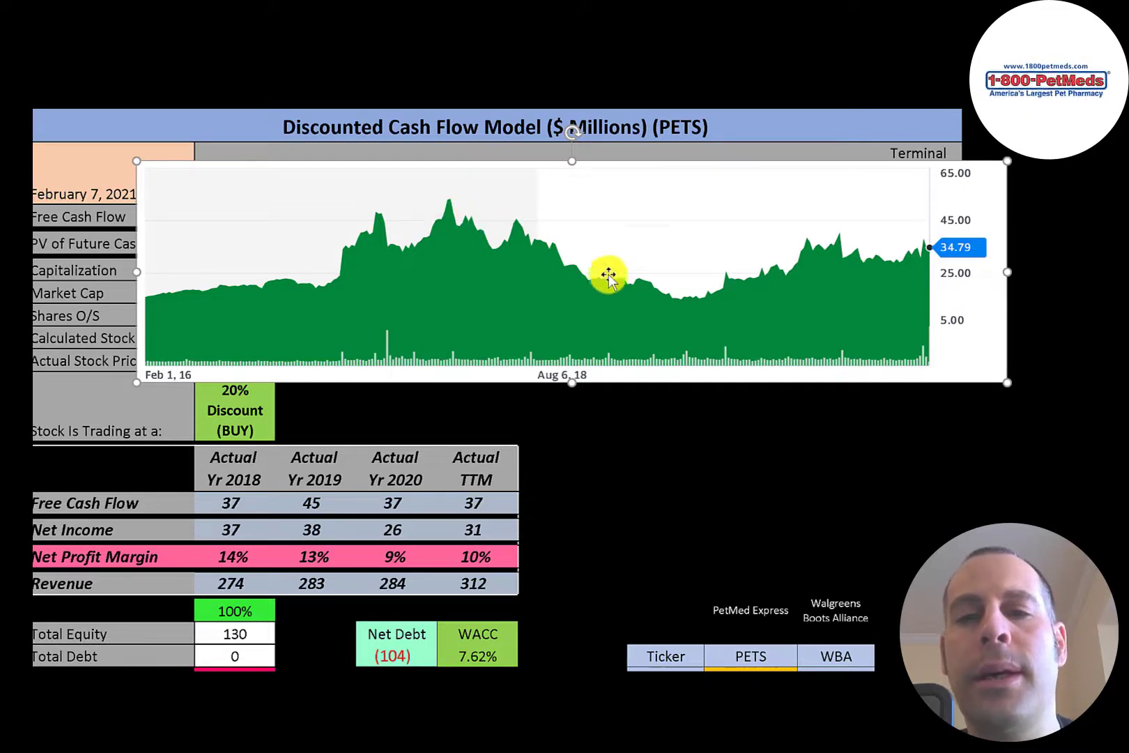
mouse_move(896, 254)
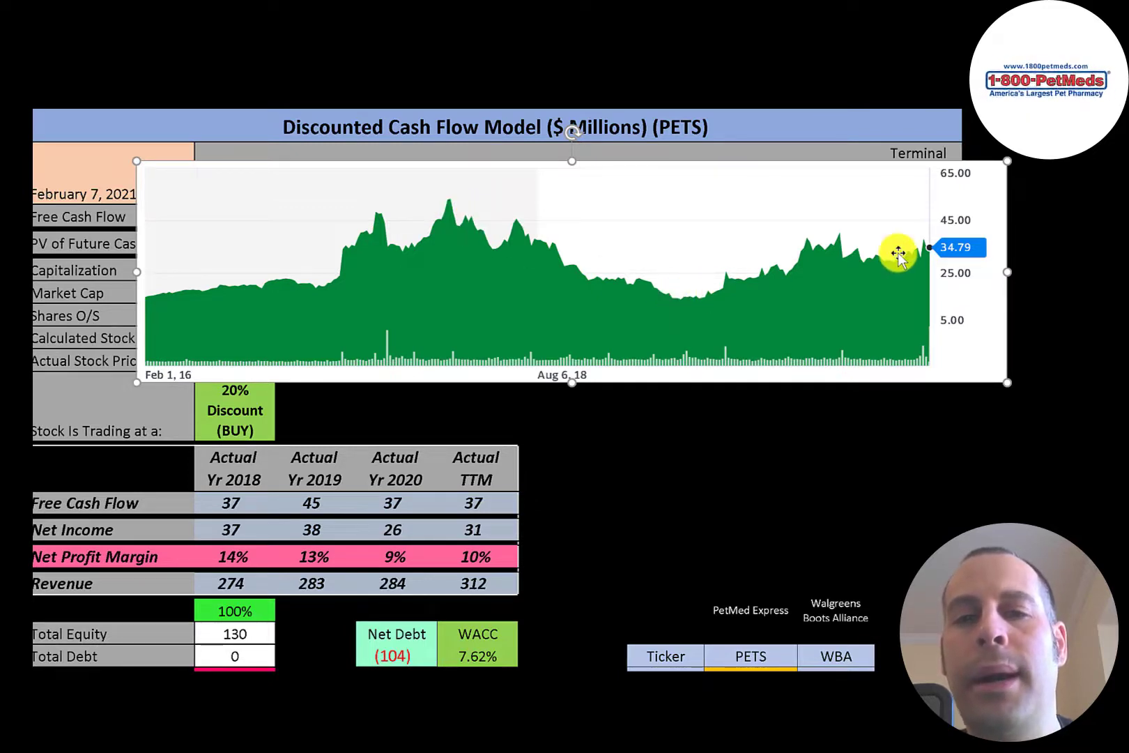
mouse_move(861, 250)
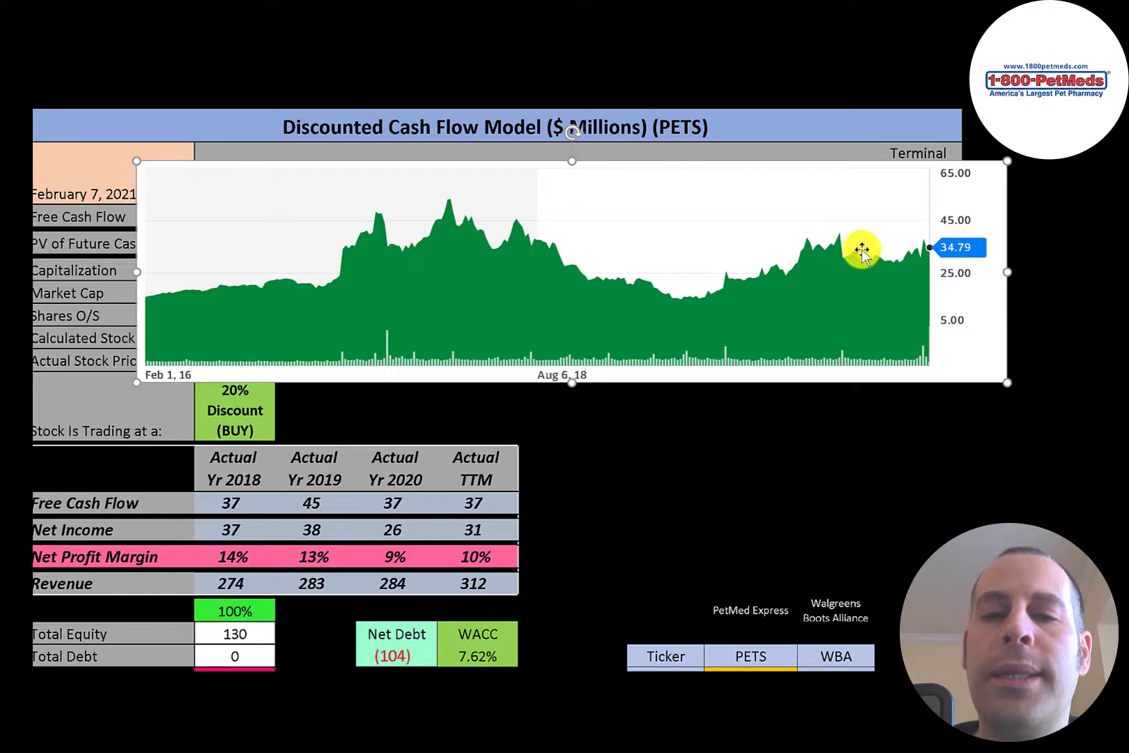
mouse_move(800, 263)
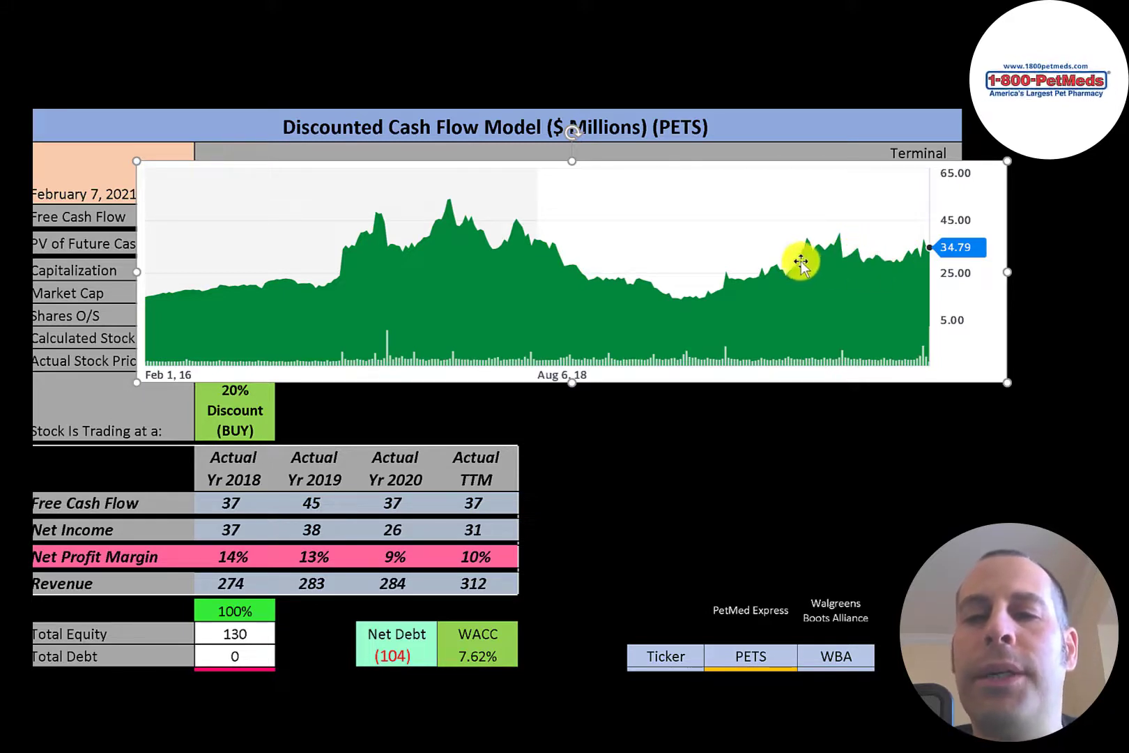
mouse_move(811, 334)
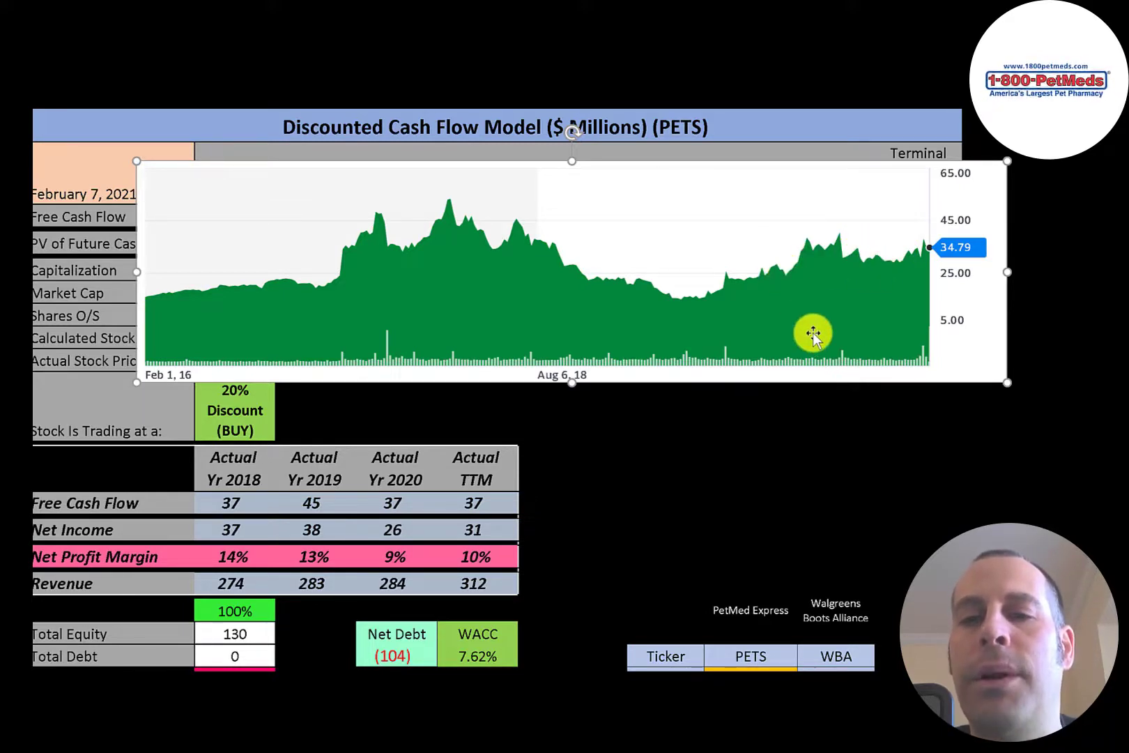
mouse_move(792, 270)
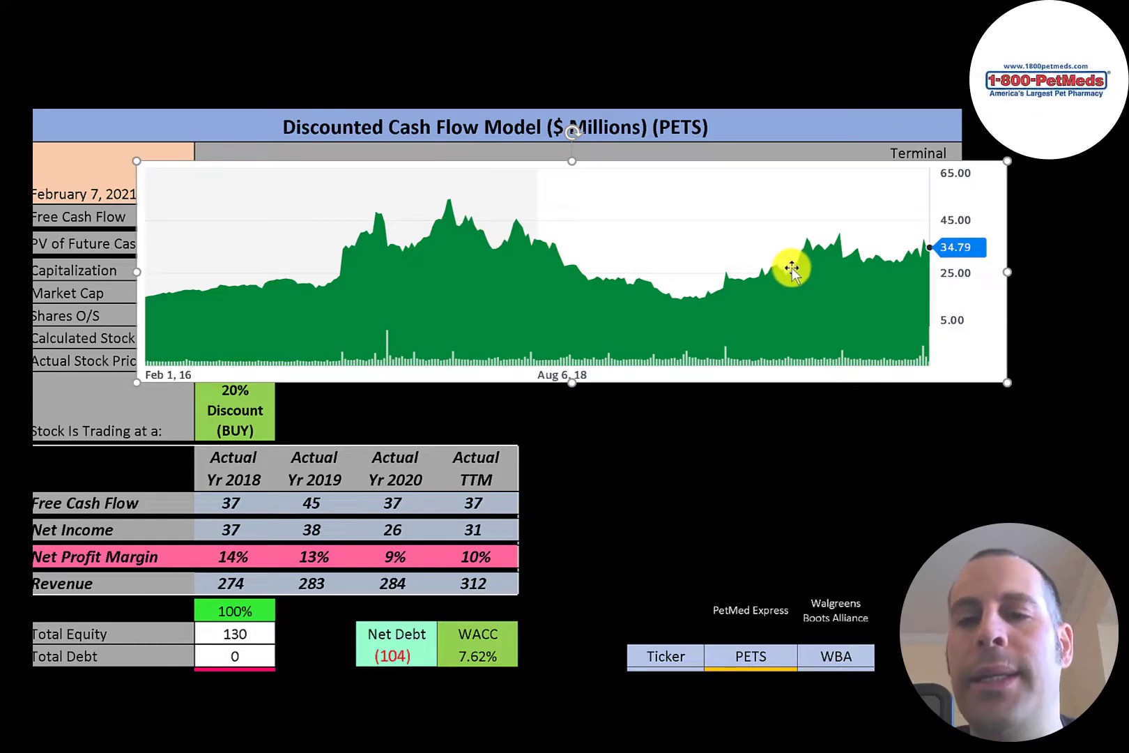
mouse_move(906, 254)
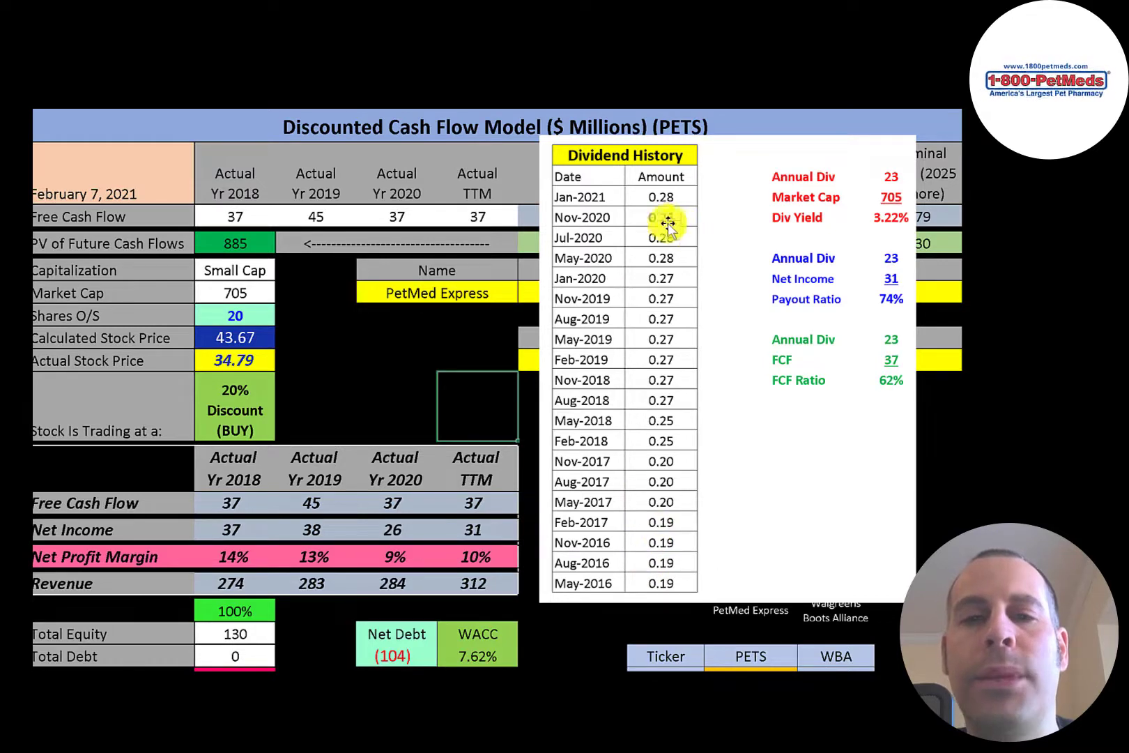
mouse_move(890, 220)
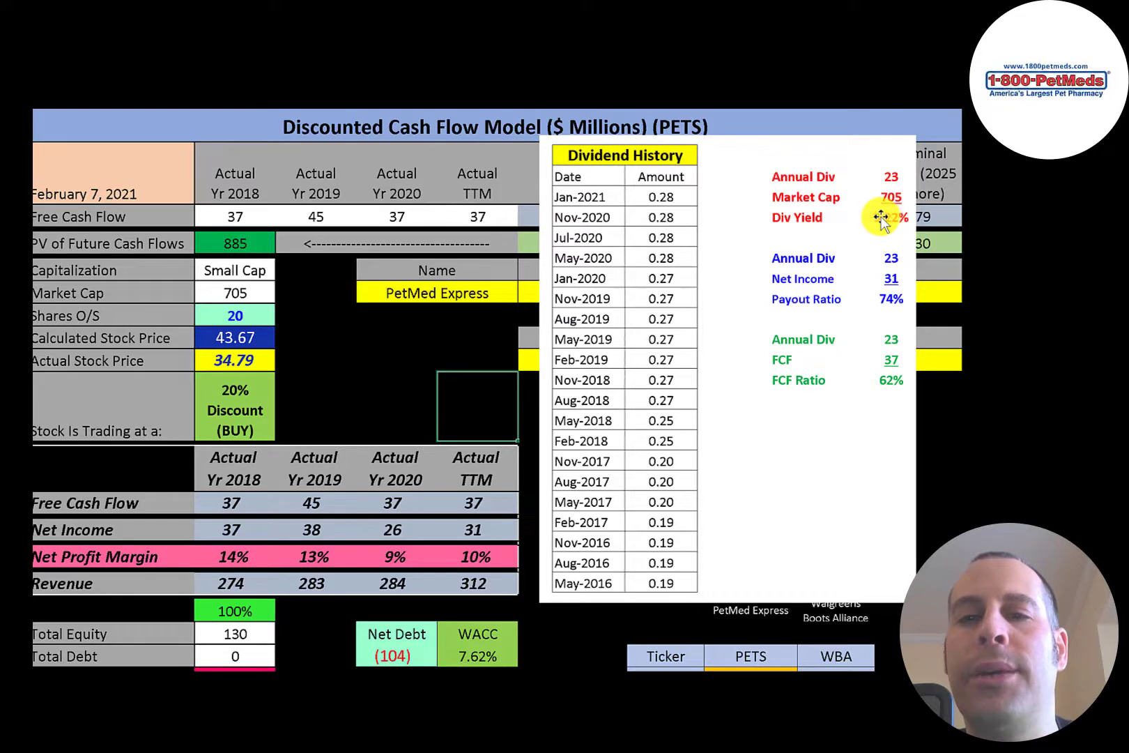
mouse_move(667, 197)
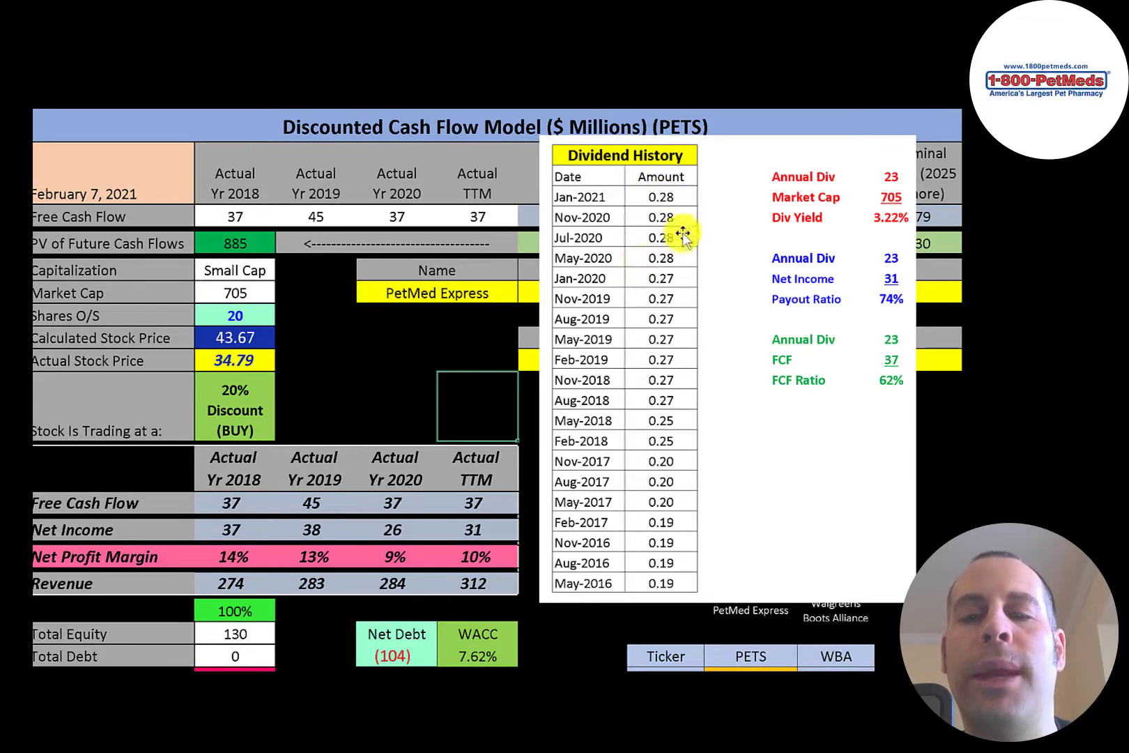
mouse_move(268, 377)
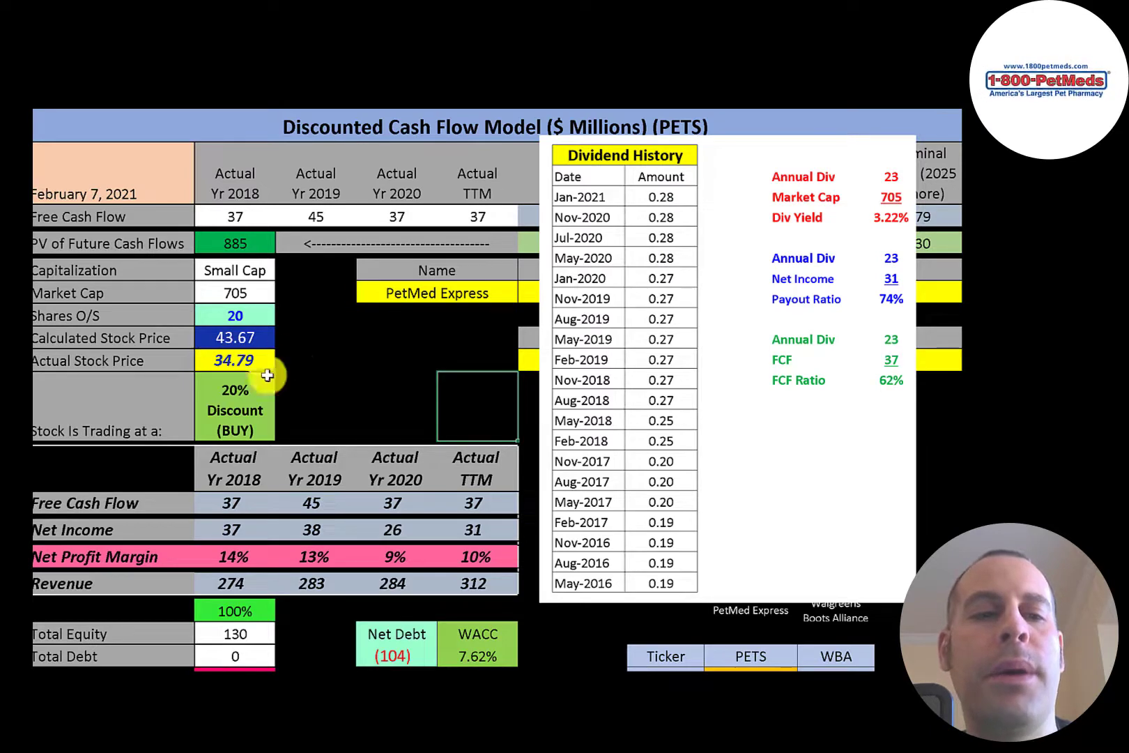
mouse_move(866, 303)
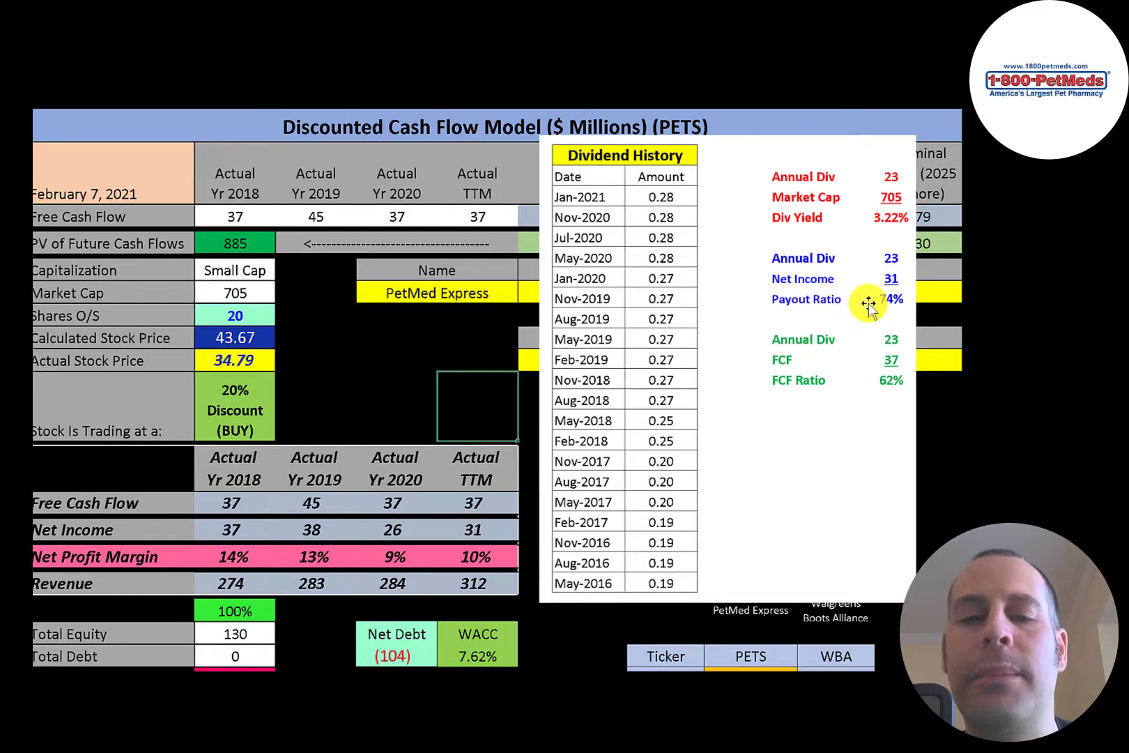
mouse_move(803, 409)
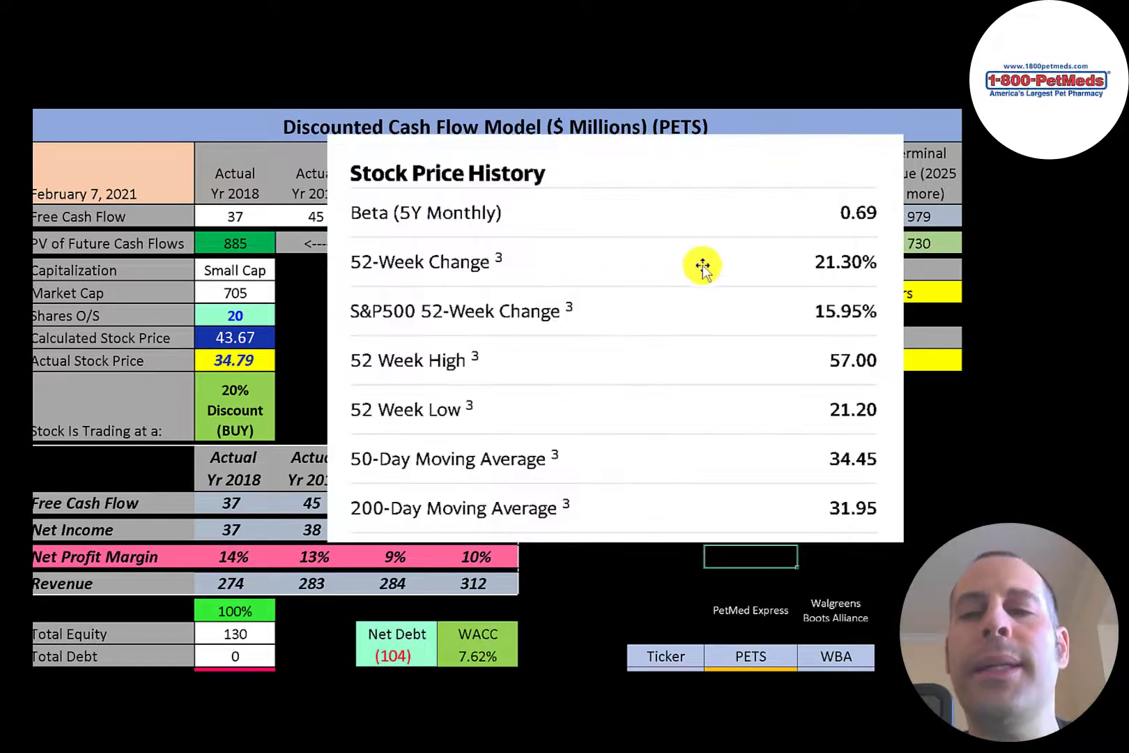
mouse_move(806, 223)
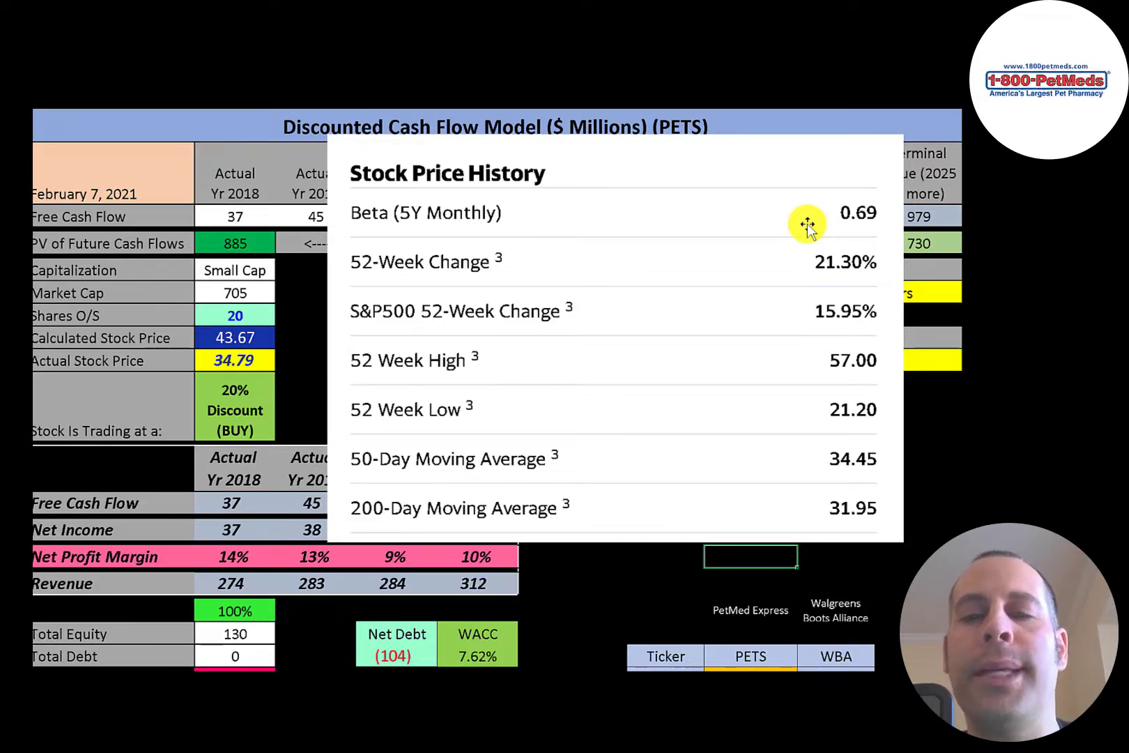
mouse_move(803, 255)
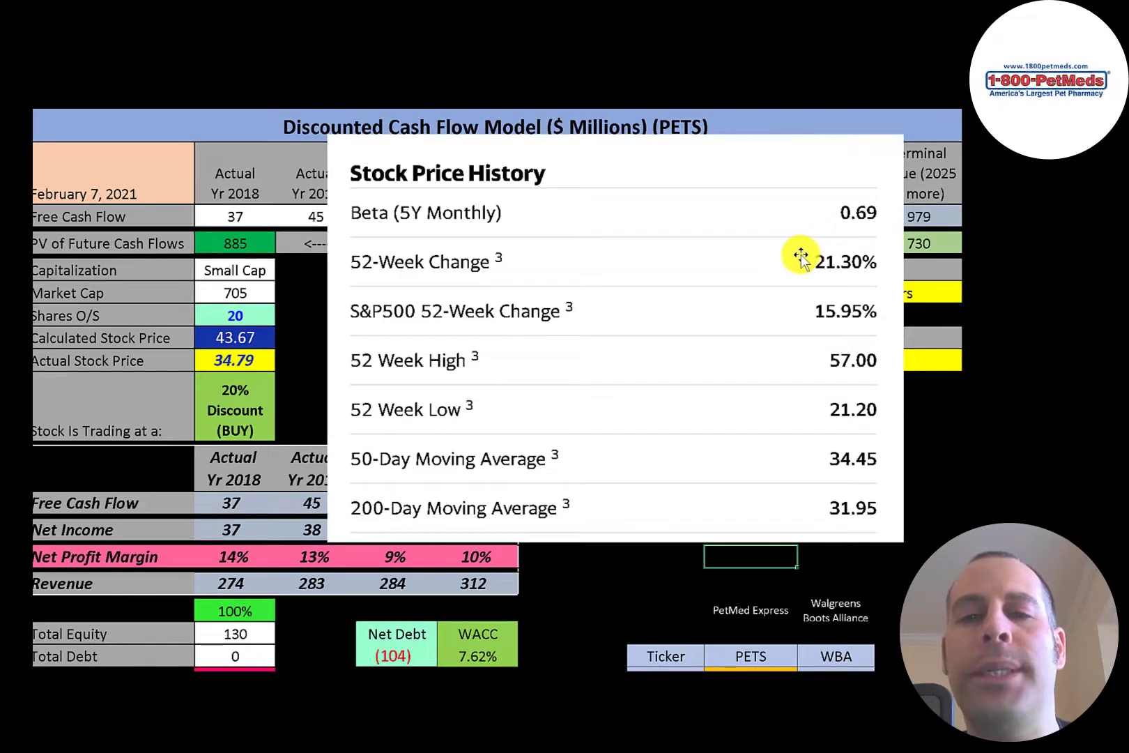
mouse_move(788, 280)
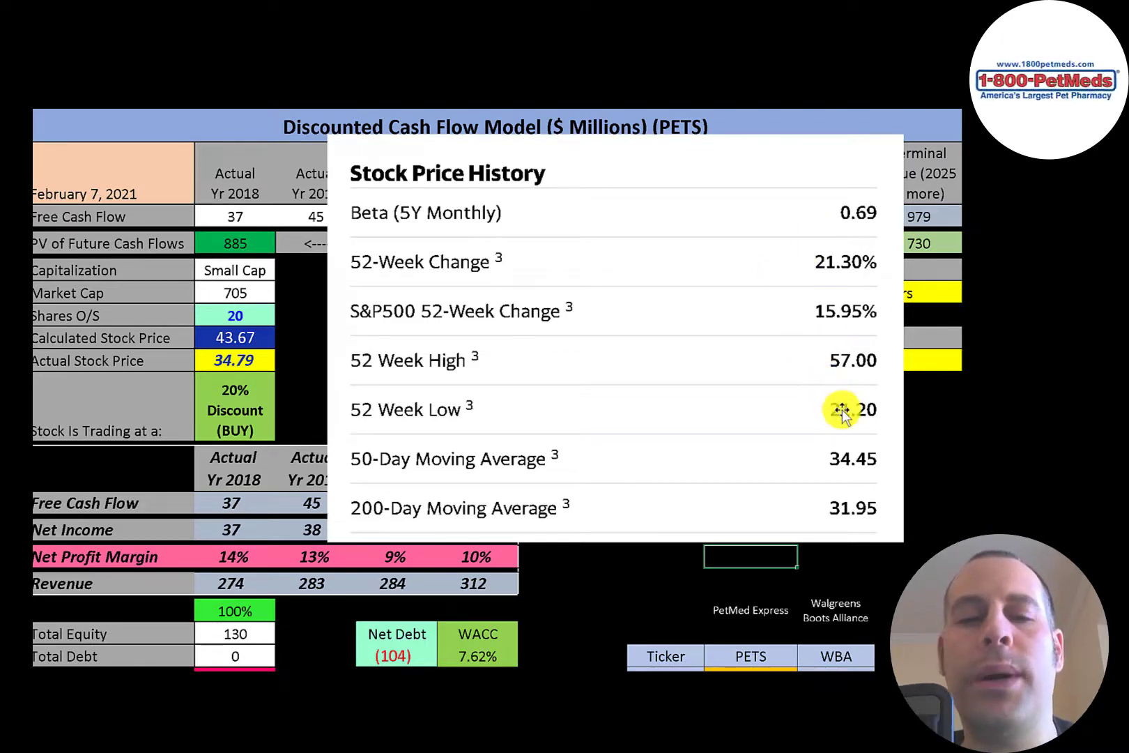
mouse_move(321, 435)
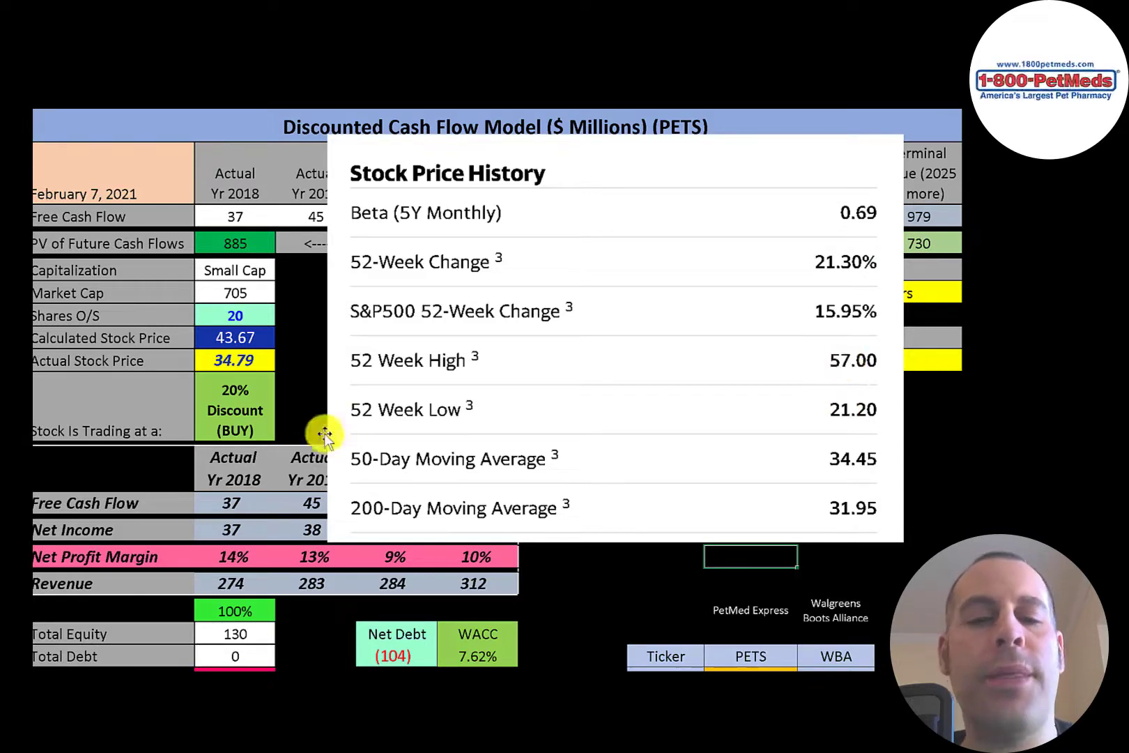
mouse_move(361, 463)
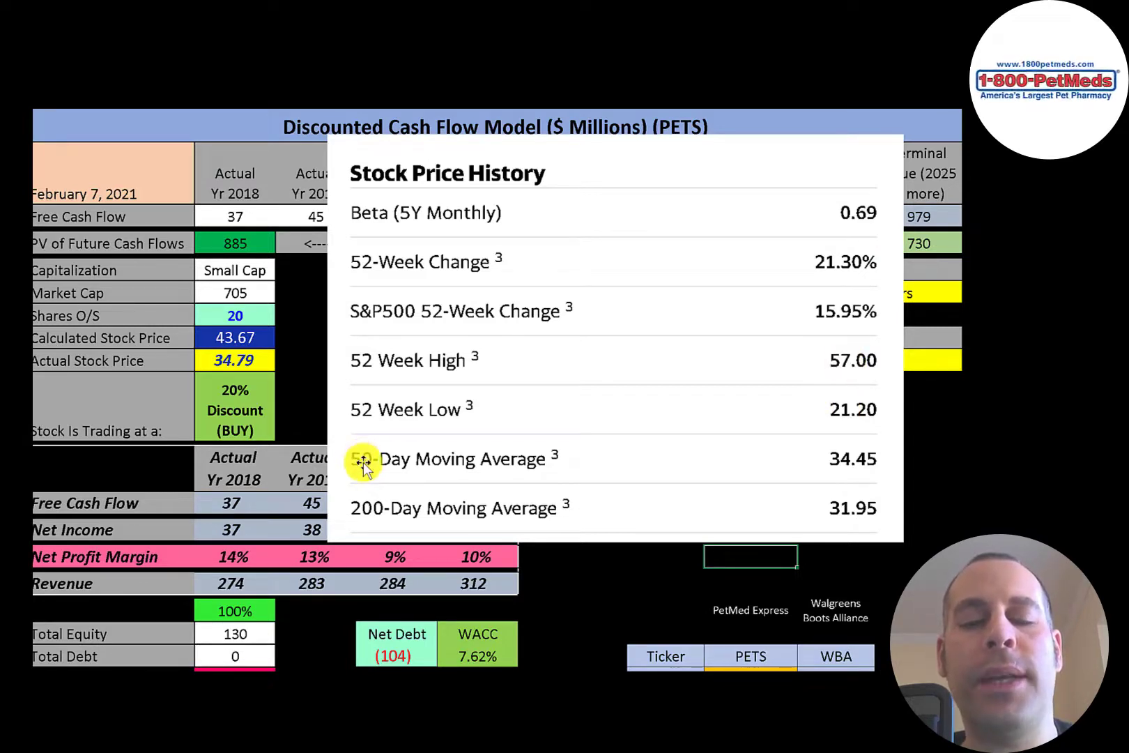
mouse_move(451, 379)
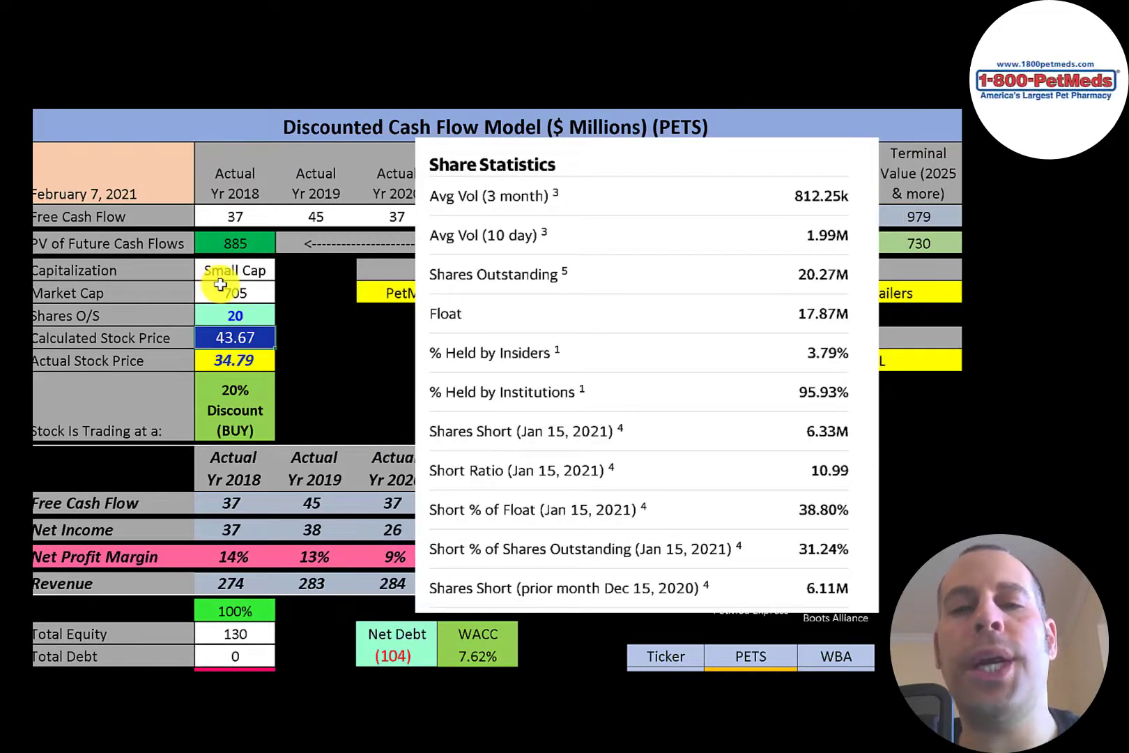
mouse_move(754, 154)
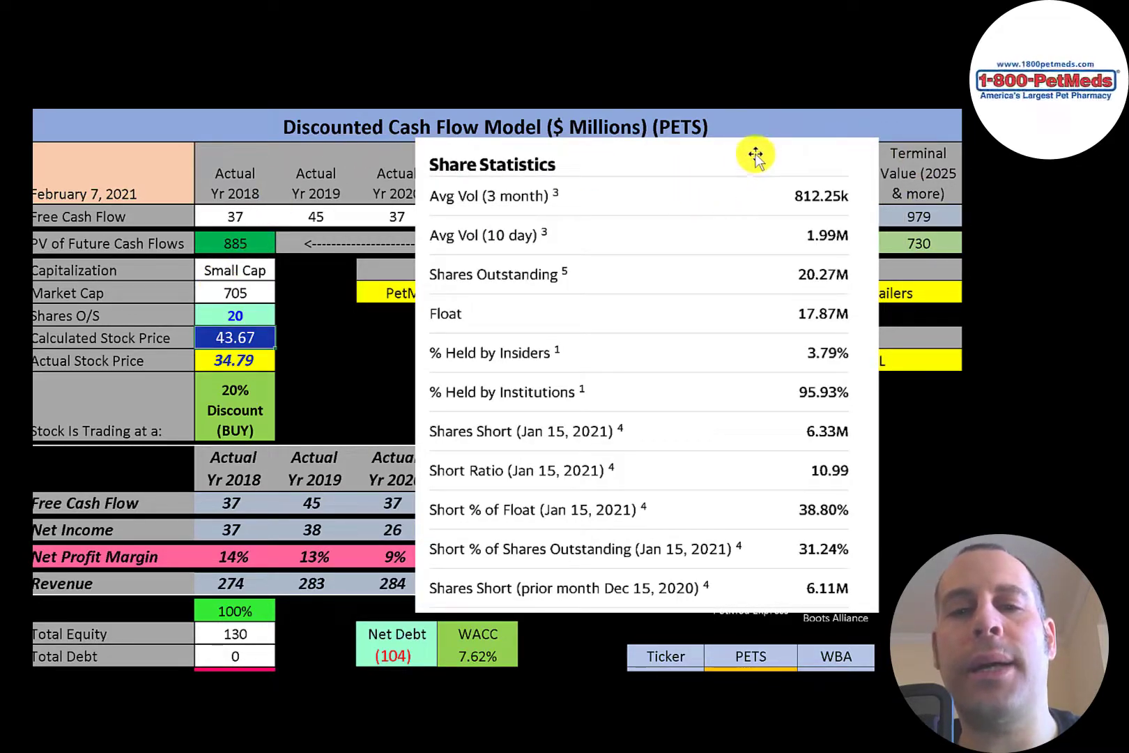
mouse_move(803, 275)
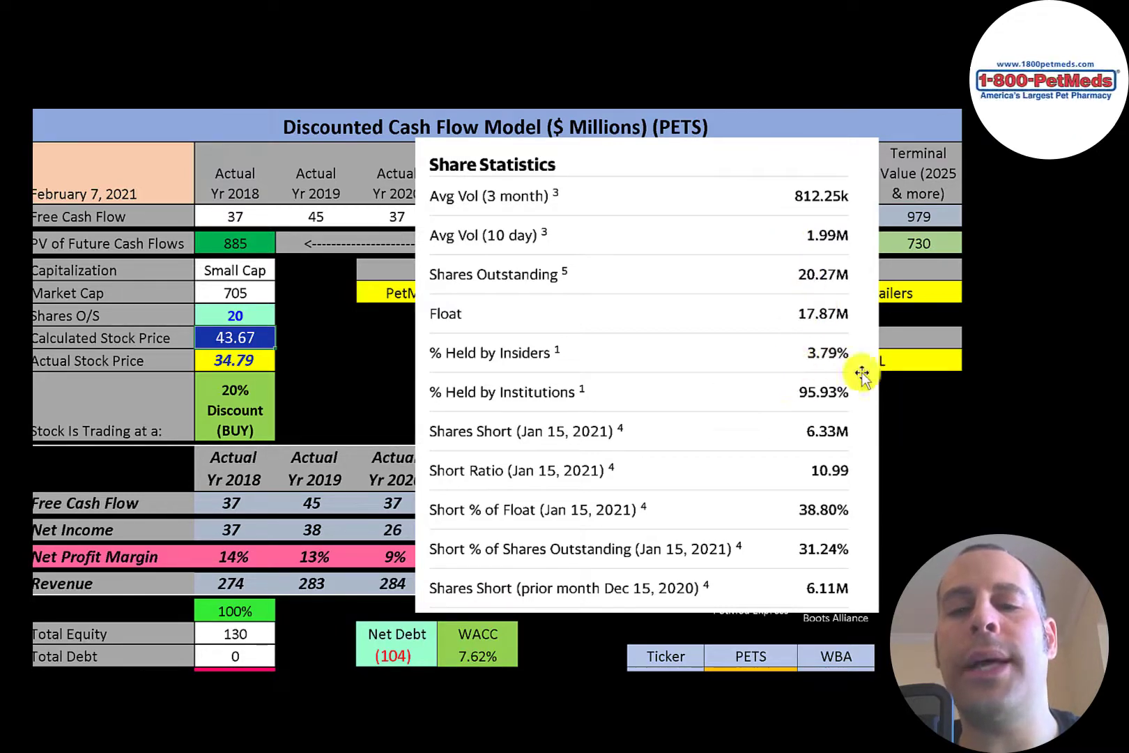
mouse_move(795, 409)
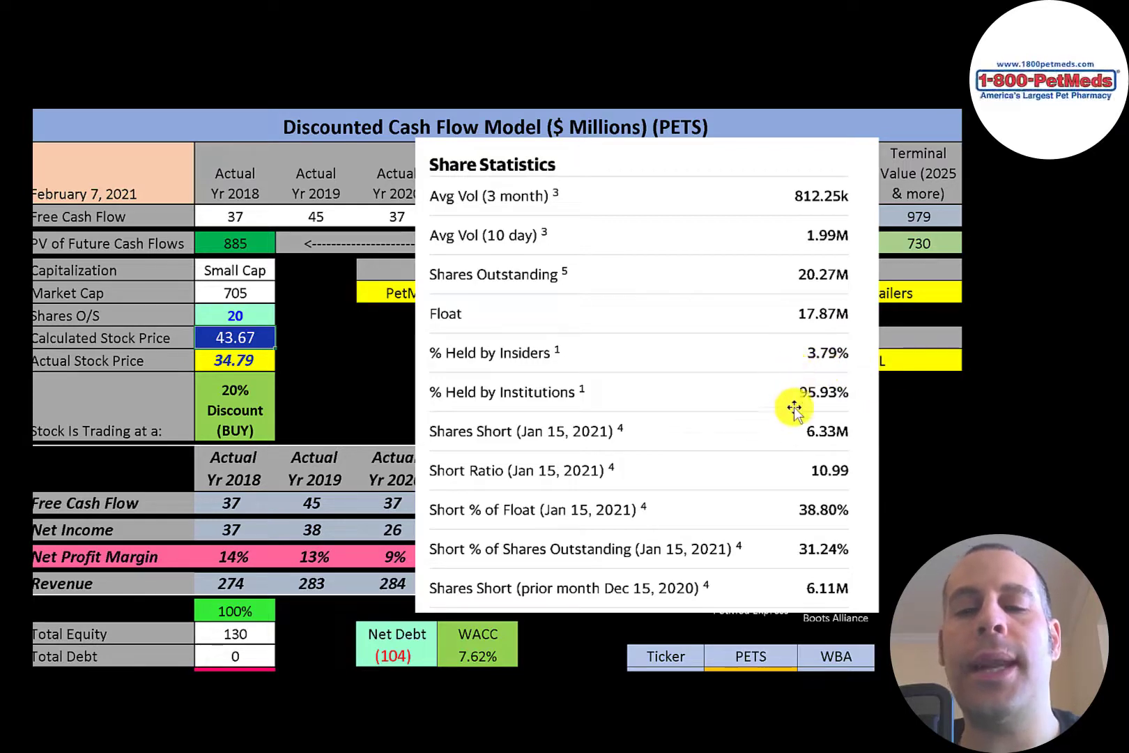
mouse_move(790, 469)
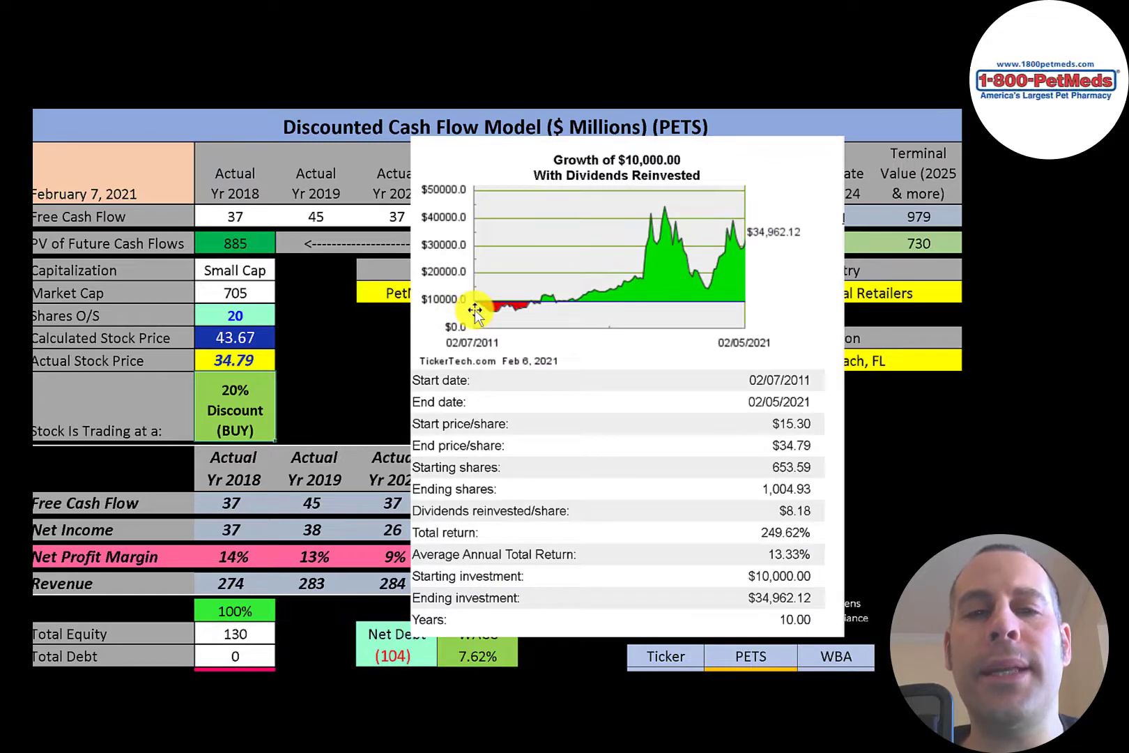
mouse_move(476, 301)
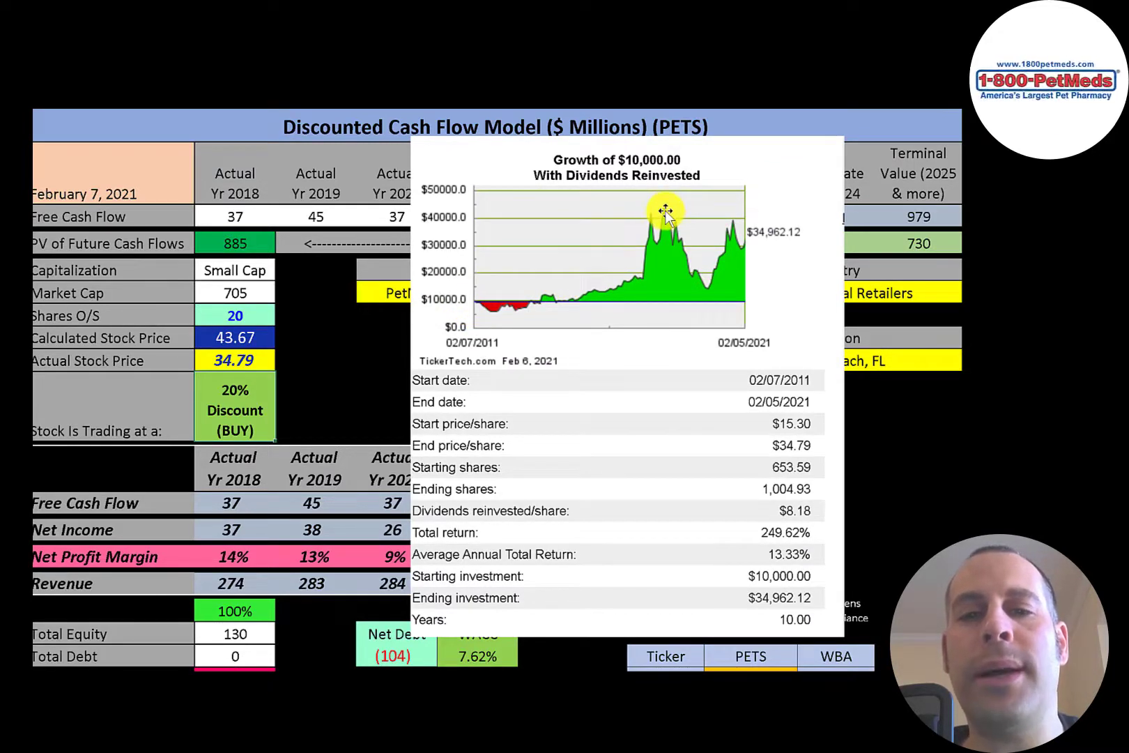
mouse_move(733, 241)
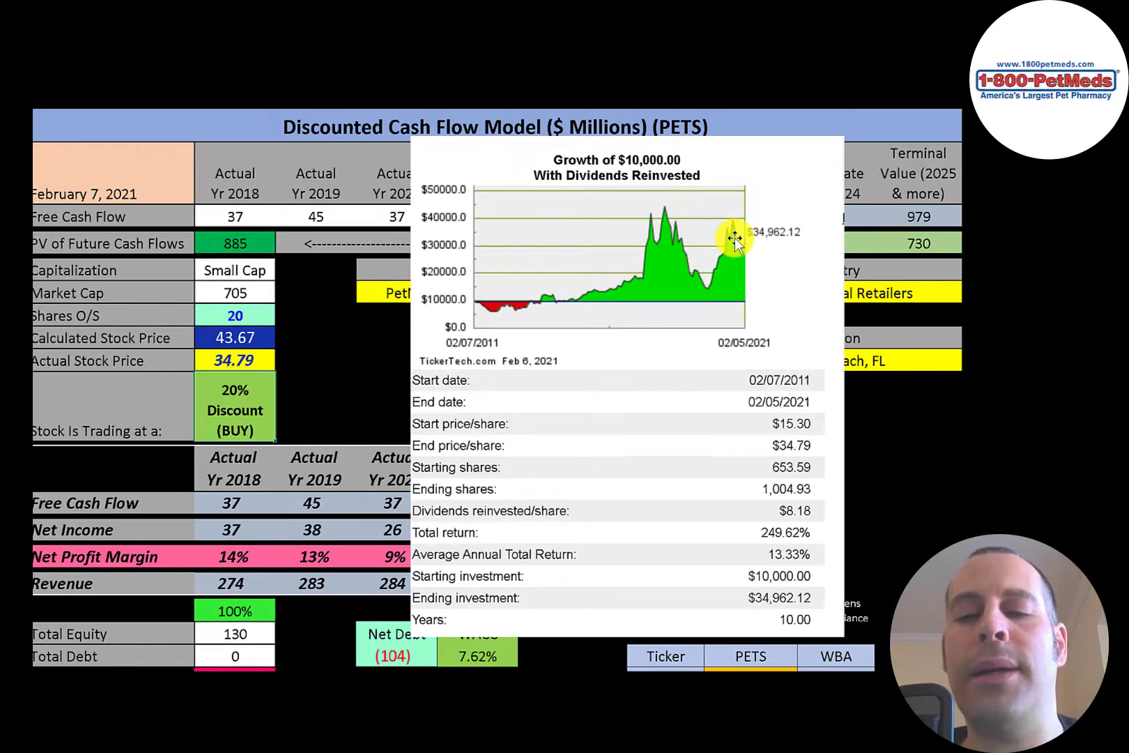
mouse_move(783, 512)
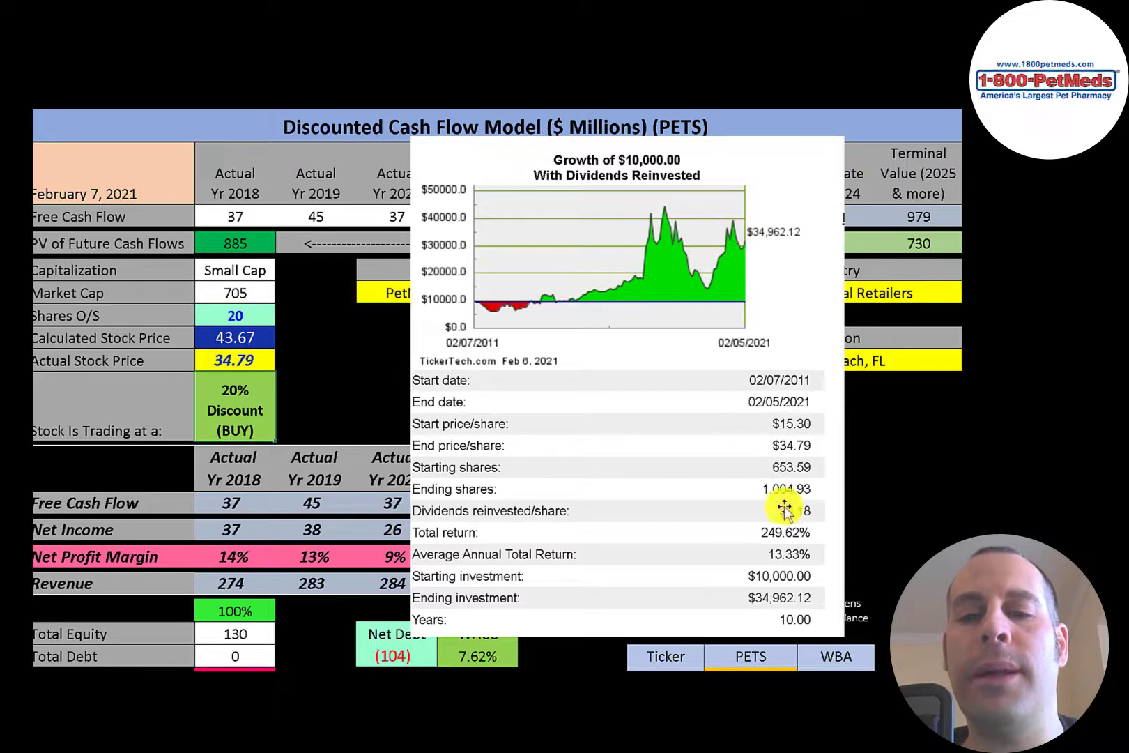
mouse_move(798, 544)
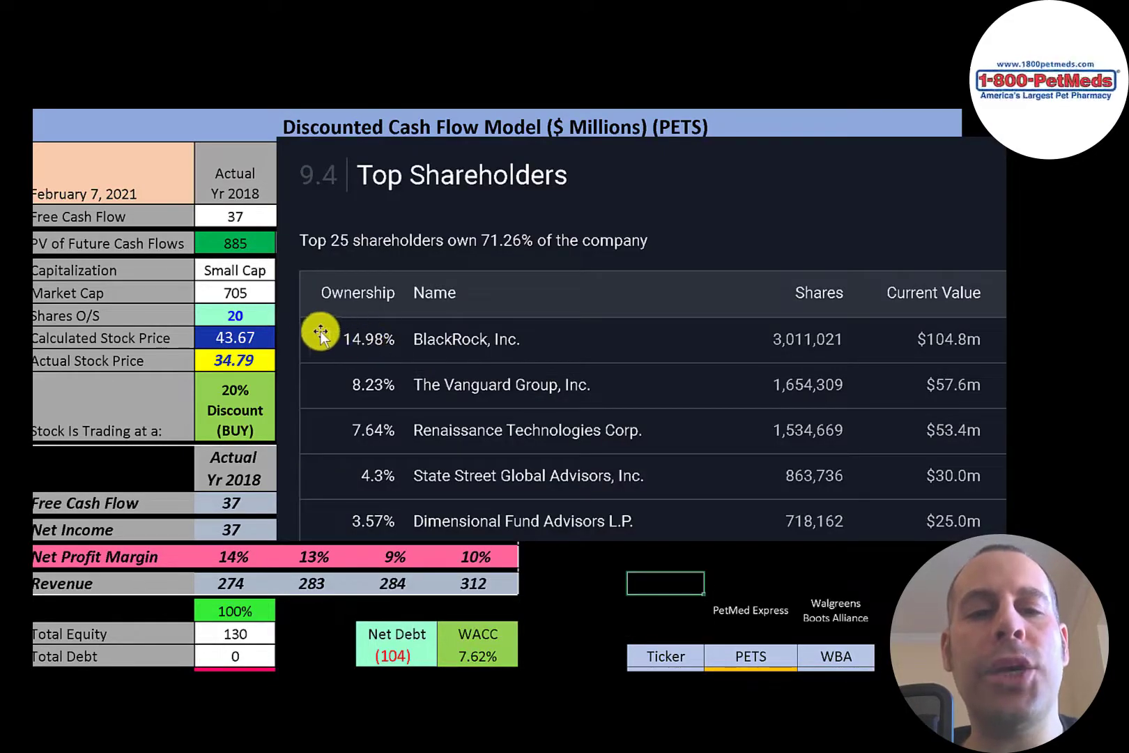
mouse_move(318, 366)
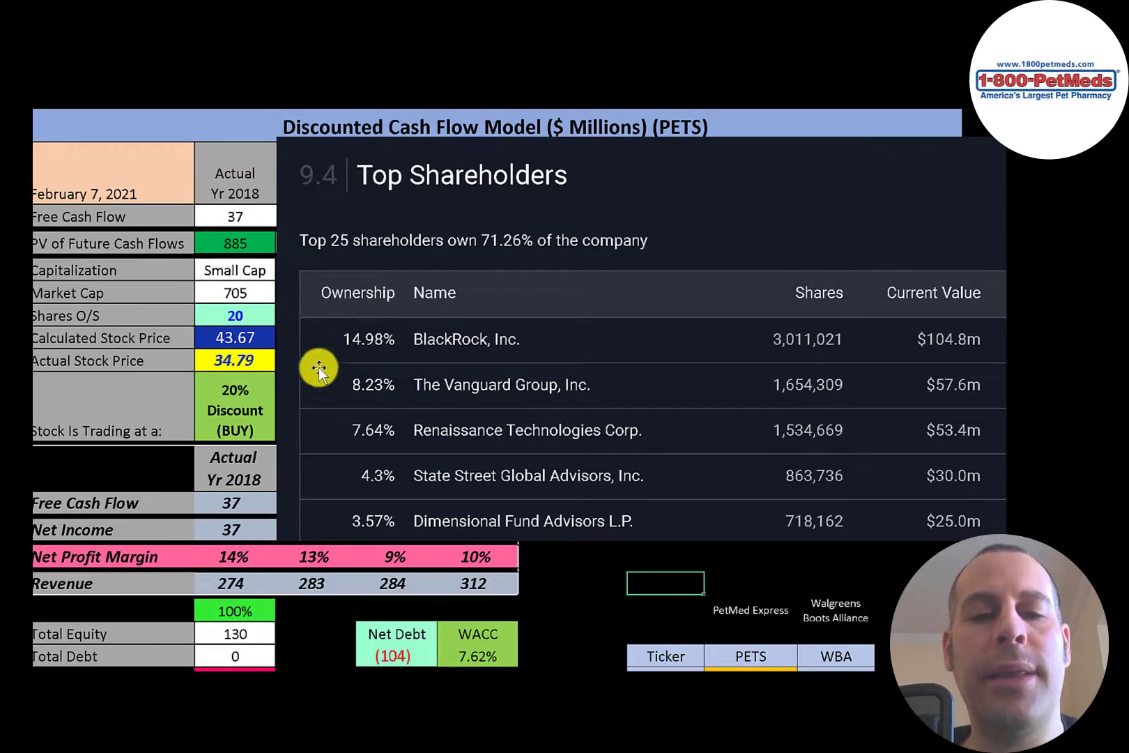
mouse_move(281, 446)
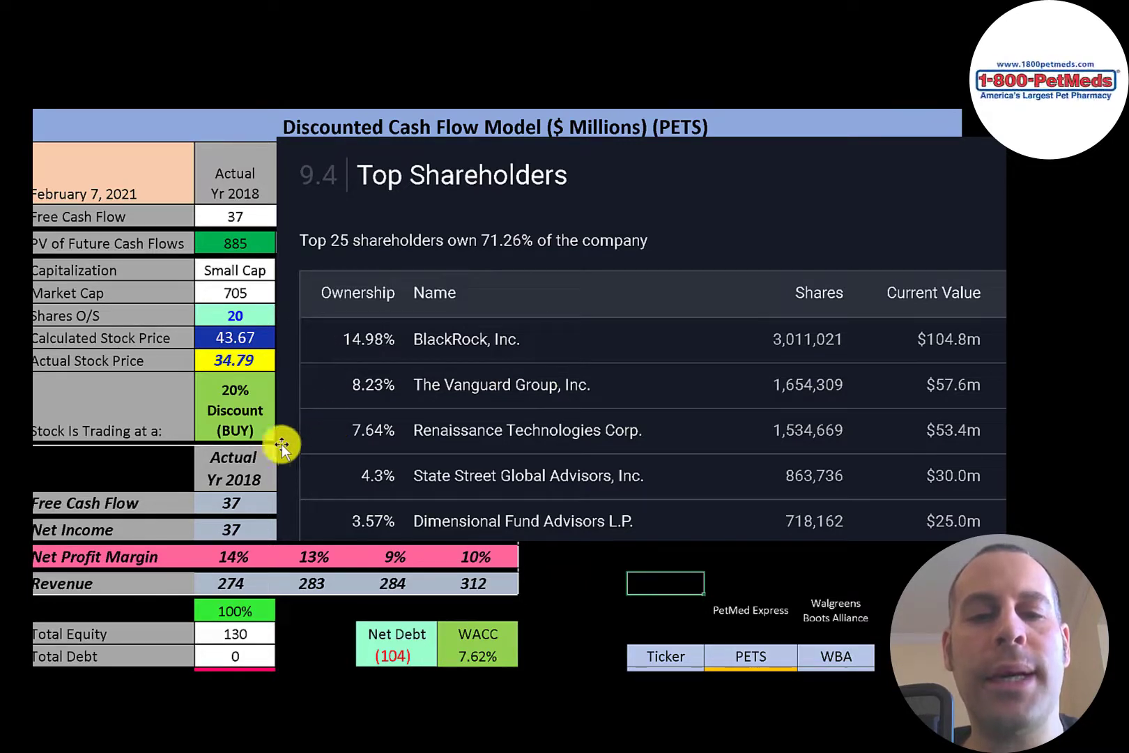
mouse_move(342, 524)
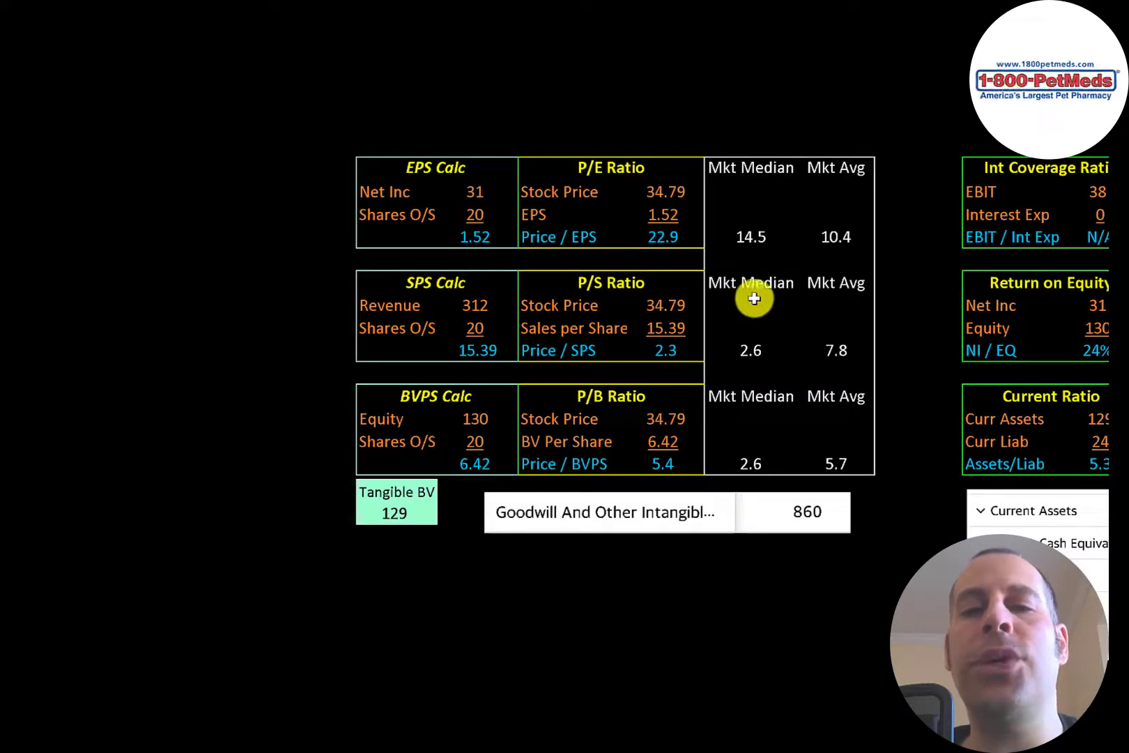
mouse_move(809, 227)
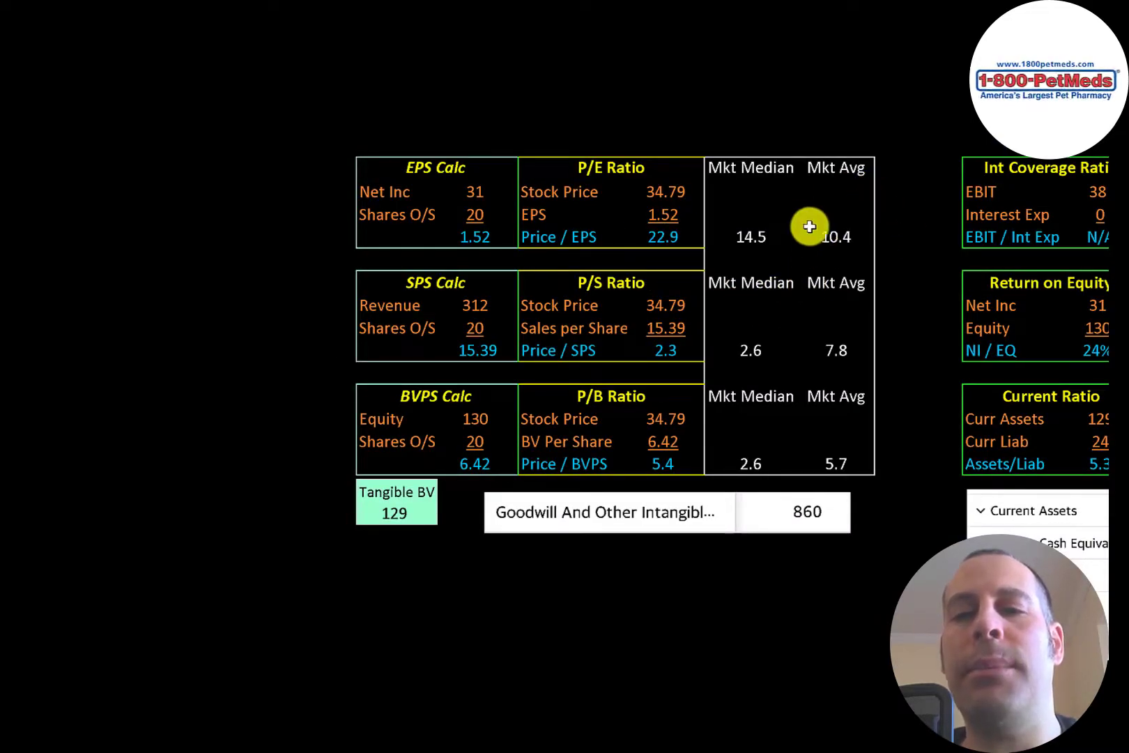
mouse_move(753, 200)
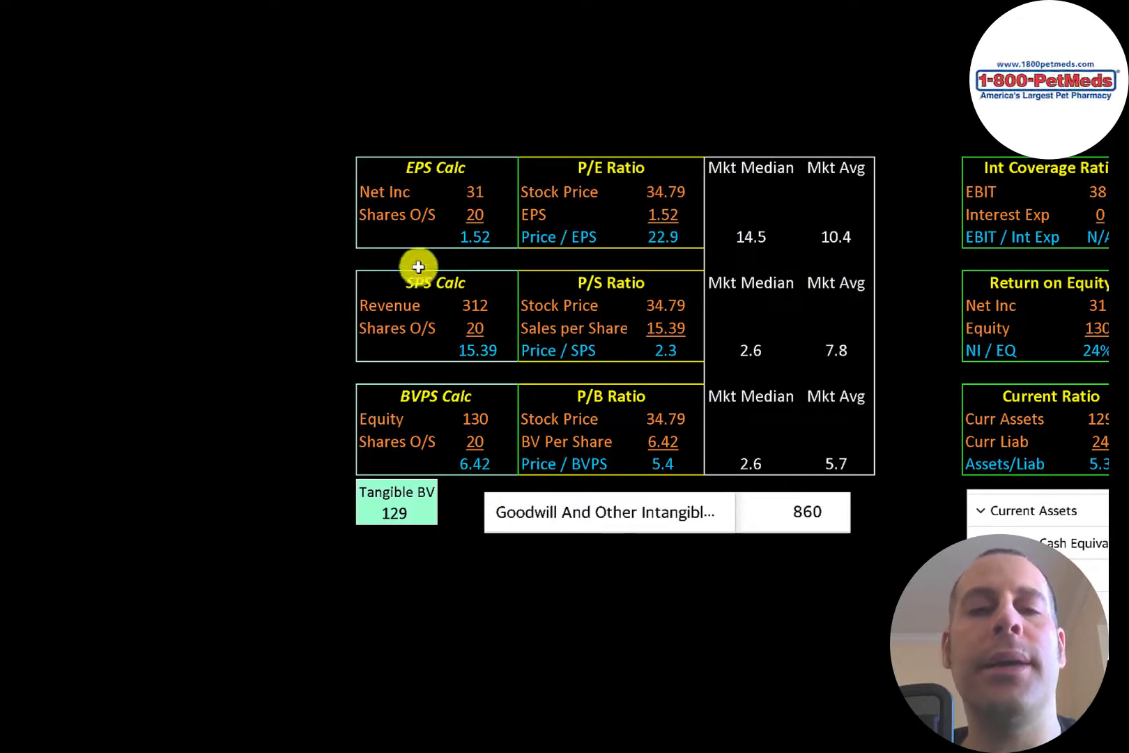
mouse_move(515, 167)
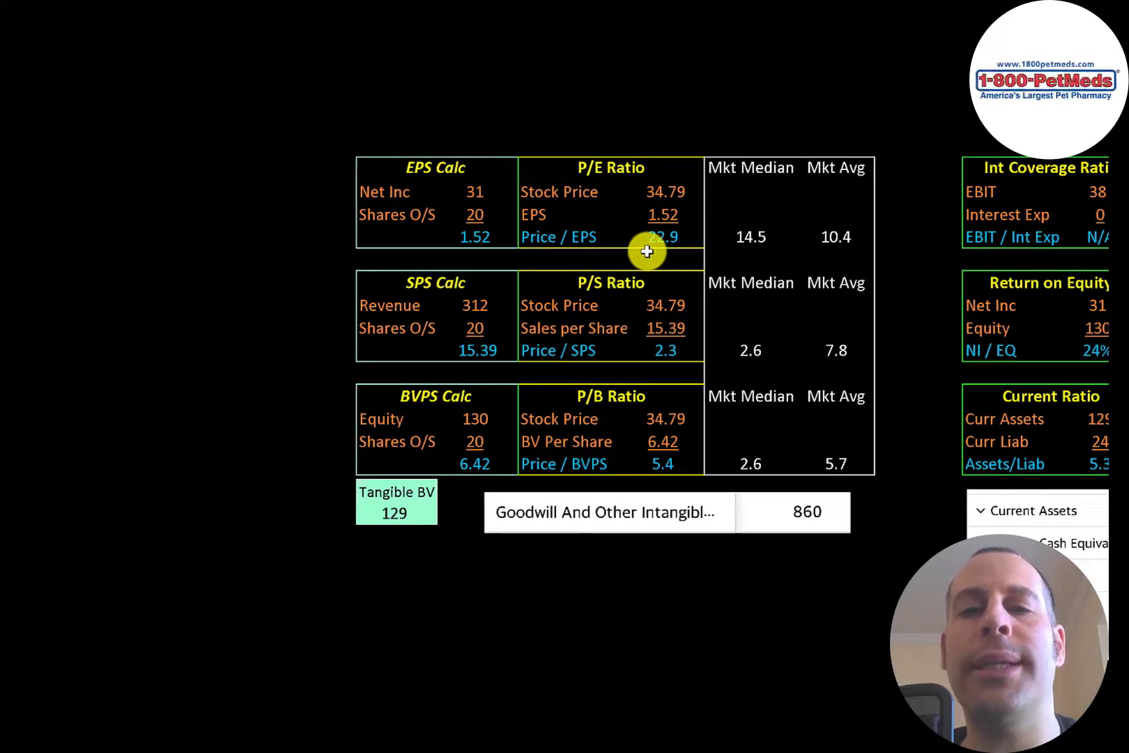
- Scroll to the EPS, SPS and BVPS blocks showing PETS P/E 22.9, P/S 2.3, P/B 5.4
scroll(down, 3)
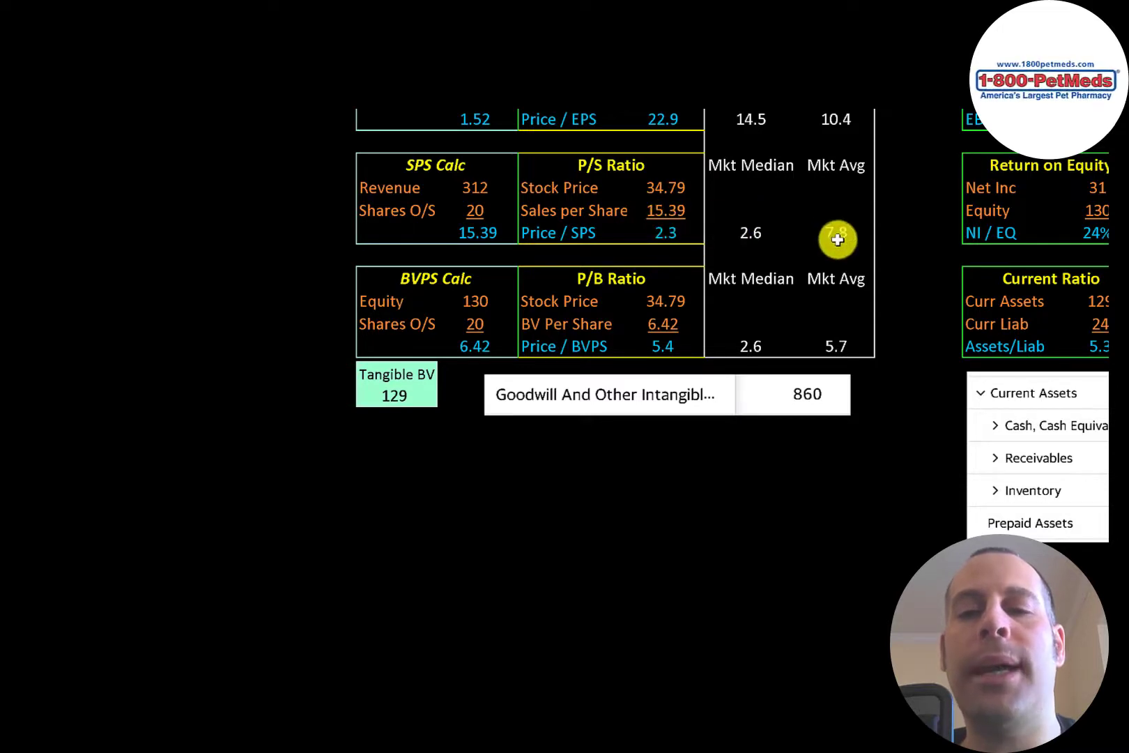
mouse_move(641, 319)
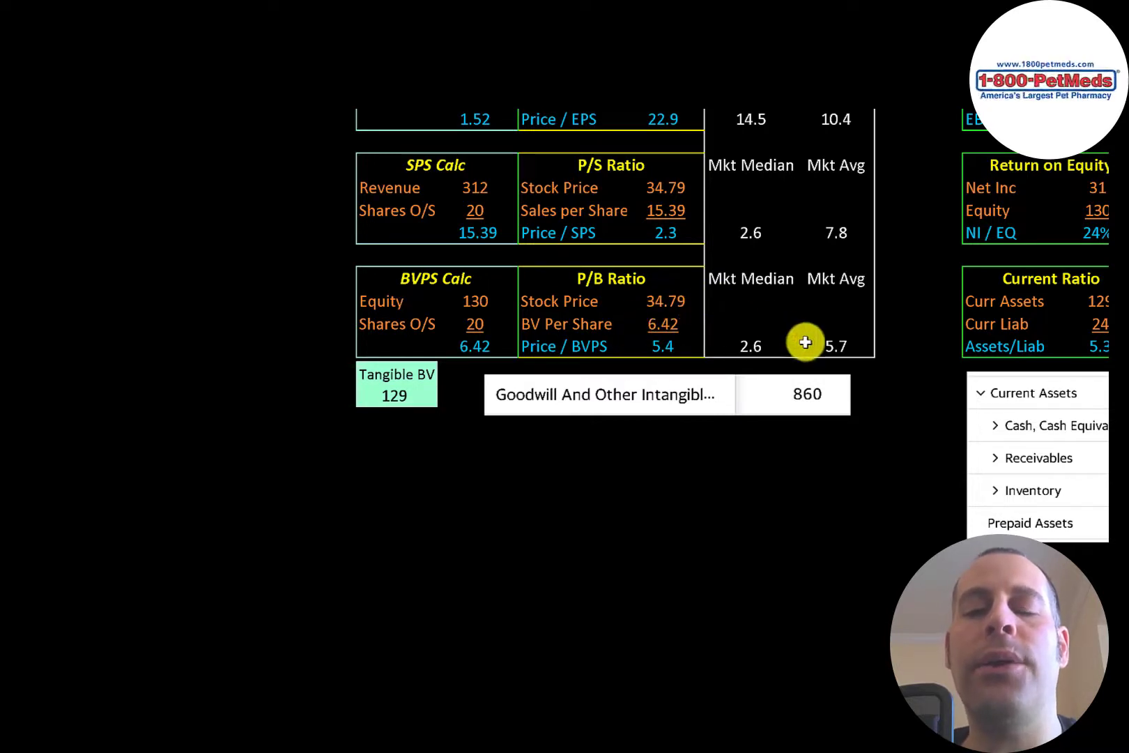
mouse_move(689, 302)
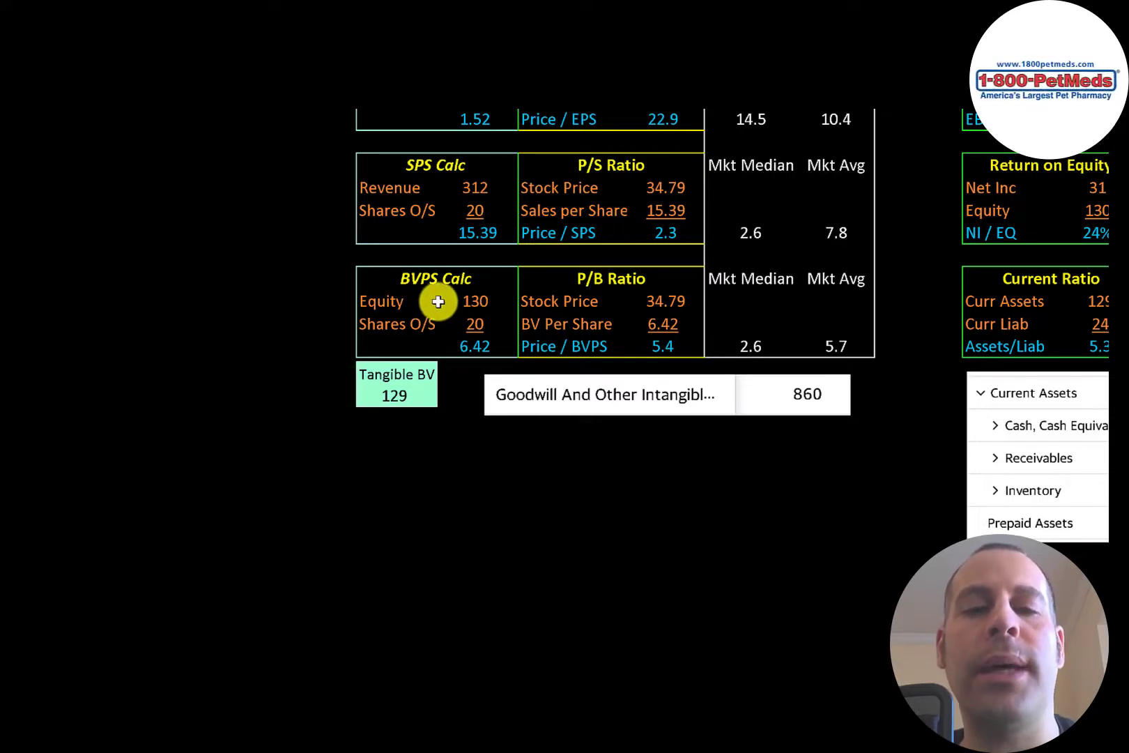
mouse_move(396, 374)
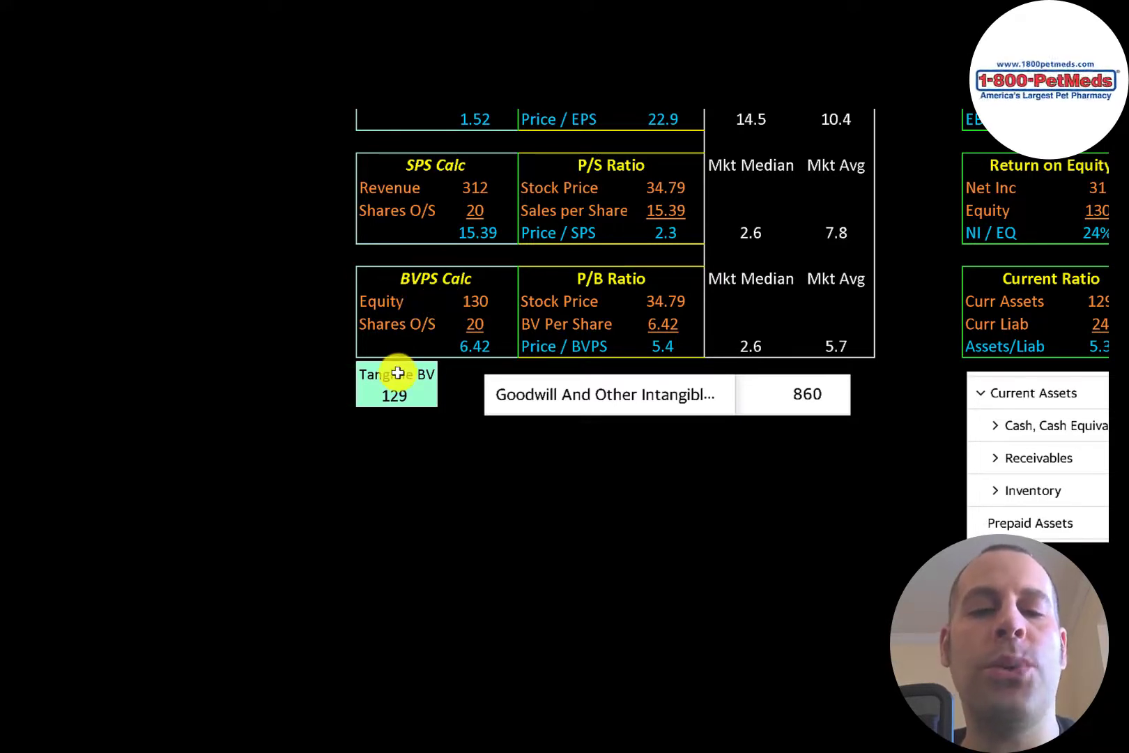
mouse_move(581, 362)
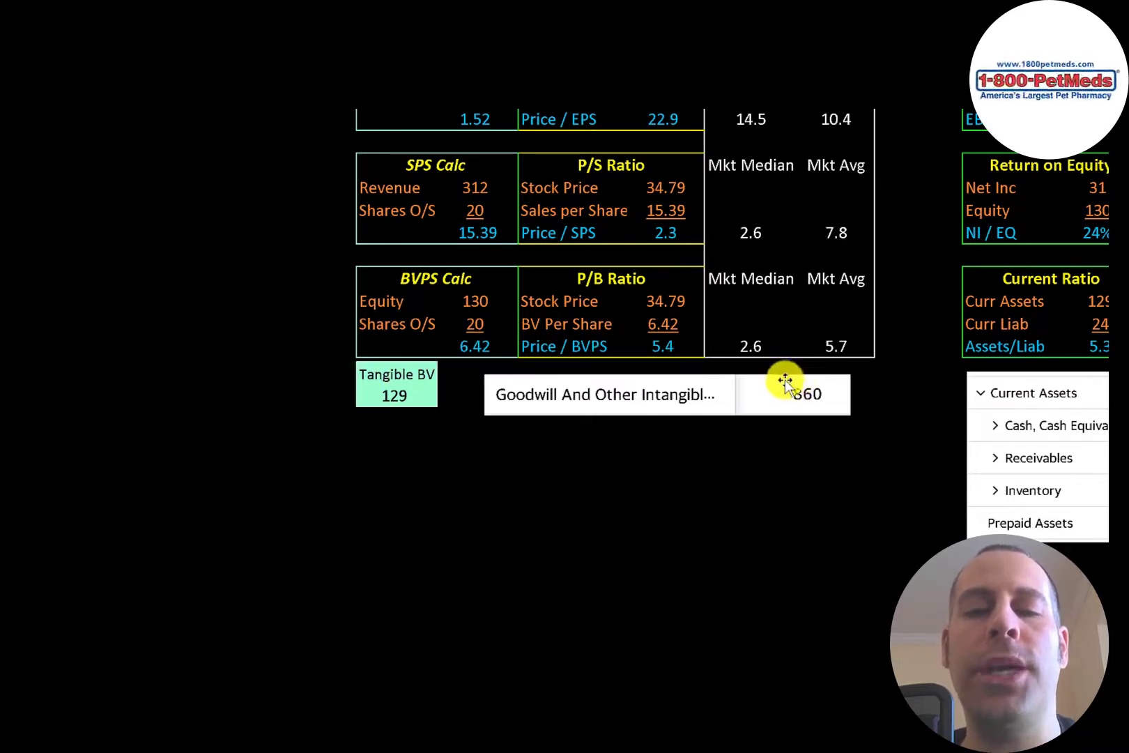
mouse_move(580, 351)
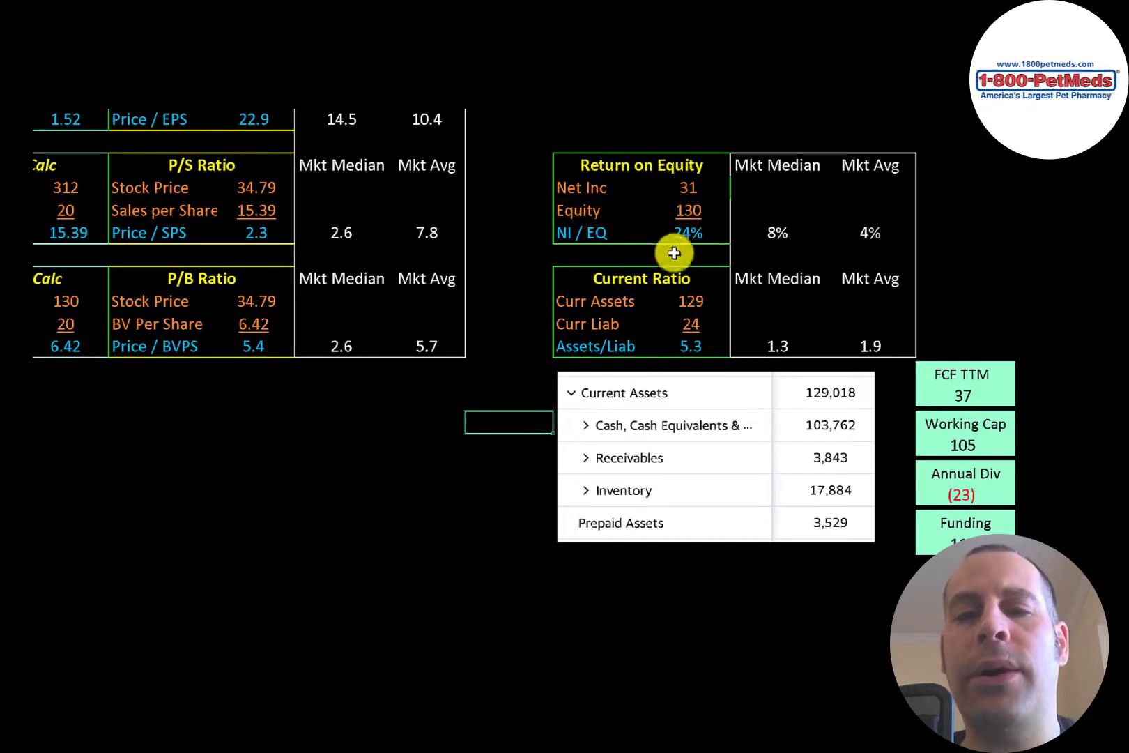
- Scroll to the Return on Equity, Current Ratio 5.3 and Current Assets totaling 129,018
scroll(down, 3)
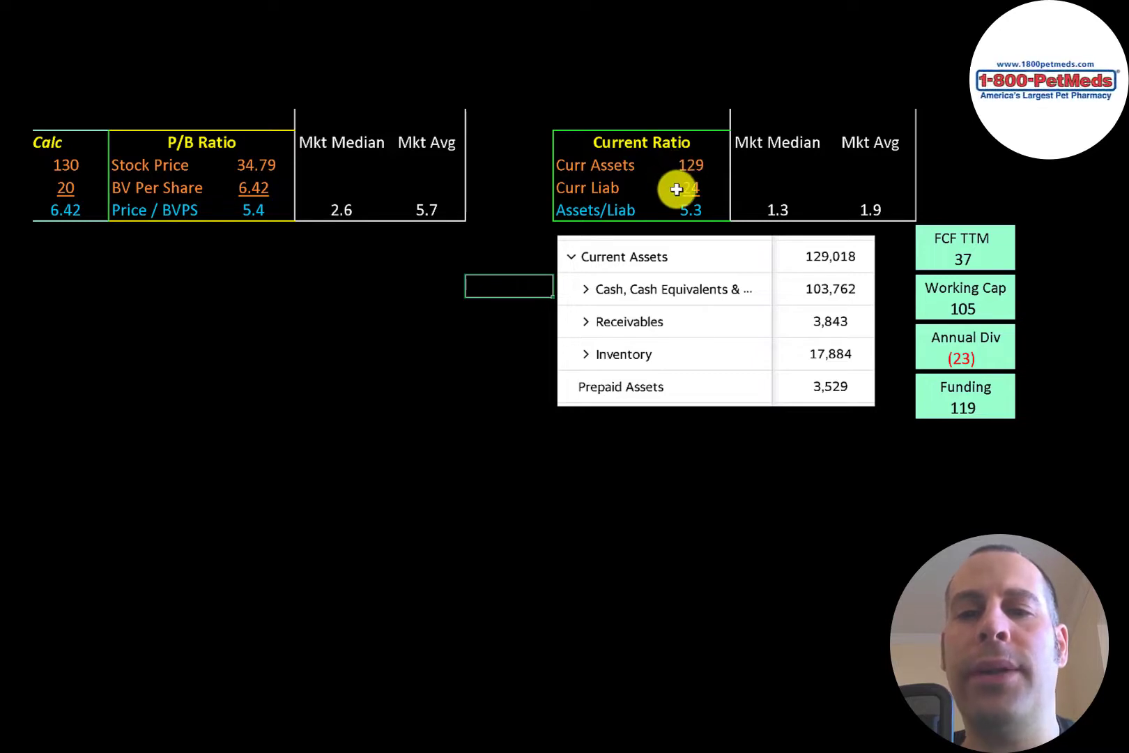
mouse_move(791, 290)
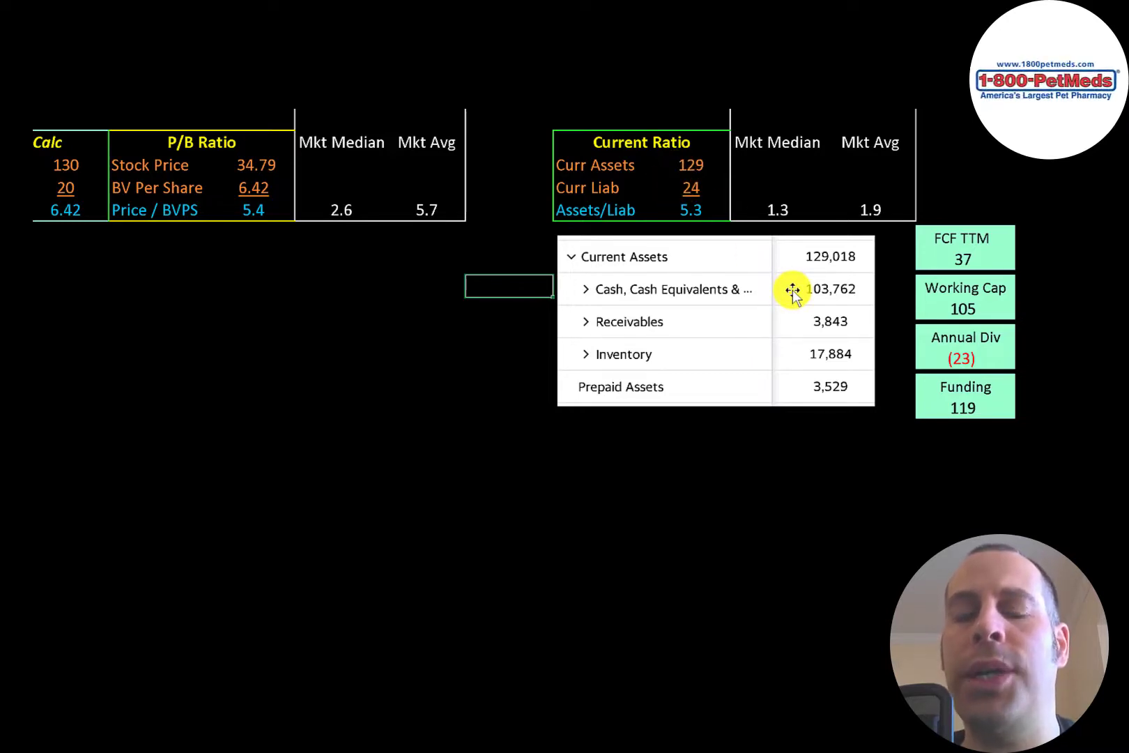
mouse_move(935, 260)
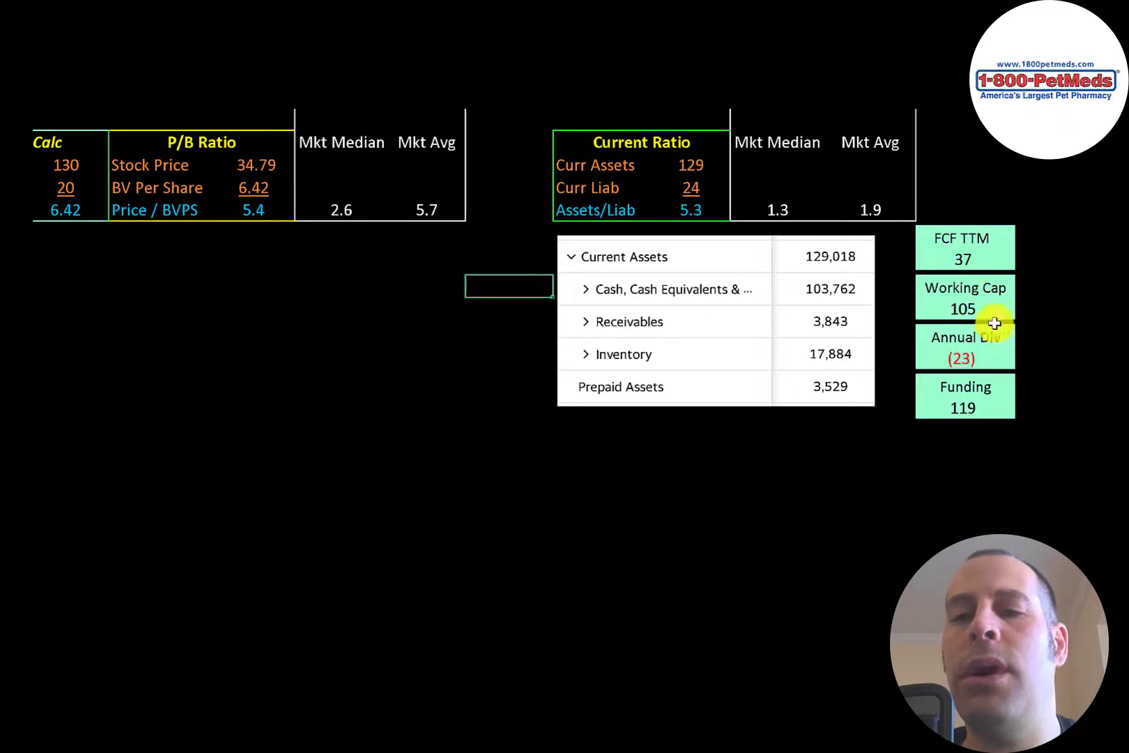
mouse_move(926, 297)
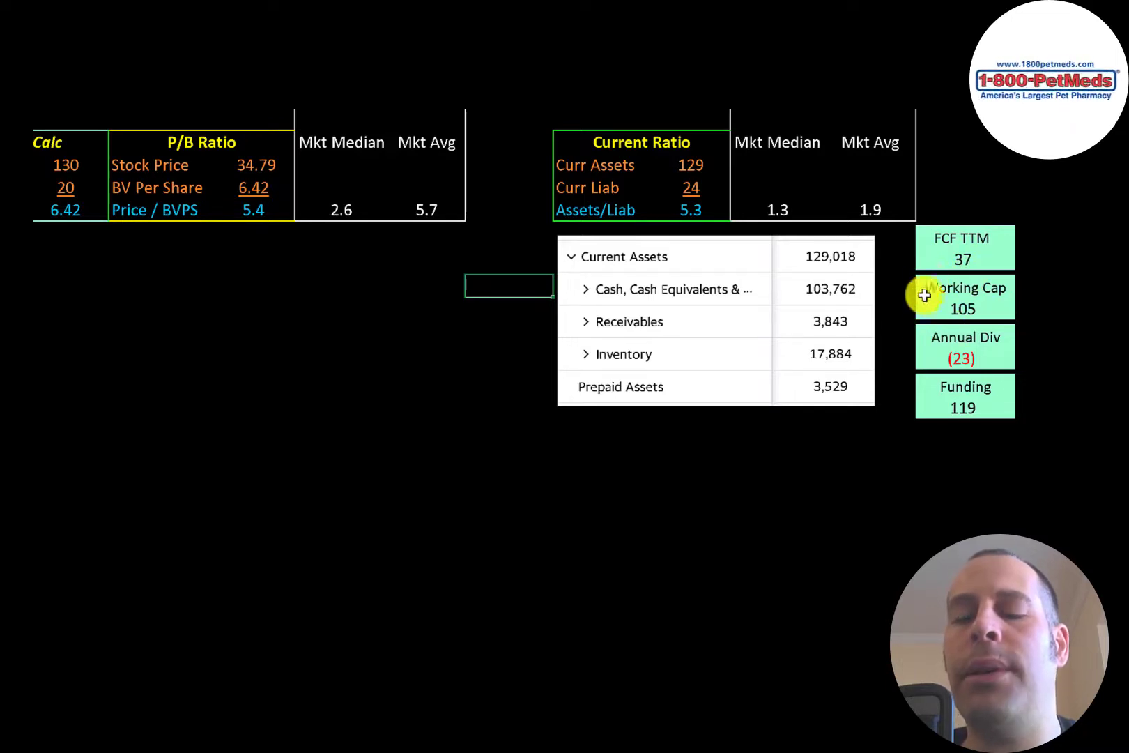
mouse_move(954, 358)
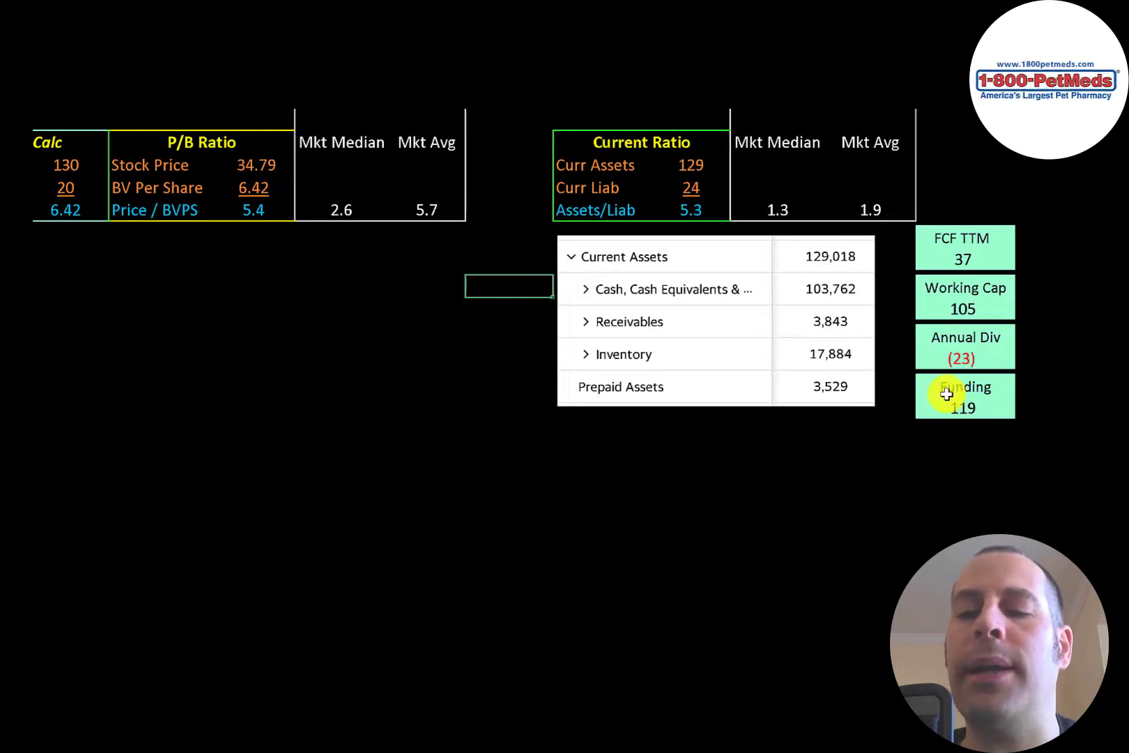
mouse_move(928, 426)
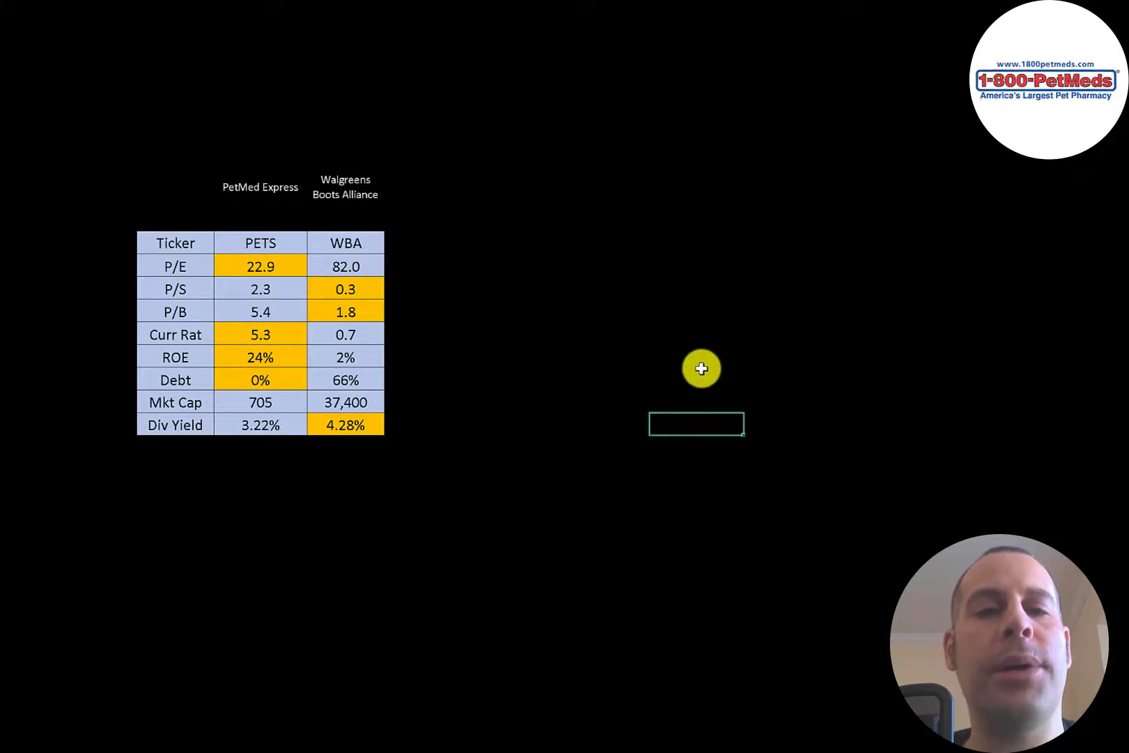
mouse_move(505, 217)
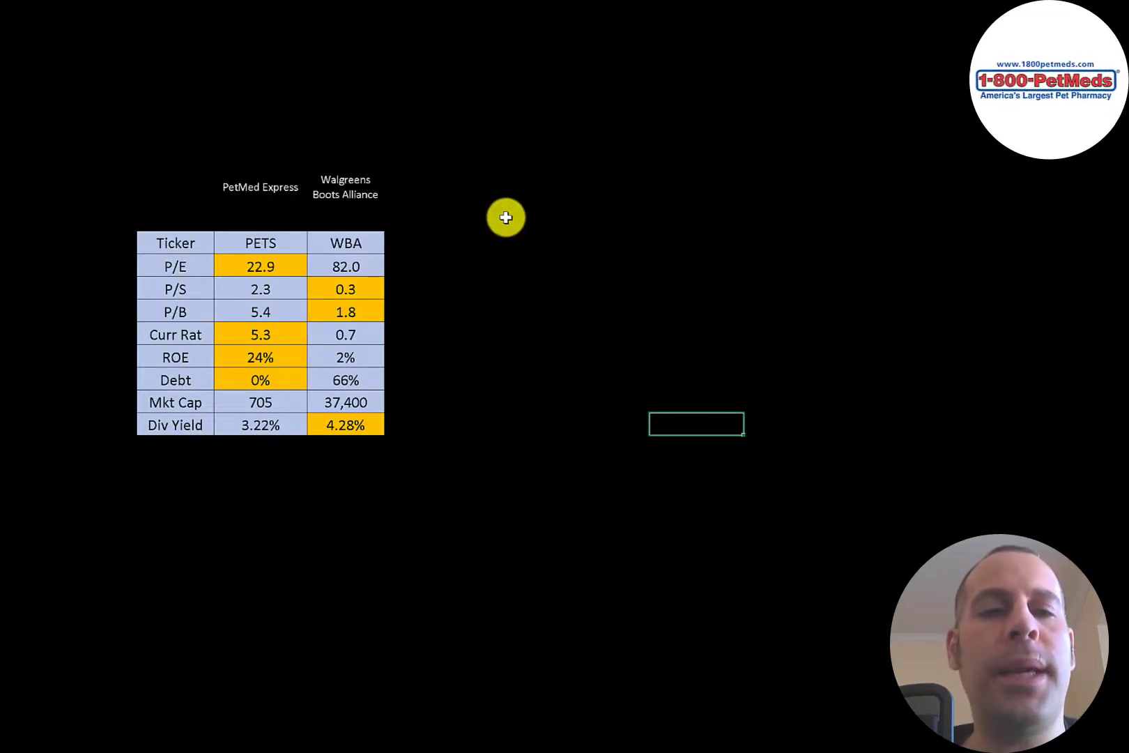
mouse_move(309, 188)
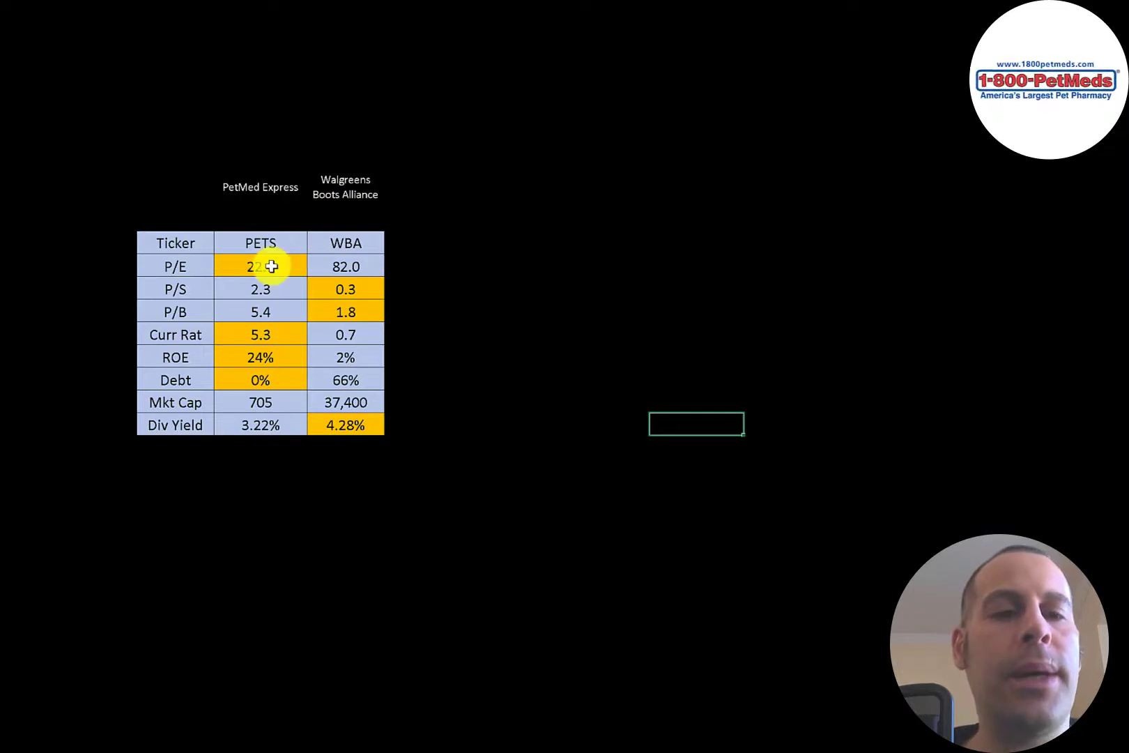
mouse_move(332, 291)
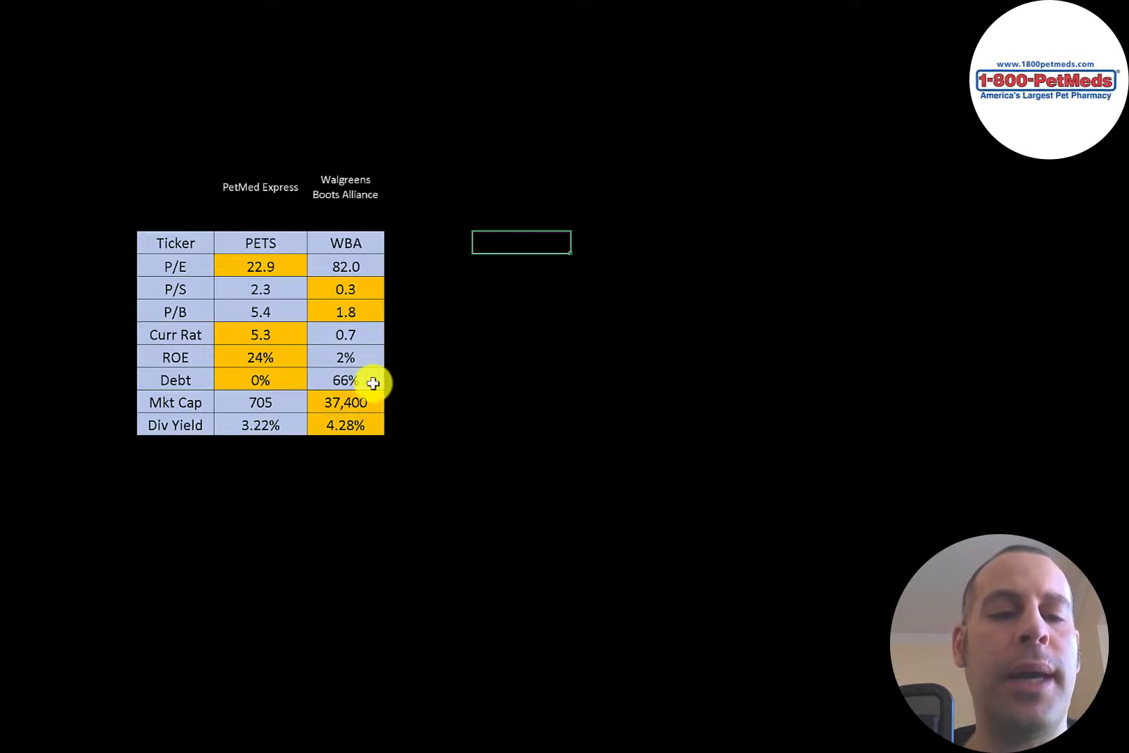
mouse_move(271, 428)
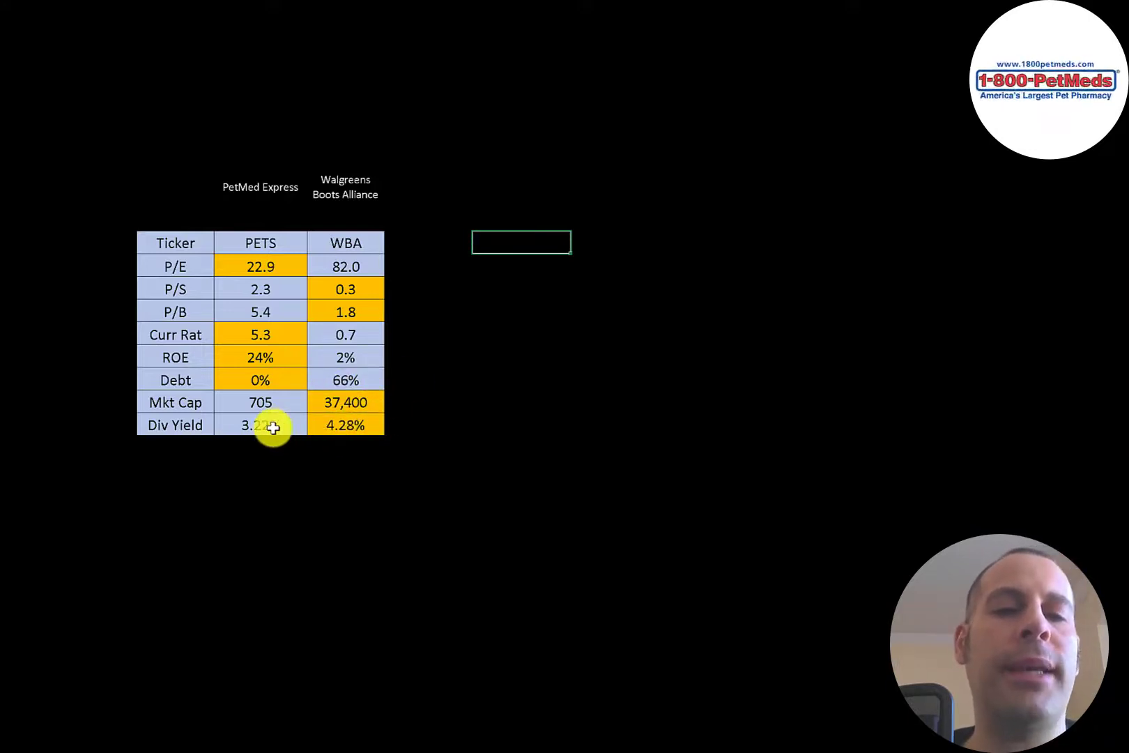
mouse_move(242, 435)
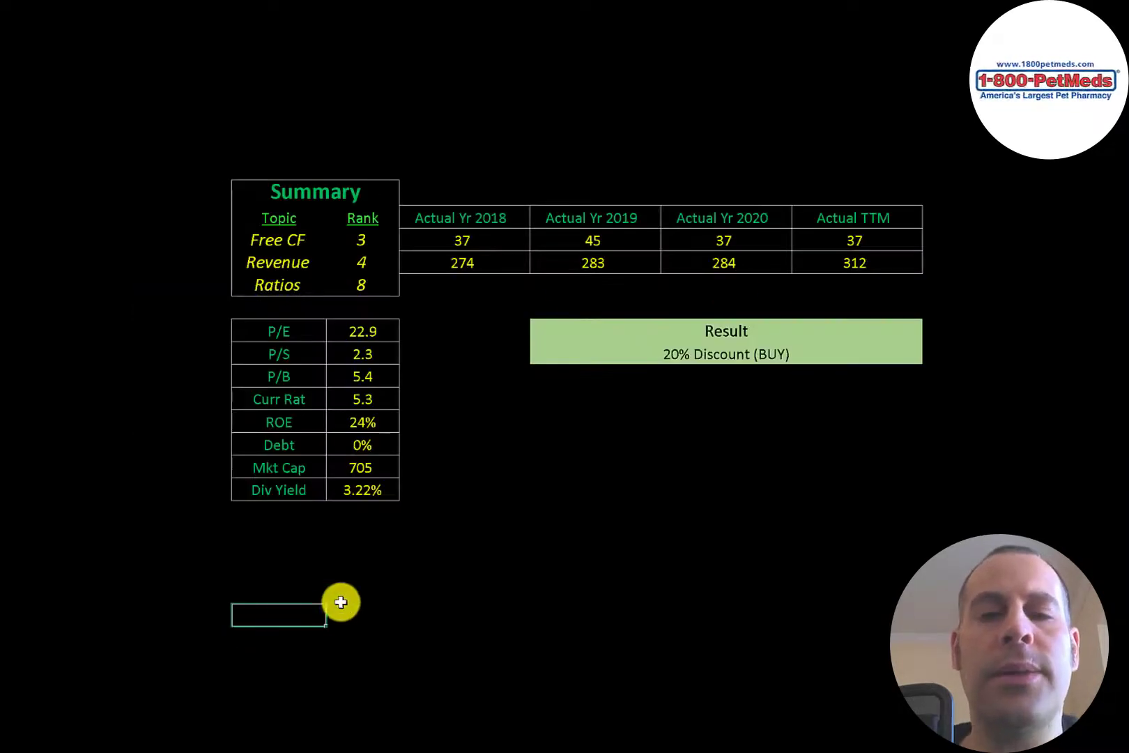
mouse_move(584, 502)
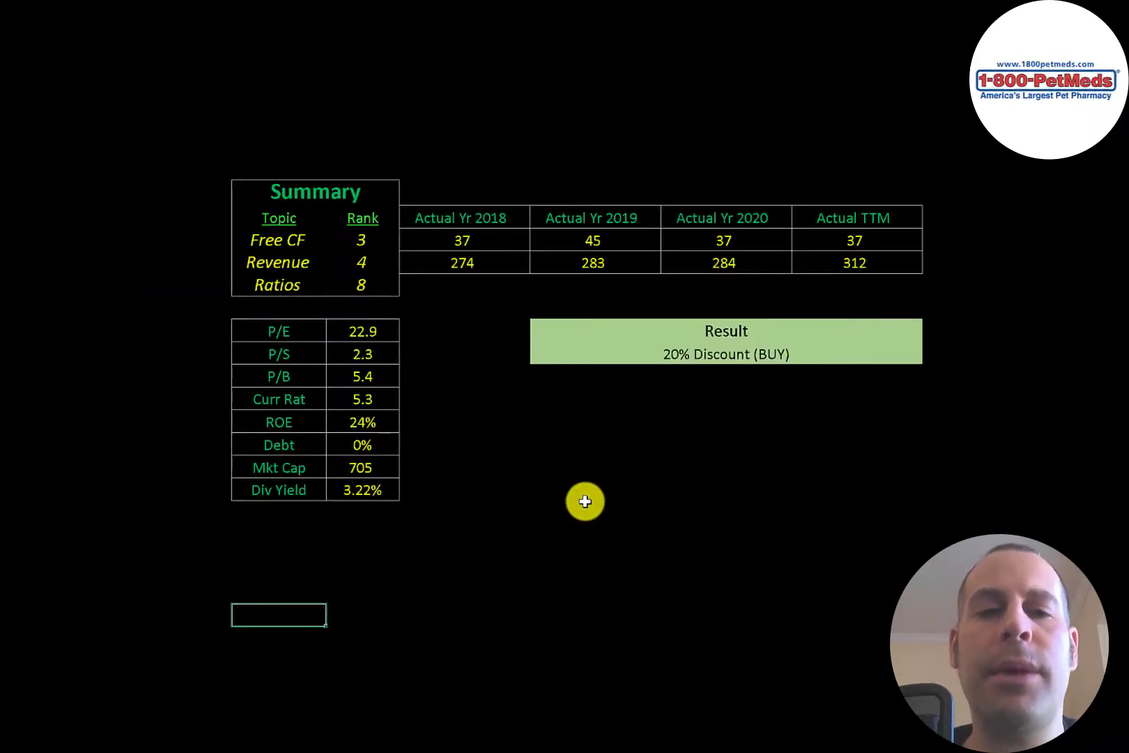